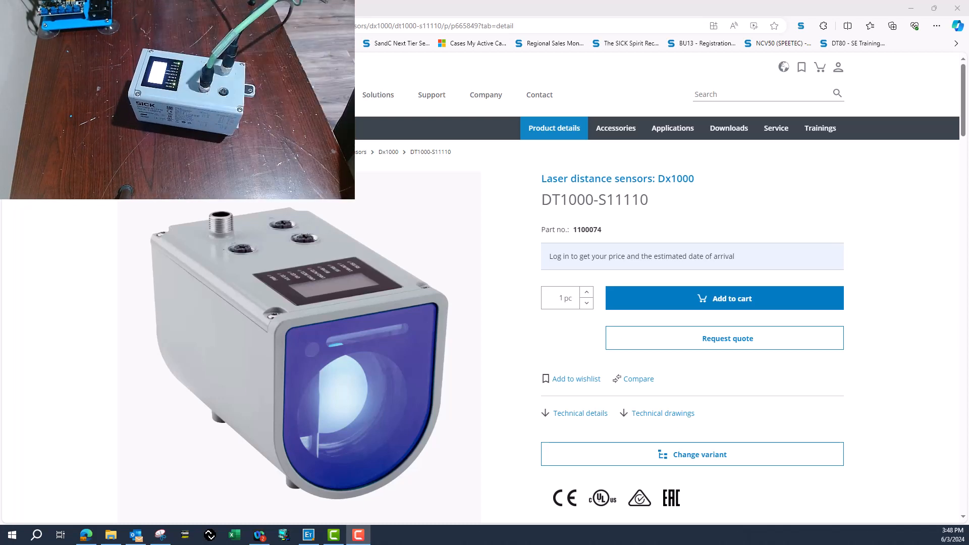
Review the enlarged Connection 1 pin assignment drawing and the remaining connection diagrams for part 1100074
{"action": "double_click", "coordinate": [587, 229]}
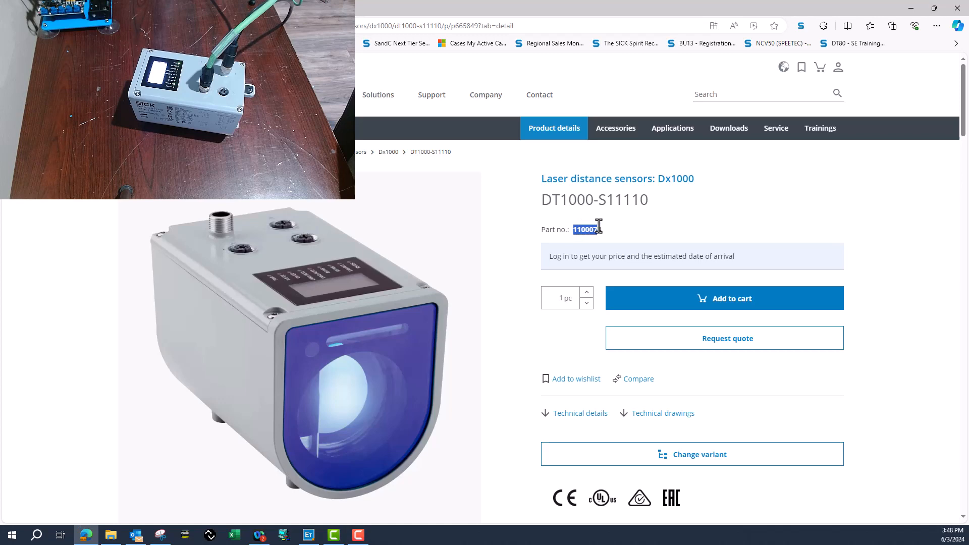
{"action": "scroll", "scroll_direction": "down", "scroll_amount": 3}
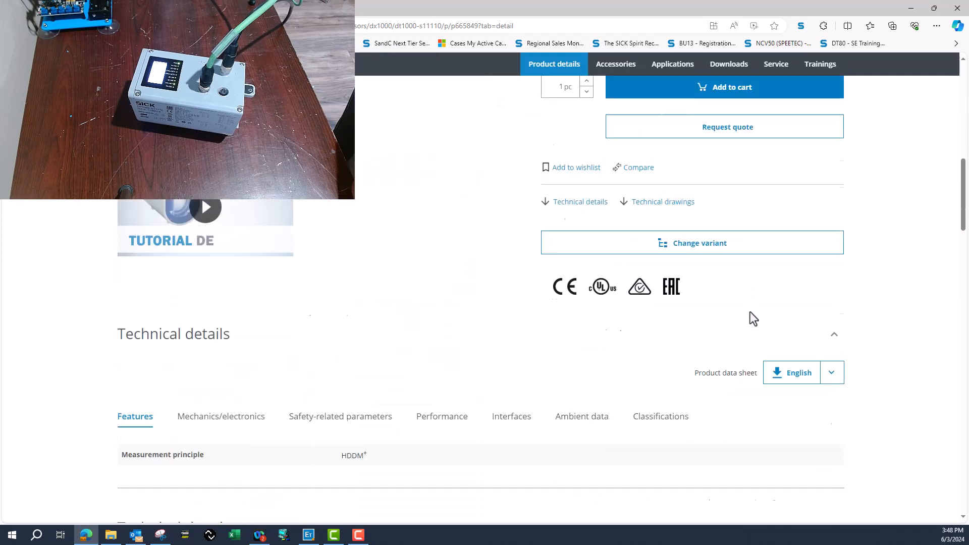
{"action": "scroll", "scroll_direction": "down", "scroll_amount": 3}
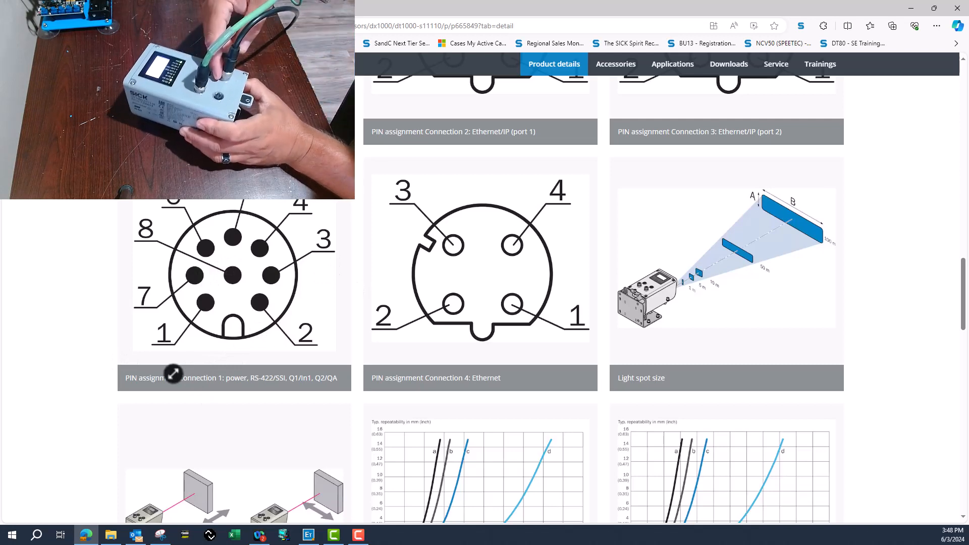
{"action": "mouse_move", "coordinate": [367, 312]}
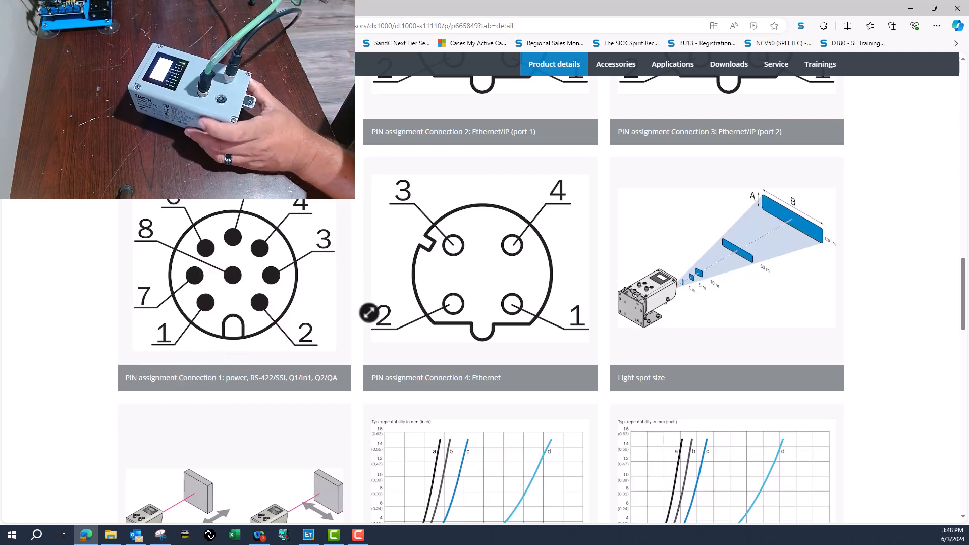
{"action": "left_click", "coordinate": [234, 275]}
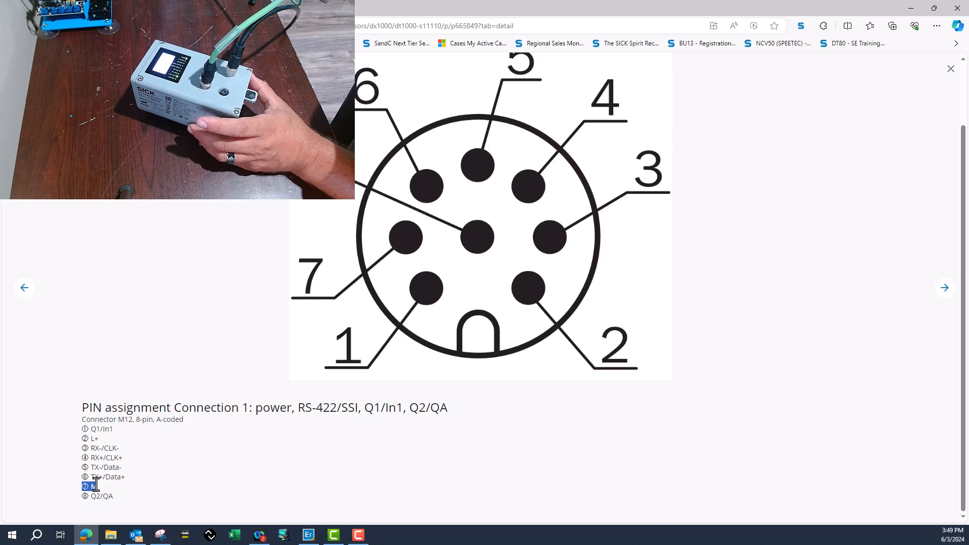
{"action": "left_click", "coordinate": [951, 68]}
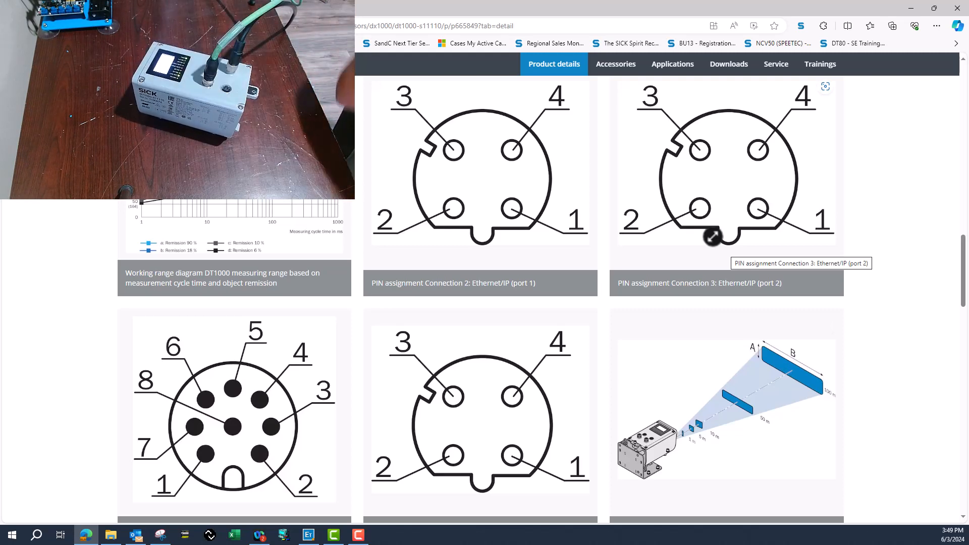
{"action": "mouse_move", "coordinate": [466, 277]}
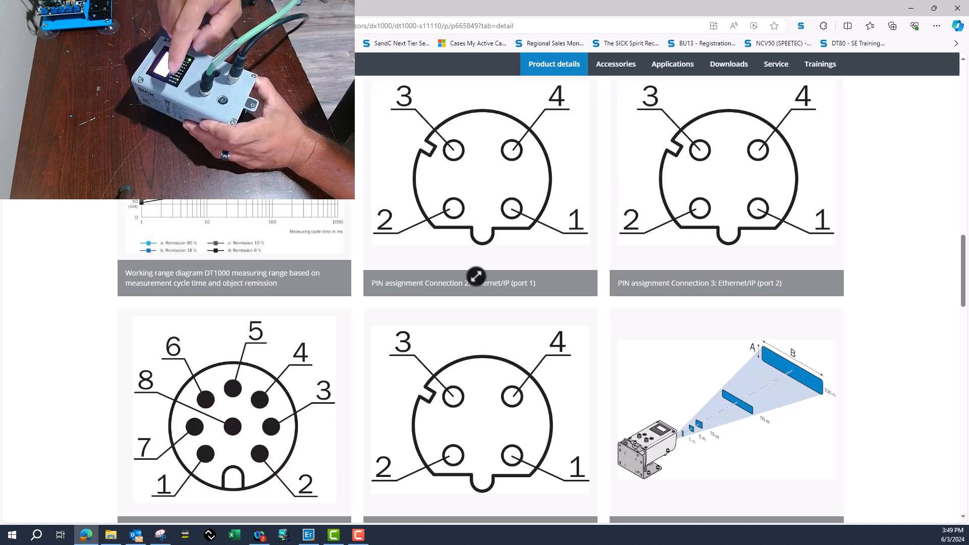
{"action": "scroll", "scroll_direction": "down", "scroll_amount": 3}
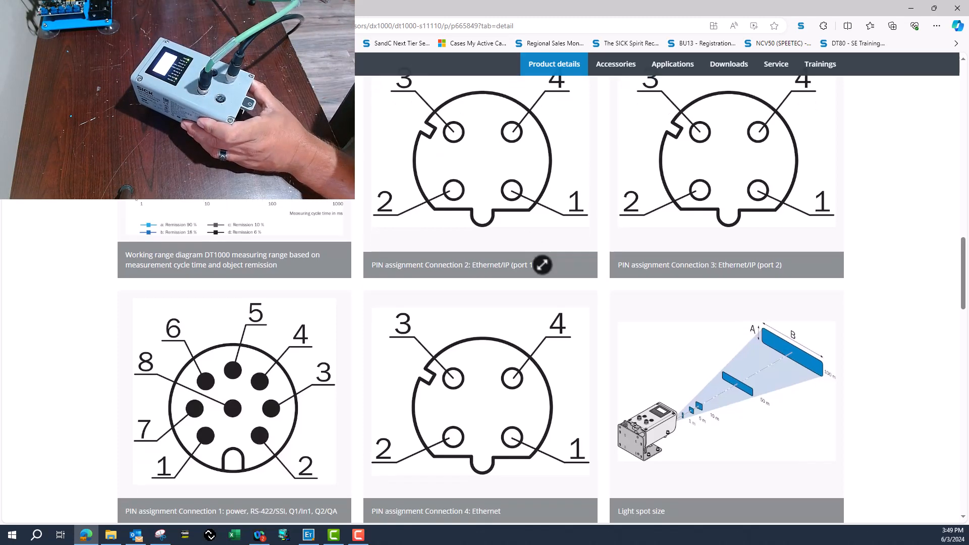
{"action": "scroll", "scroll_direction": "down", "scroll_amount": 3}
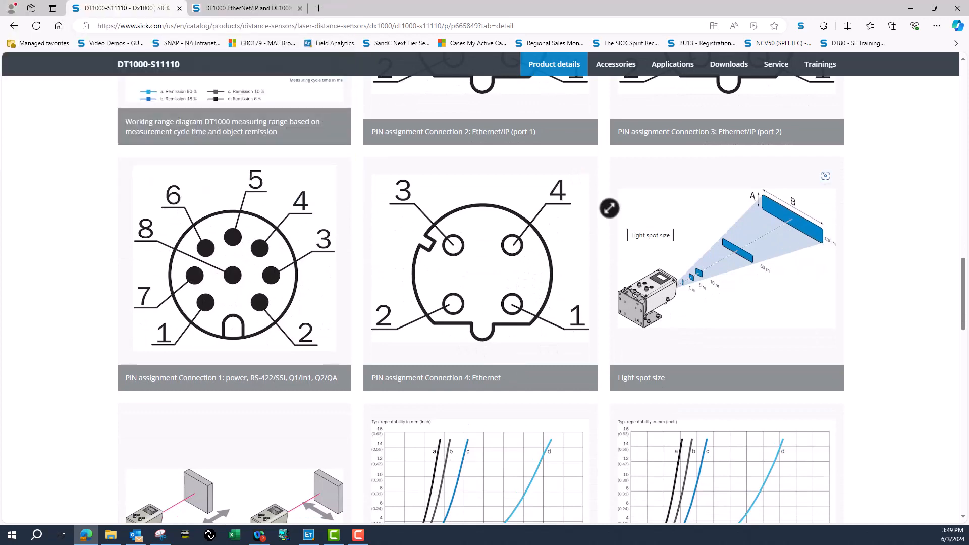
Step through the 'ip address' matches in the manual to the default IP 192.168.100.237, then return to SOPAS
{"action": "scroll", "scroll_direction": "up", "scroll_amount": 3}
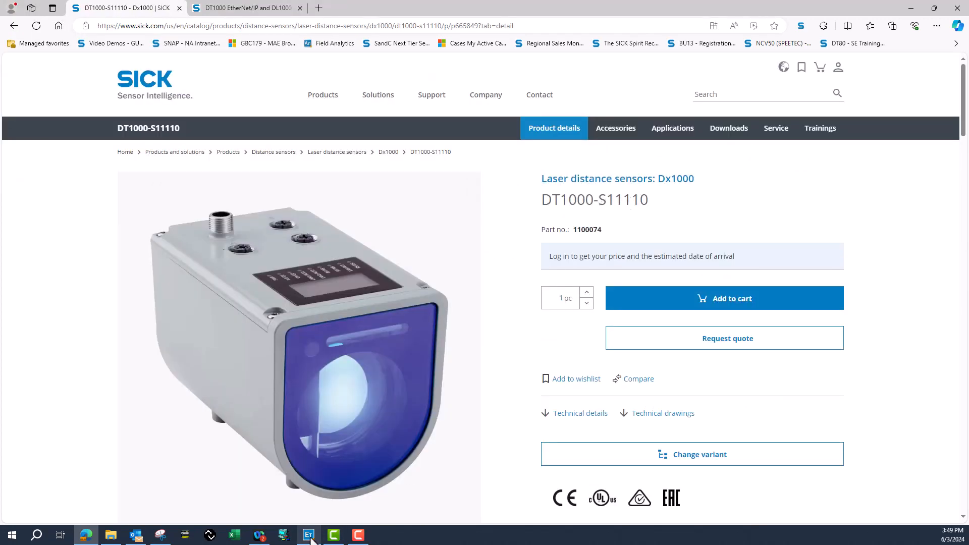
{"action": "left_click", "coordinate": [308, 535]}
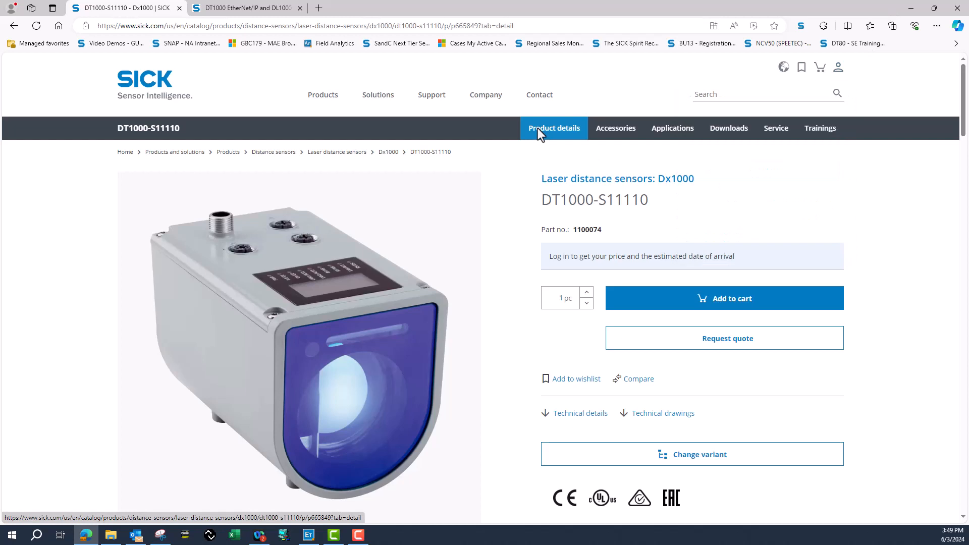
{"action": "left_click", "coordinate": [248, 7]}
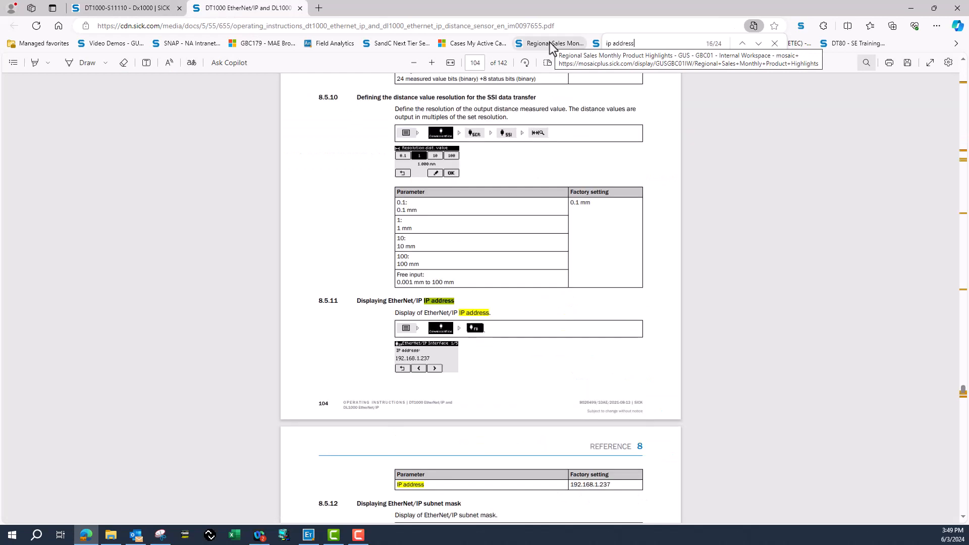
{"action": "left_click", "coordinate": [742, 43]}
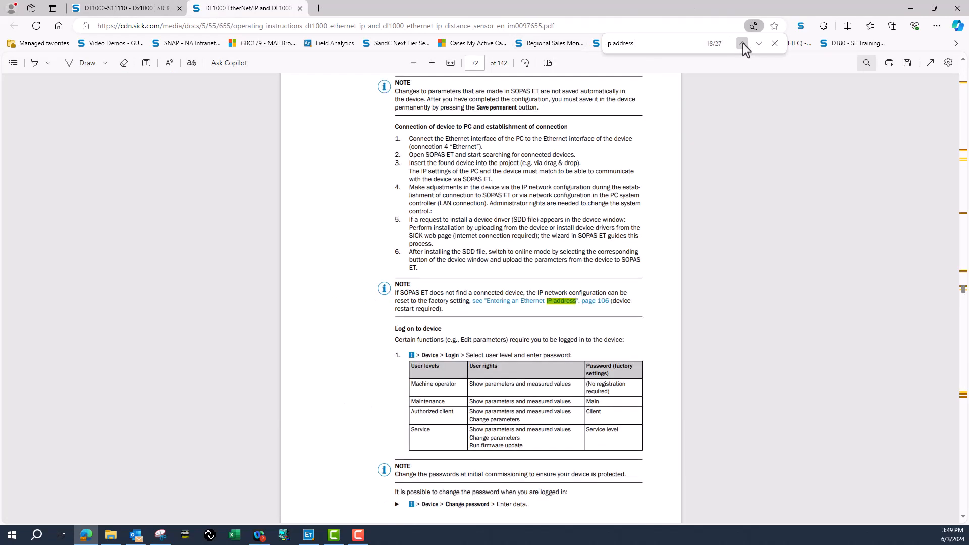
{"action": "left_click", "coordinate": [743, 43]}
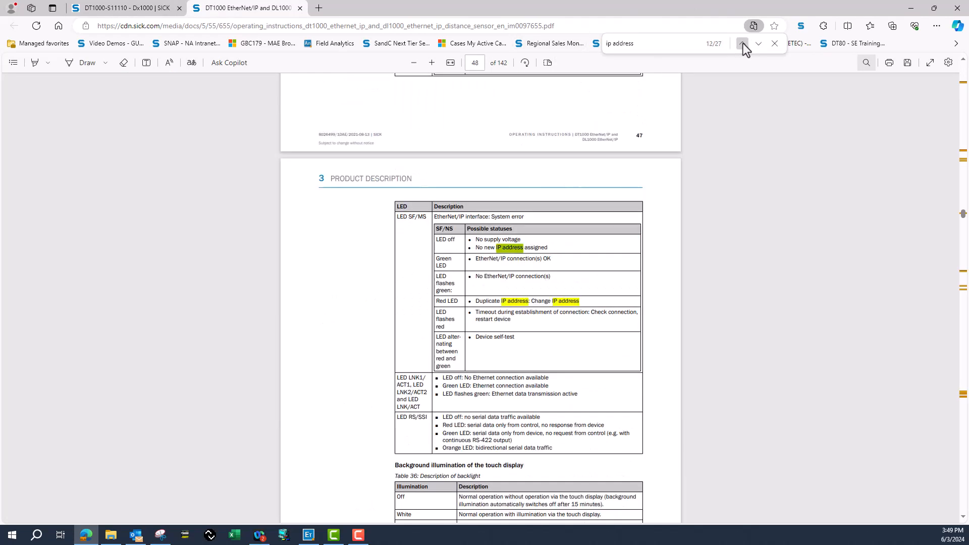
{"action": "left_click", "coordinate": [741, 43]}
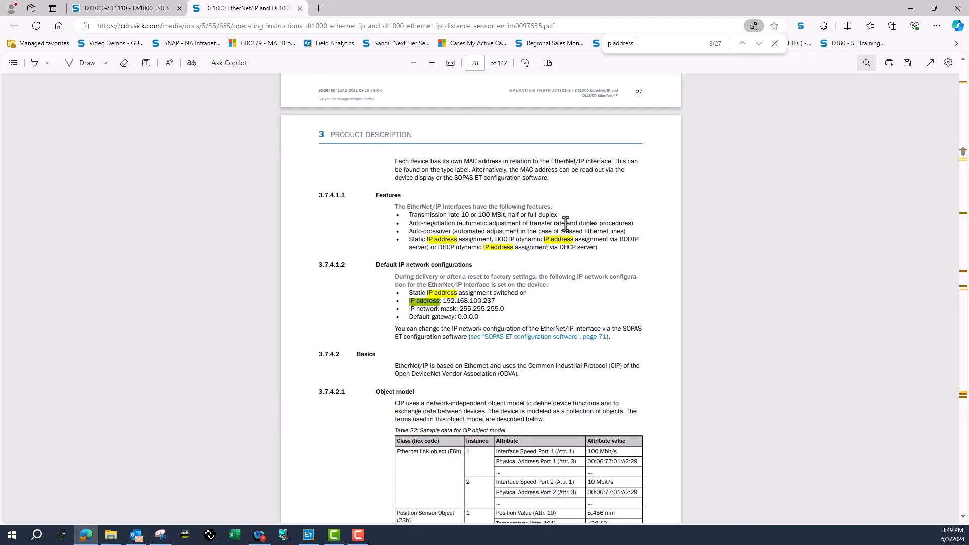
{"action": "mouse_move", "coordinate": [474, 301]}
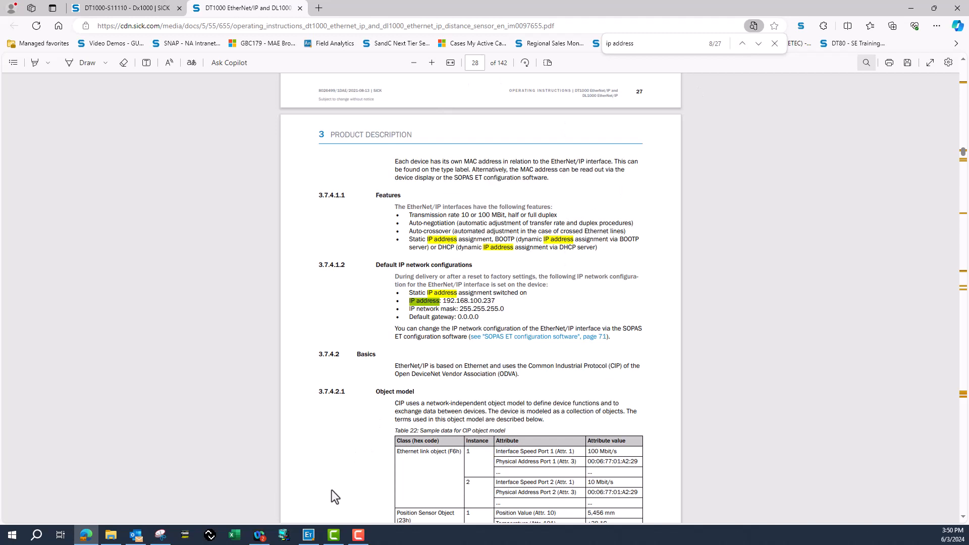
{"action": "left_click", "coordinate": [308, 535]}
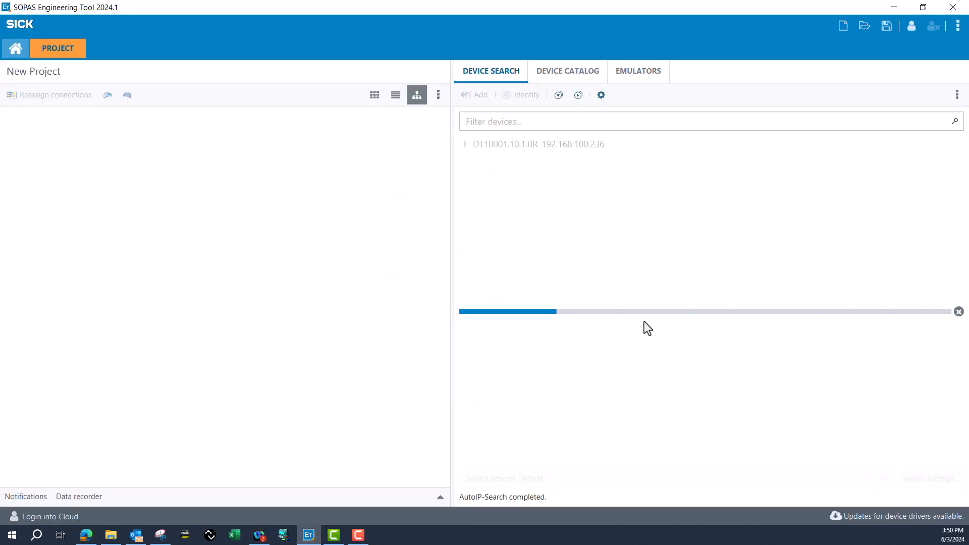
{"action": "mouse_move", "coordinate": [606, 148]}
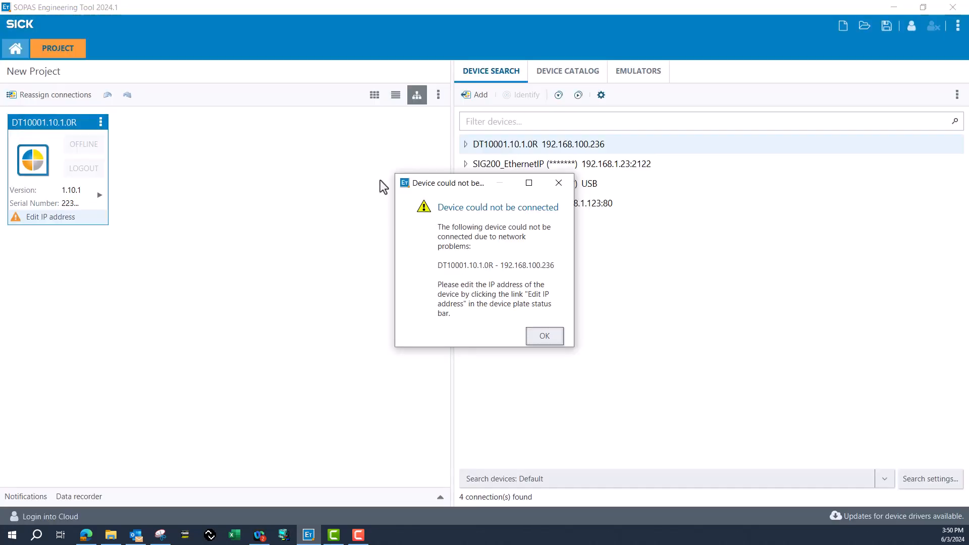
Dismiss the connection error and edit the DT1000 IP settings toward 192.168.1.250 with an empty gateway
{"action": "left_click", "coordinate": [543, 335]}
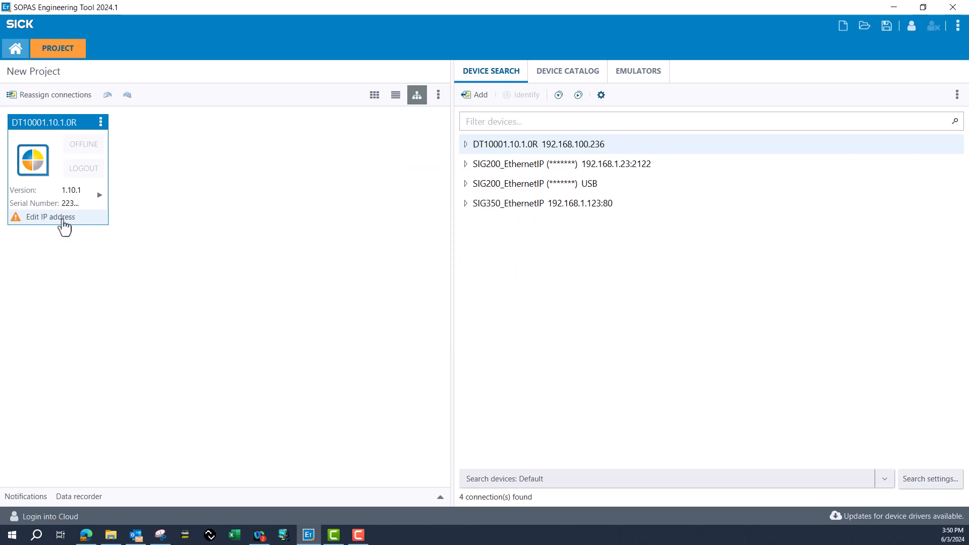
{"action": "left_click", "coordinate": [50, 217]}
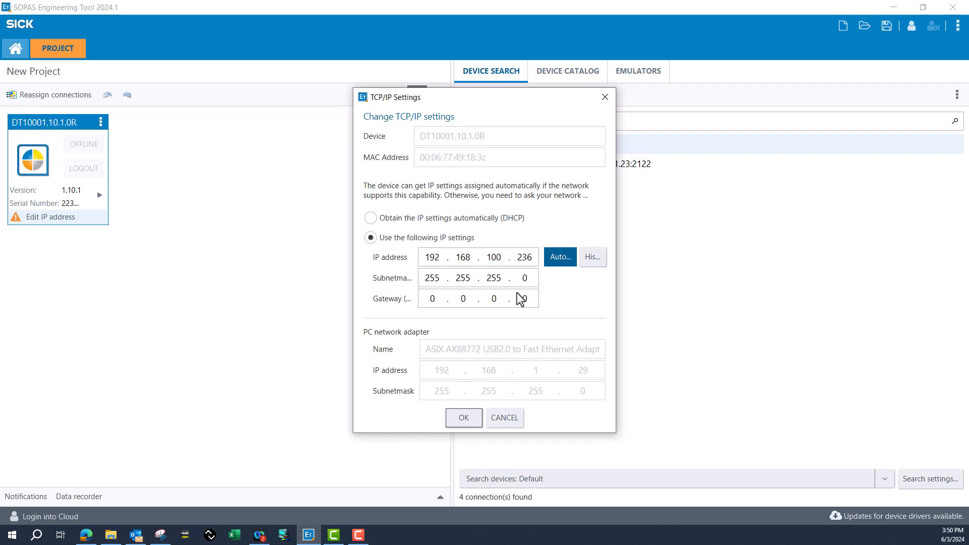
{"action": "left_click", "coordinate": [560, 257]}
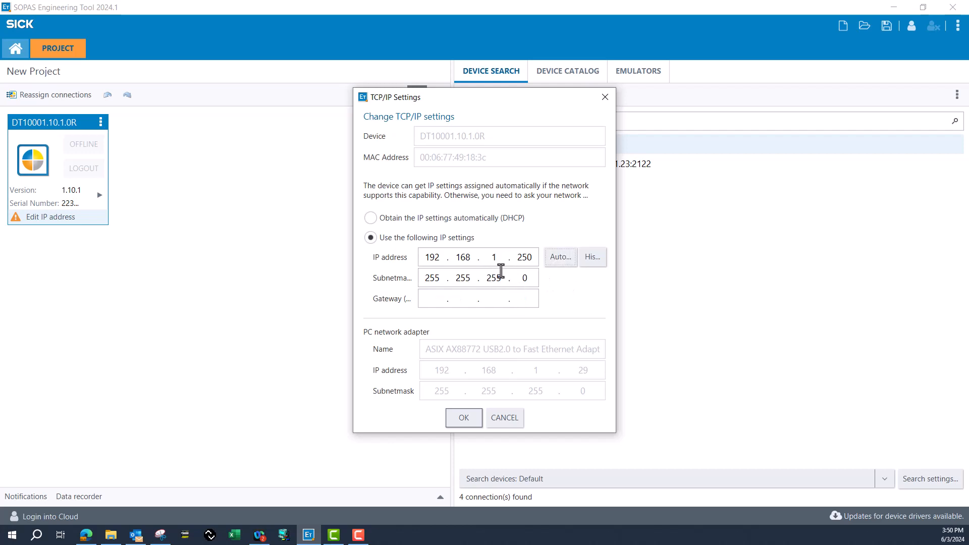
{"action": "left_click", "coordinate": [463, 417]}
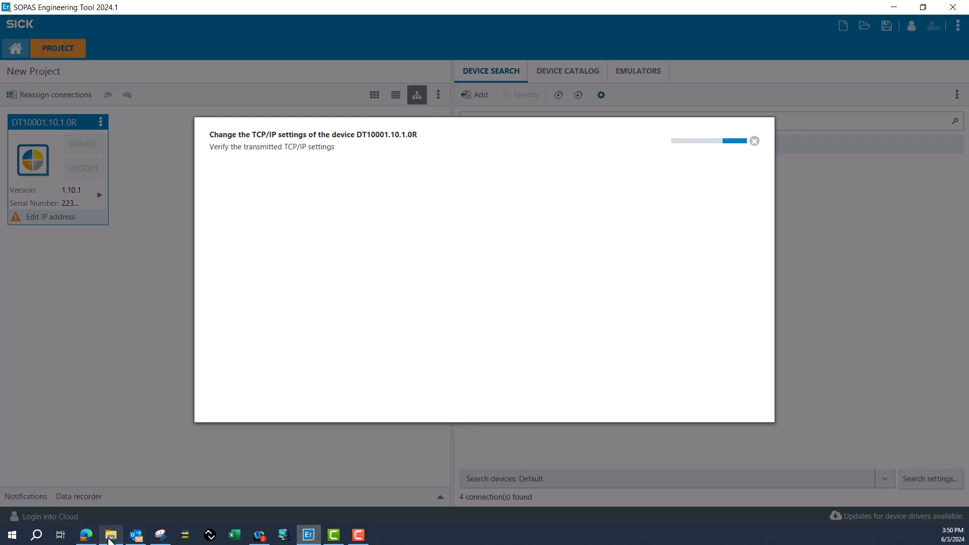
View the DT1000-S11110 software downloads listing SOPAS, the SDD and EDS files, then return to SOPAS
{"action": "left_click", "coordinate": [110, 535]}
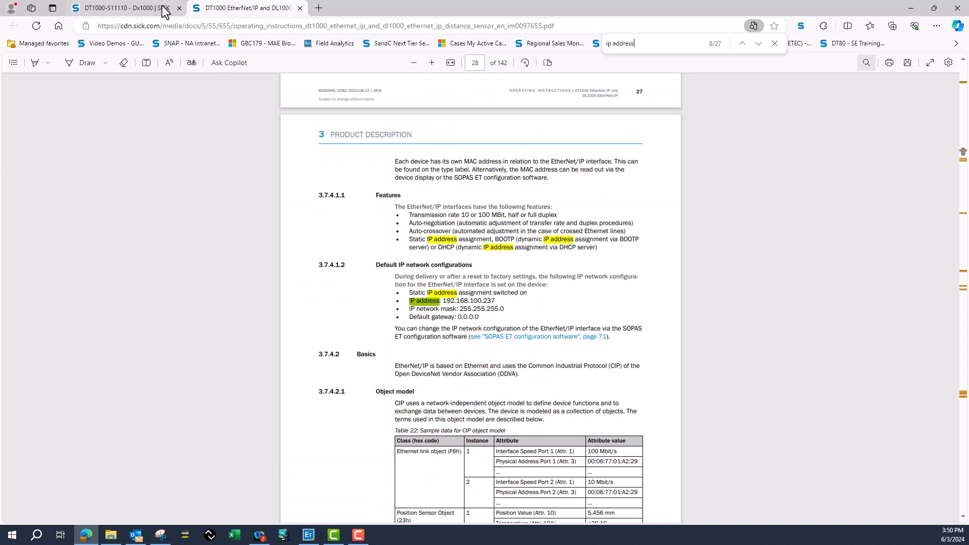
{"action": "left_click", "coordinate": [124, 7]}
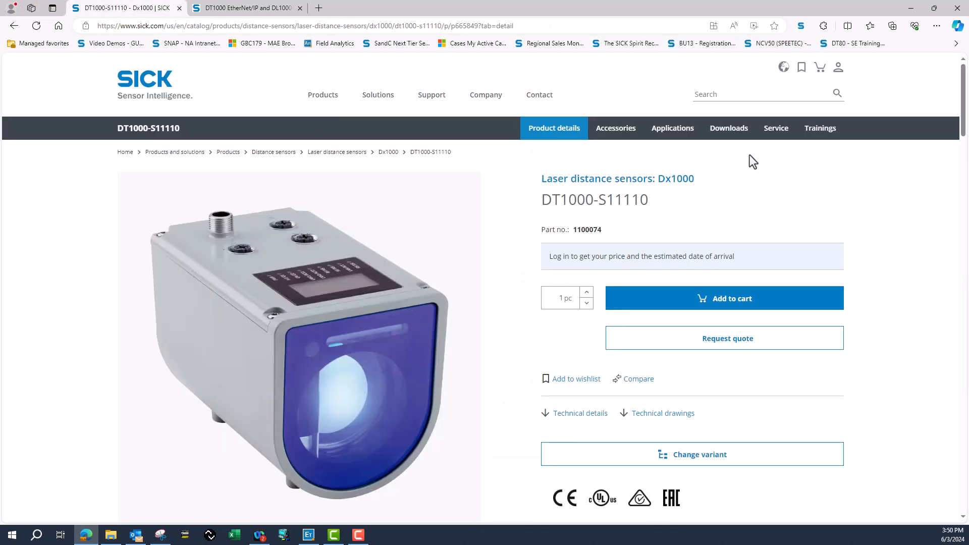
{"action": "left_click", "coordinate": [728, 128]}
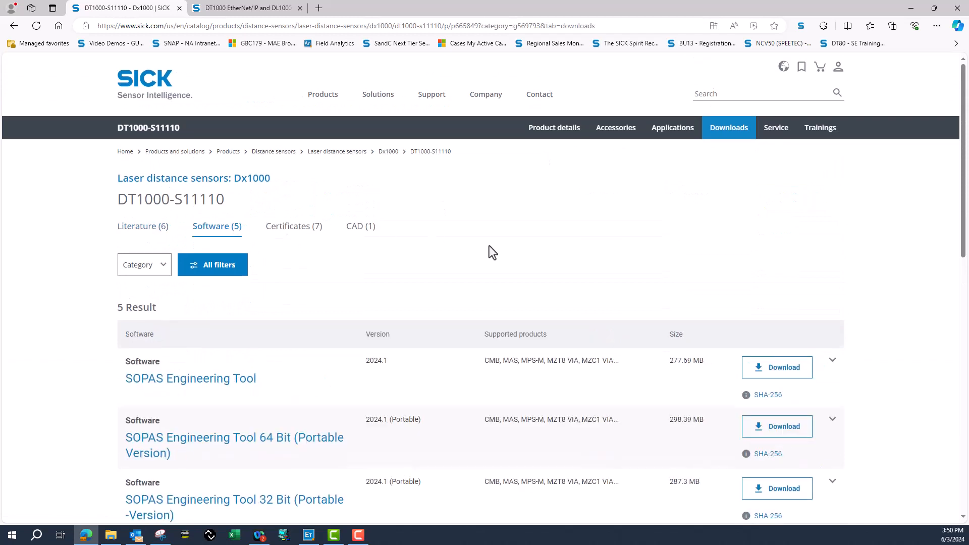
{"action": "scroll", "scroll_direction": "down", "scroll_amount": 3}
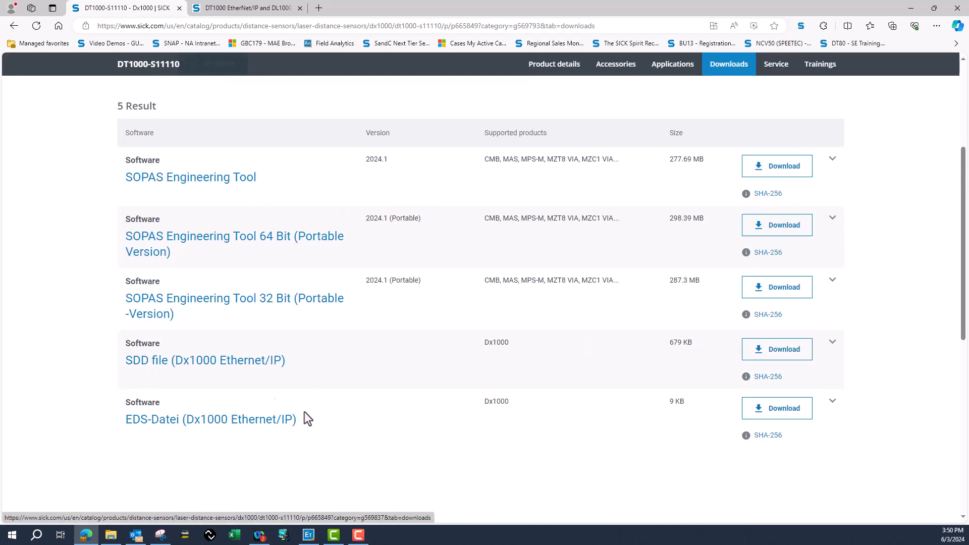
{"action": "mouse_move", "coordinate": [220, 487]}
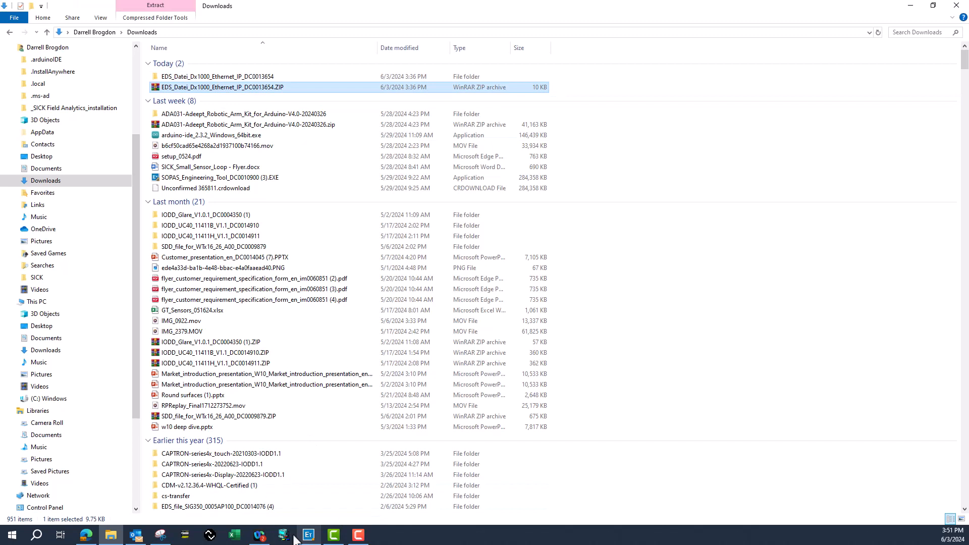
{"action": "left_click", "coordinate": [86, 535]}
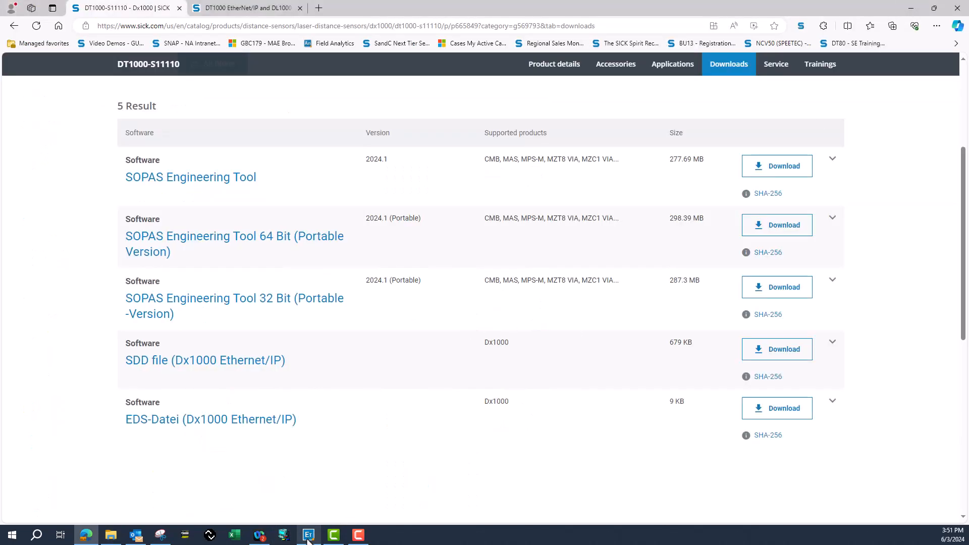
{"action": "left_click", "coordinate": [308, 535]}
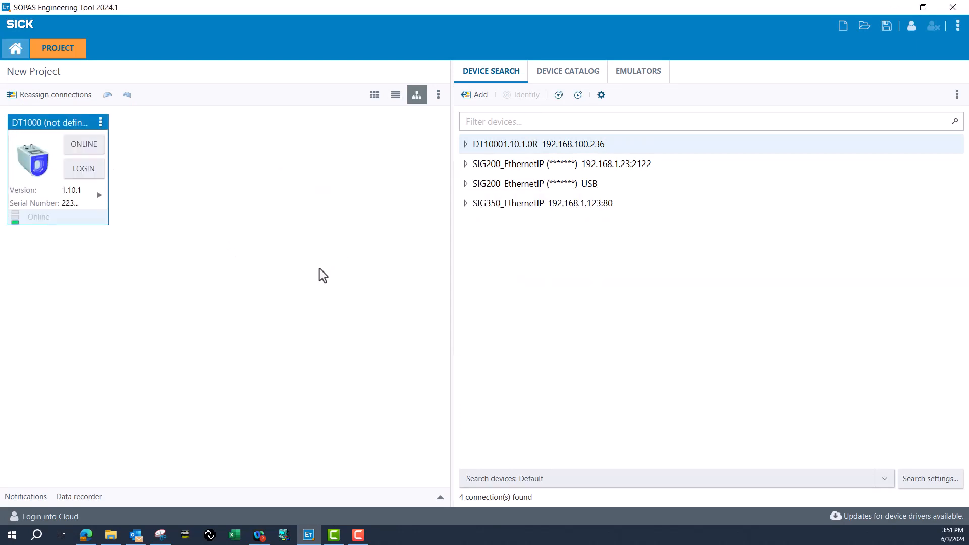
Show the DT1000's live distance readings and acknowledge the Change standard passwords warning
{"action": "left_click", "coordinate": [83, 144]}
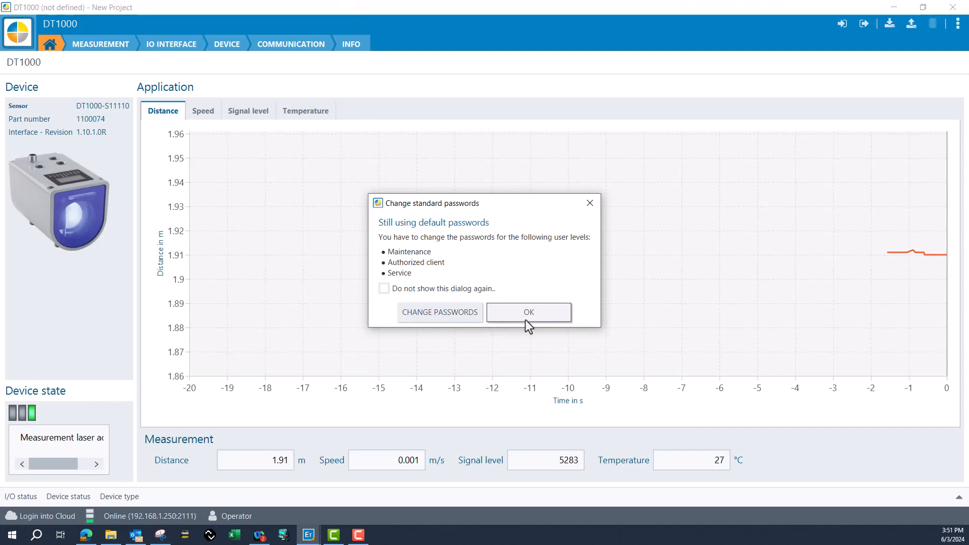
{"action": "left_click", "coordinate": [528, 312]}
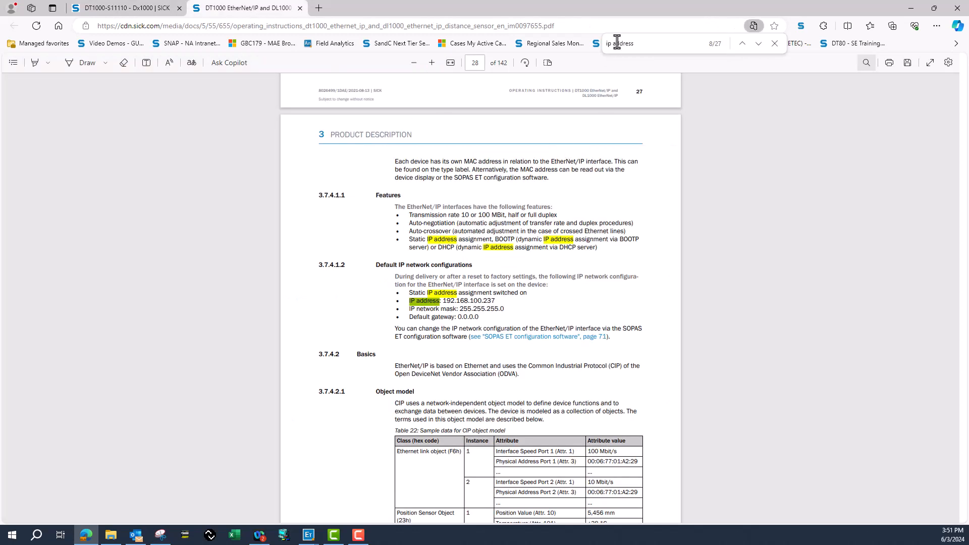
{"action": "mouse_move", "coordinate": [550, 42]}
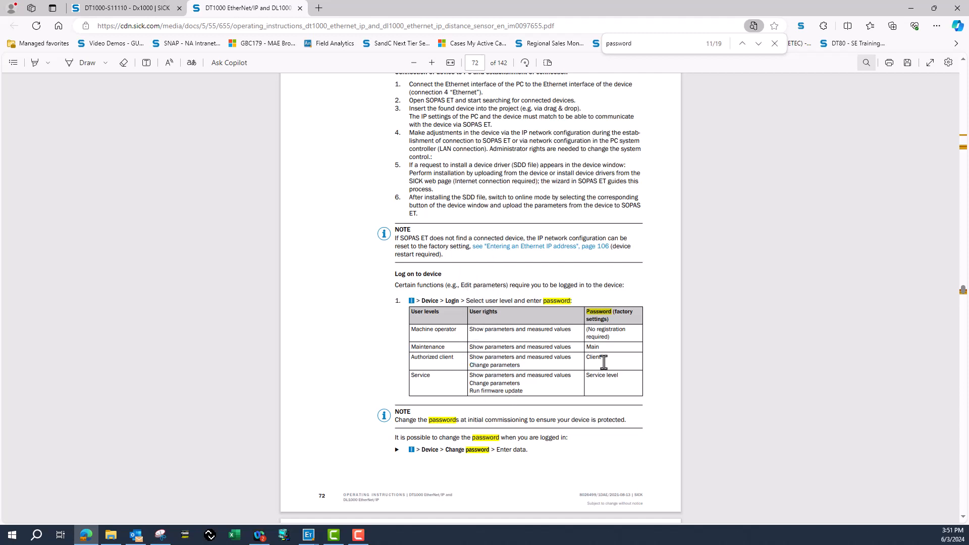
Select the Authorized client factory password in the manual's password table
{"action": "double_click", "coordinate": [593, 357]}
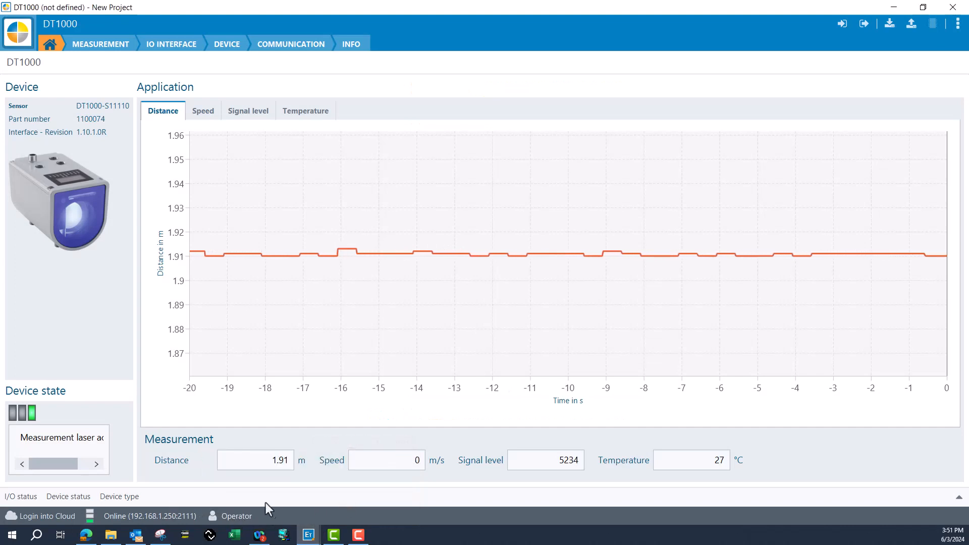
Log in at the Authorized Client level and bring up the DT1000's COMMUNICATION settings
{"action": "left_click", "coordinate": [842, 23]}
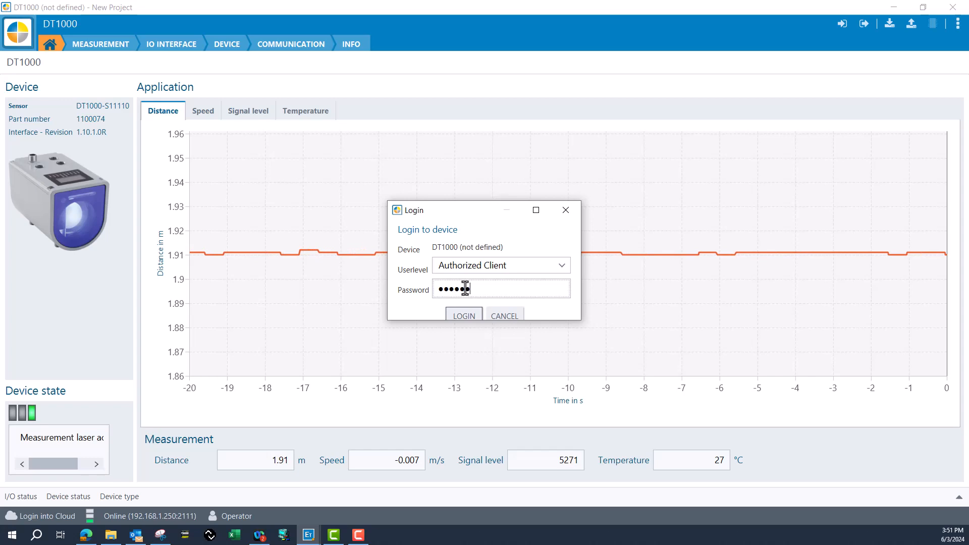
{"action": "left_click", "coordinate": [464, 315]}
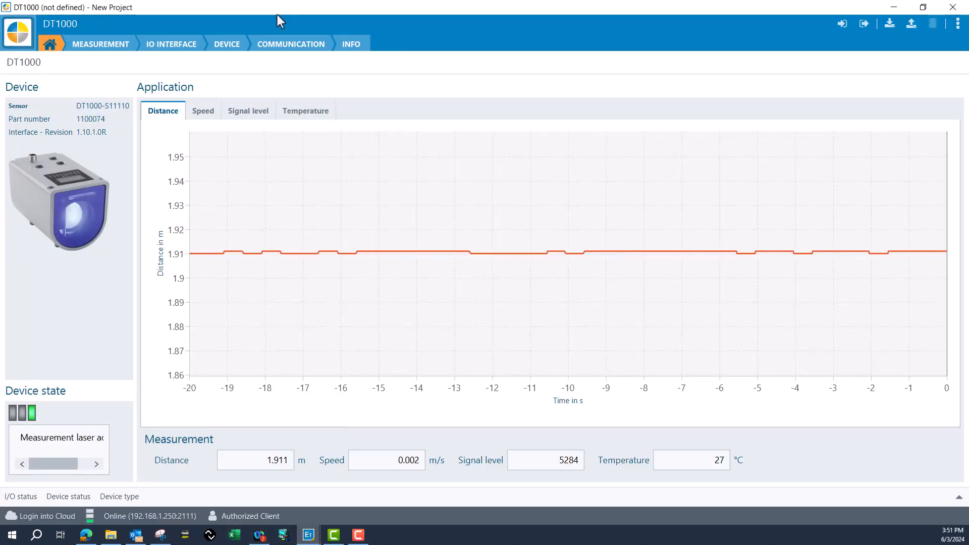
{"action": "left_click", "coordinate": [290, 44]}
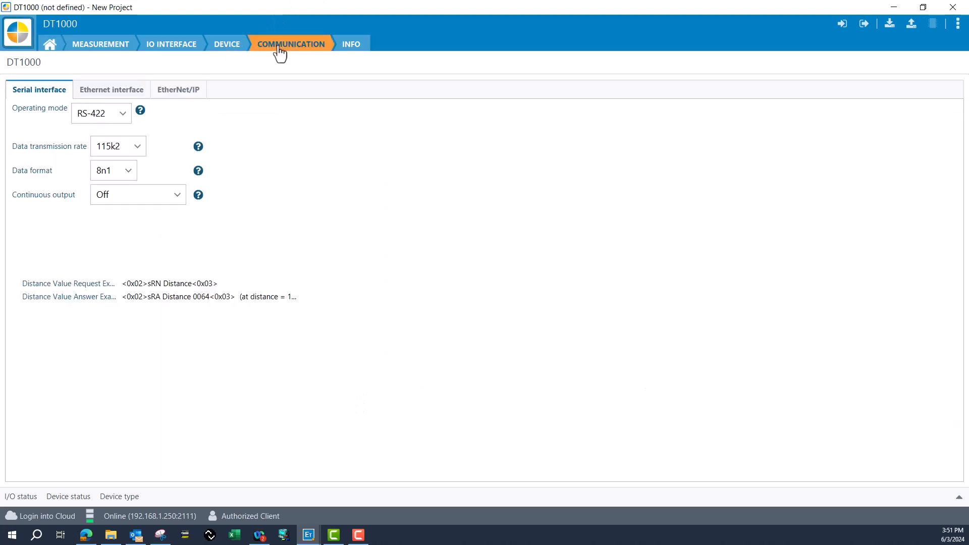
Enter a new static IP address in the EtherNet/IP settings and move on to the subnet mask
{"action": "left_click", "coordinate": [177, 90]}
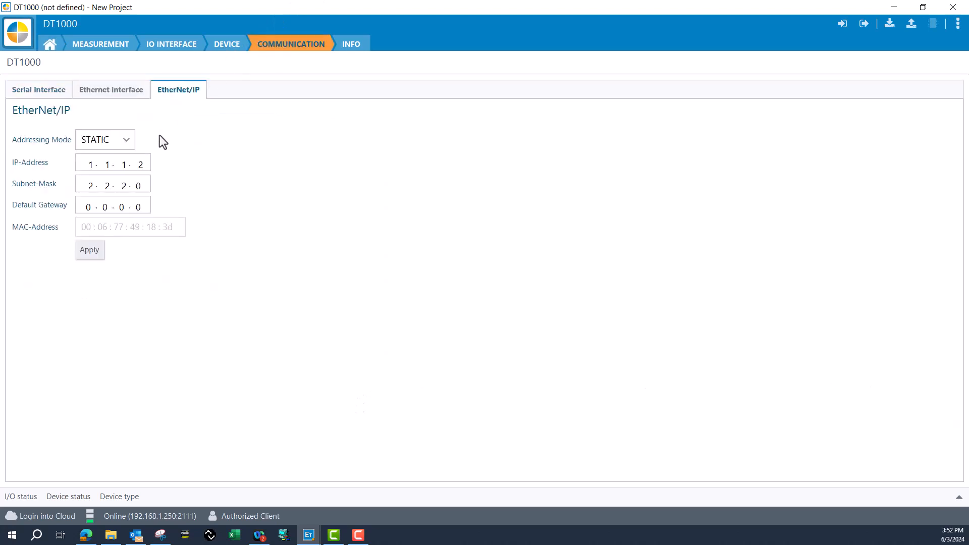
{"action": "left_click", "coordinate": [91, 165]}
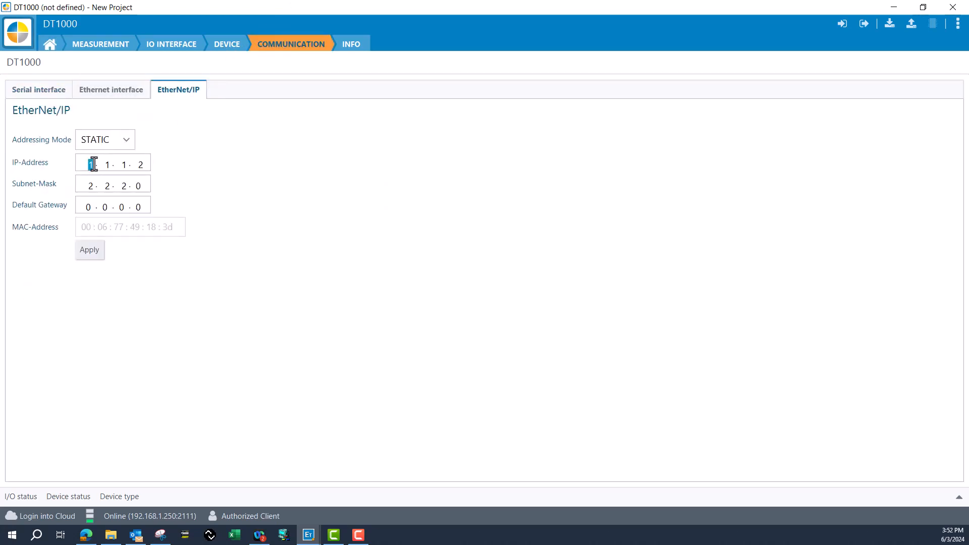
{"action": "type", "text": "92"}
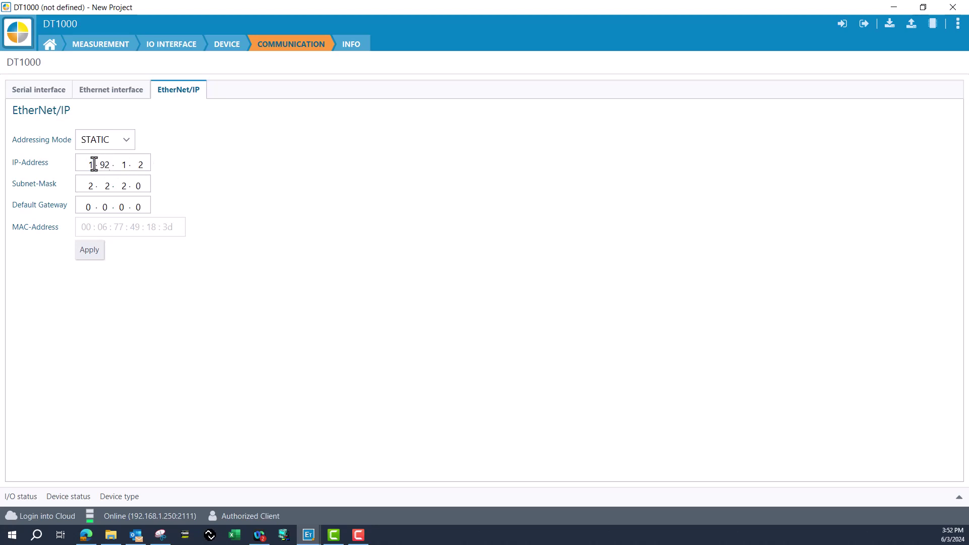
{"action": "type", "text": "9"}
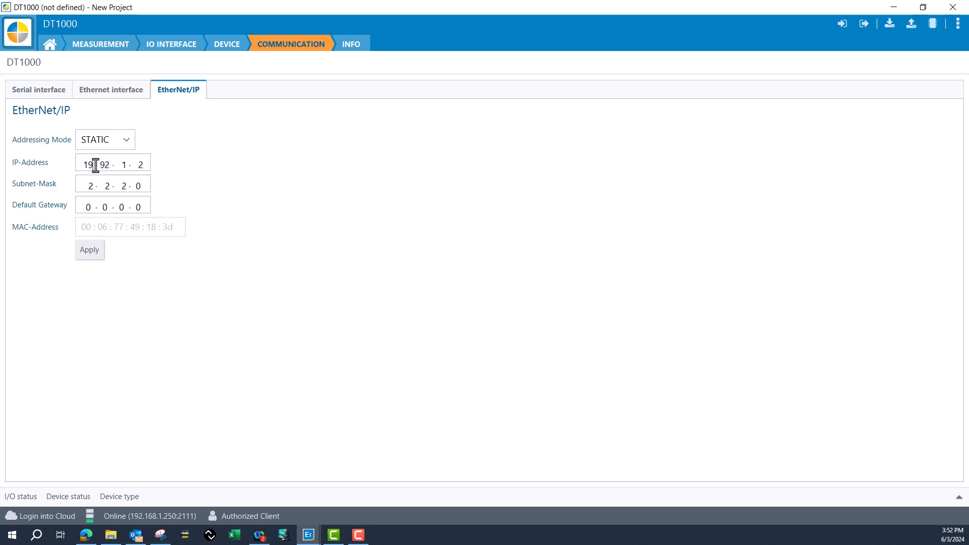
{"action": "type", "text": "16"}
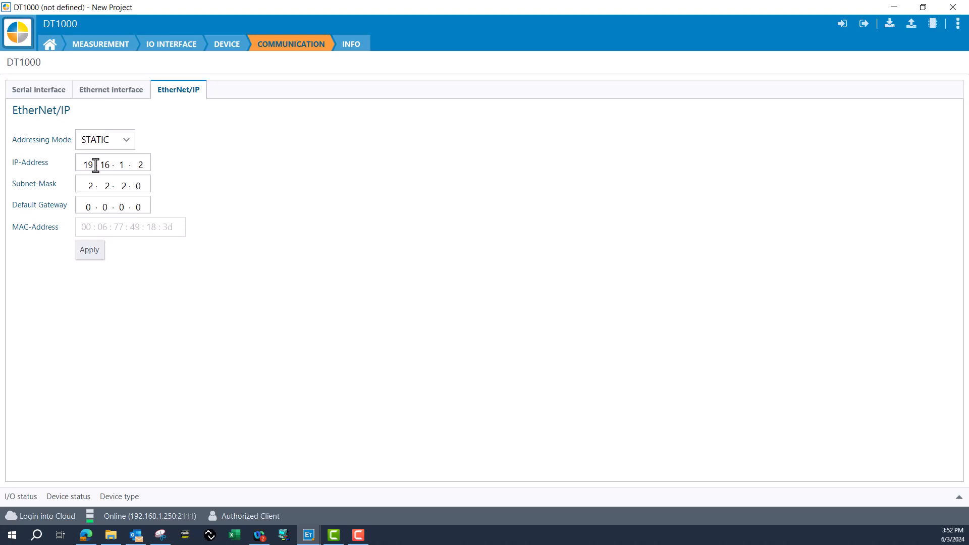
{"action": "type", "text": "17"}
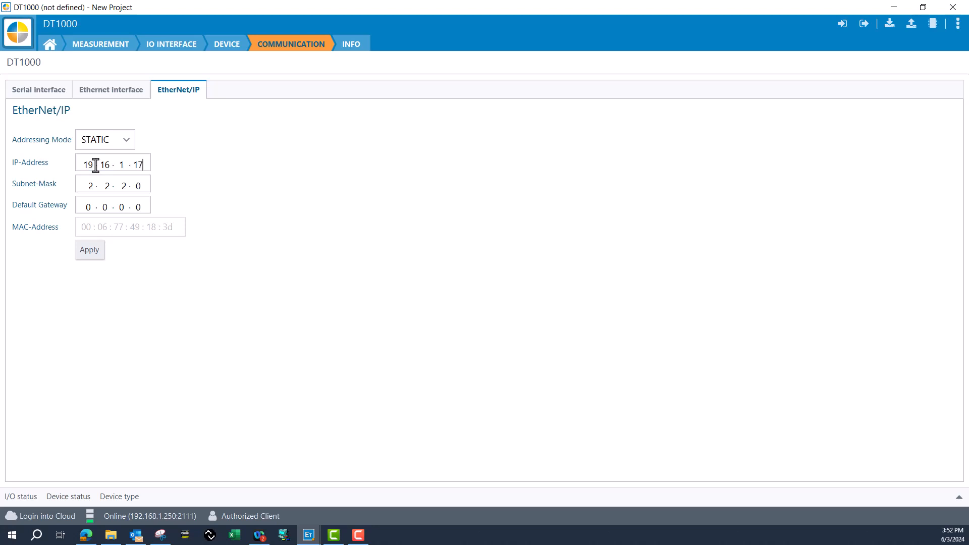
{"action": "left_click", "coordinate": [90, 184]}
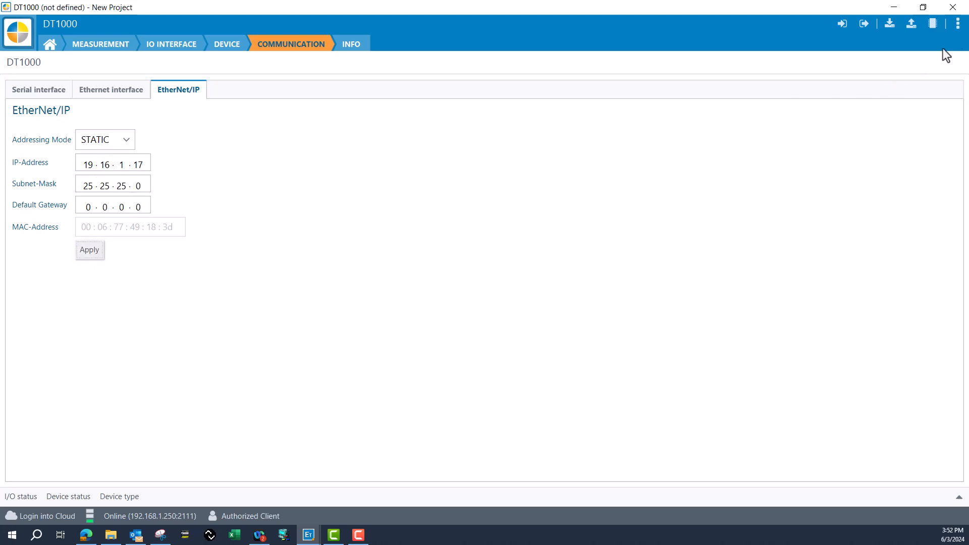
{"action": "mouse_move", "coordinate": [933, 23]}
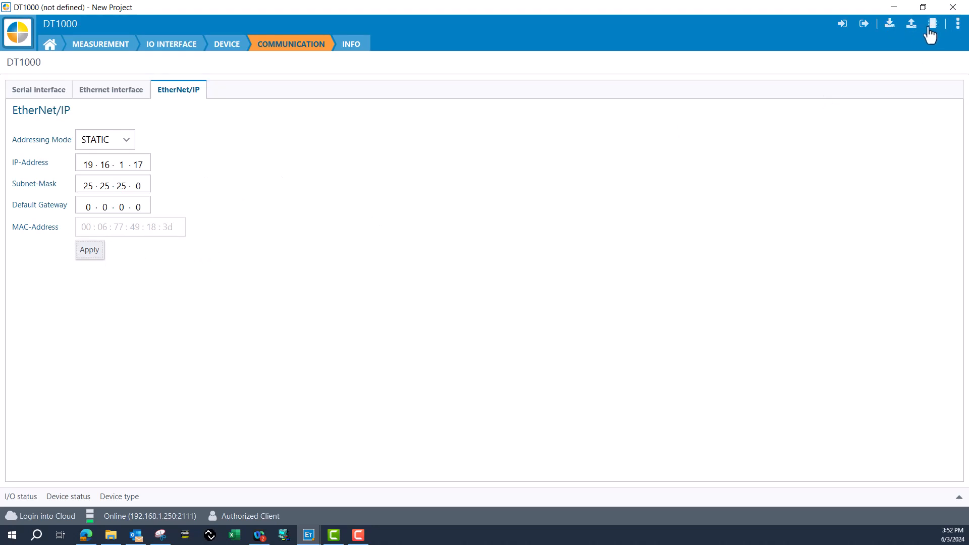
{"action": "mouse_move", "coordinate": [538, 304]}
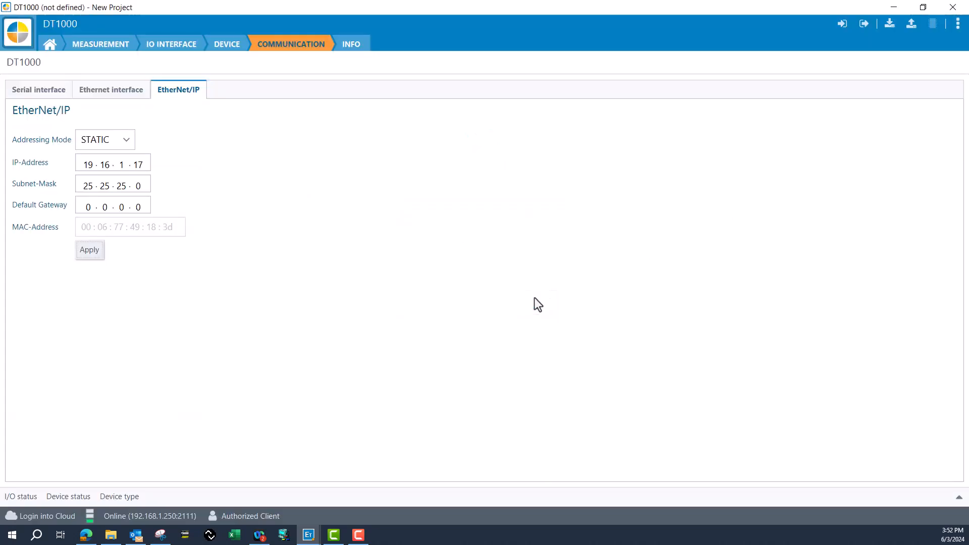
Glance at the operating instructions PDF and return to the SOPAS project showing the DT1000 offline
{"action": "left_click", "coordinate": [245, 7]}
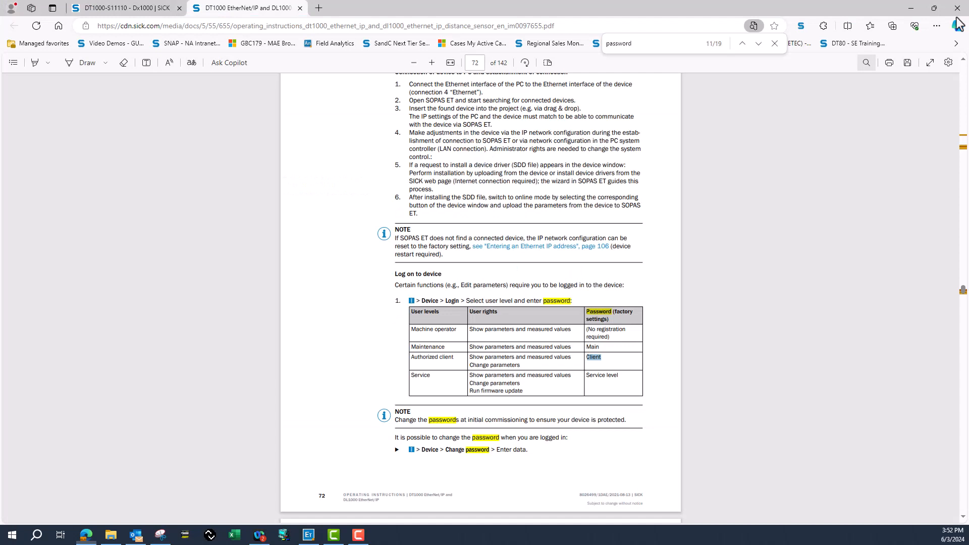
{"action": "left_click", "coordinate": [308, 535]}
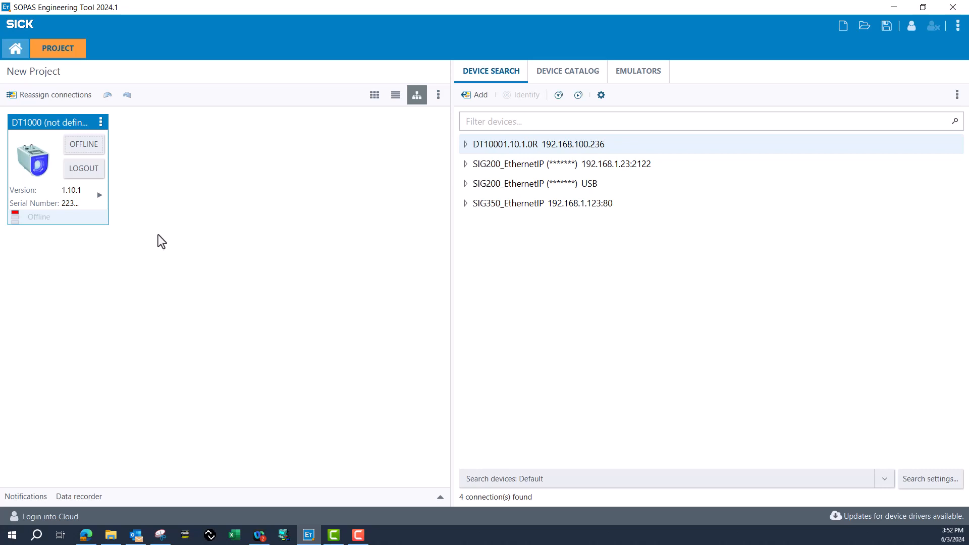
Delete the DT1000 tile from the project and rescan the network in Device Search
{"action": "left_click", "coordinate": [101, 122]}
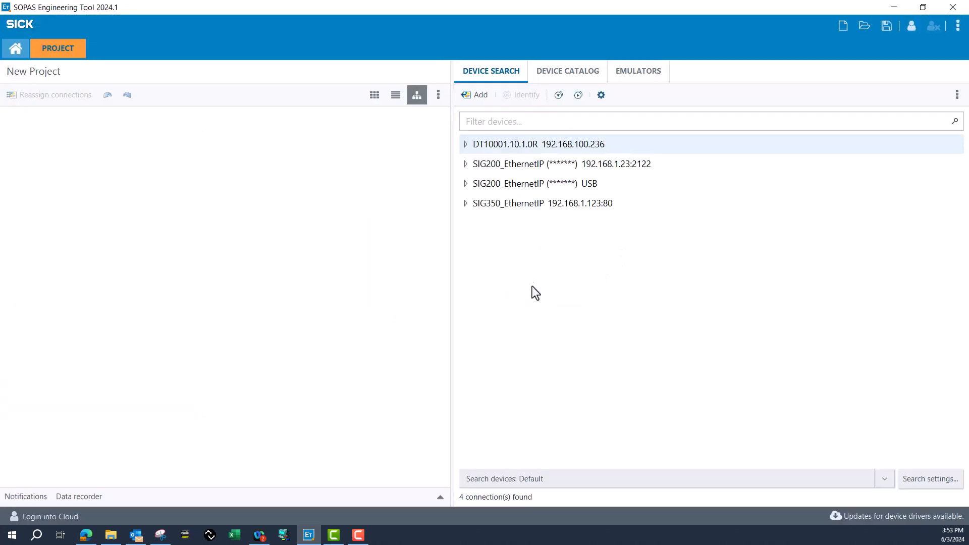
{"action": "mouse_move", "coordinate": [546, 150]}
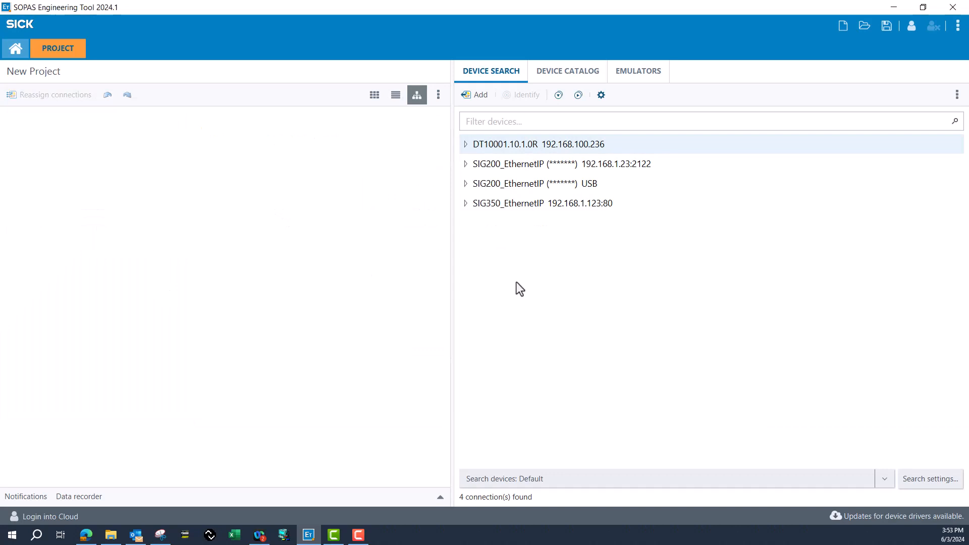
{"action": "left_click", "coordinate": [557, 95]}
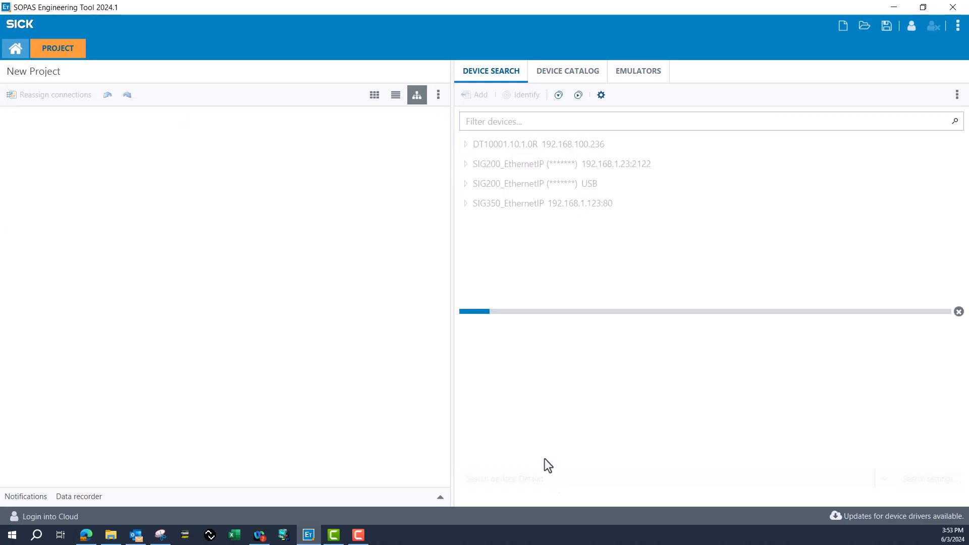
{"action": "left_click", "coordinate": [558, 94]}
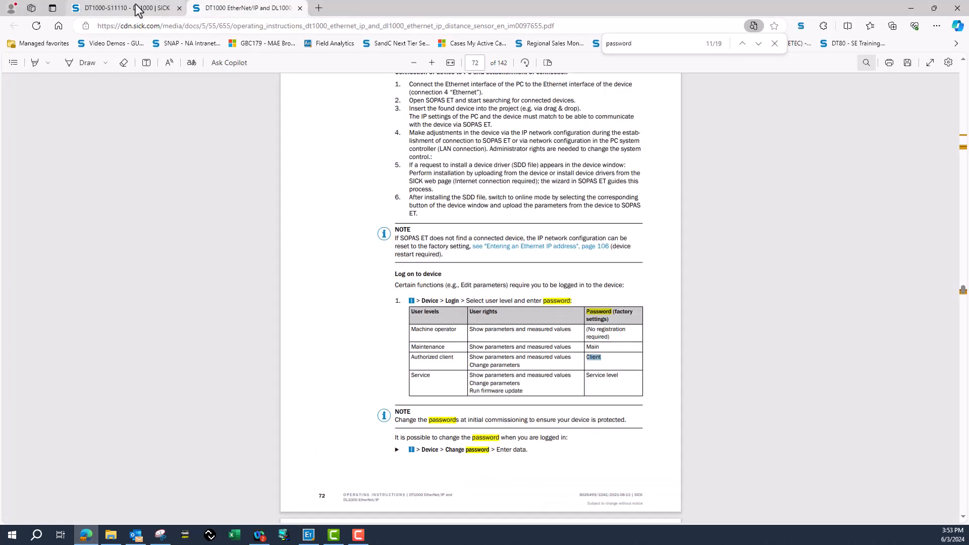
Browse the DT1000-S11110 literature downloads on the SICK site, then hide the browser
{"action": "left_click", "coordinate": [120, 8]}
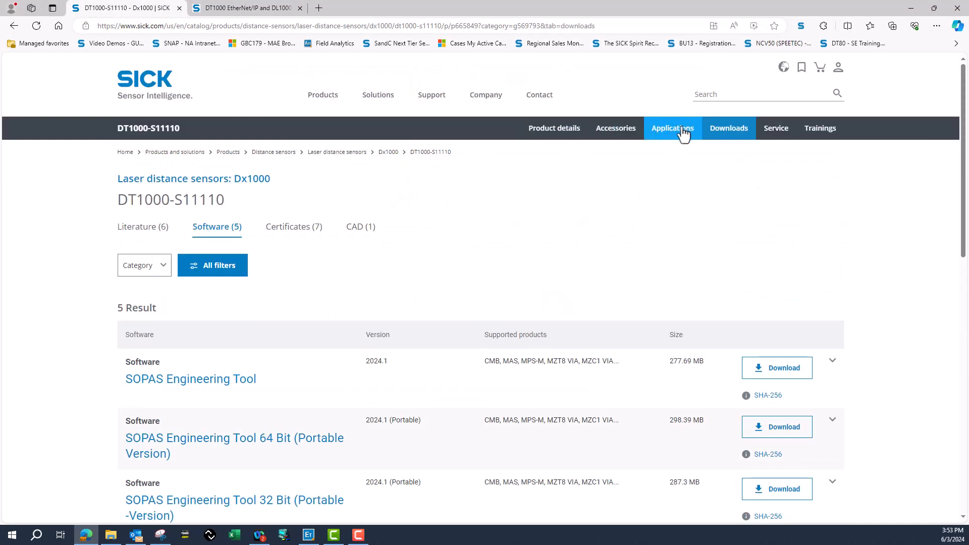
{"action": "left_click", "coordinate": [142, 226]}
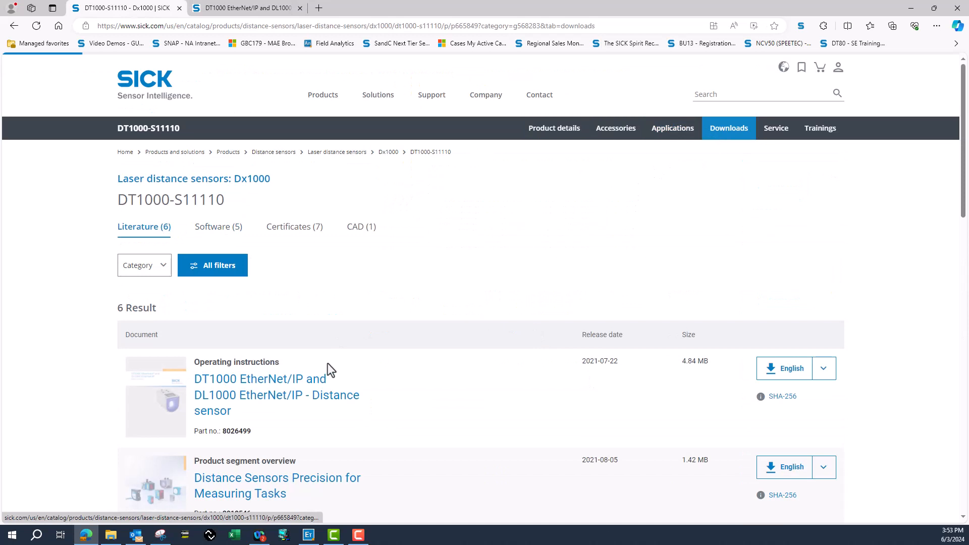
{"action": "scroll", "scroll_direction": "down", "scroll_amount": 3}
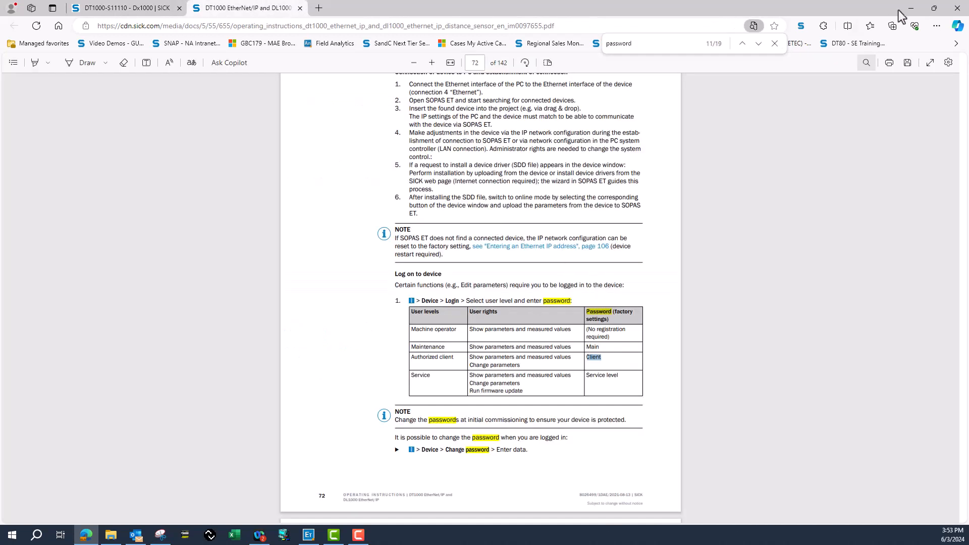
{"action": "left_click", "coordinate": [308, 535]}
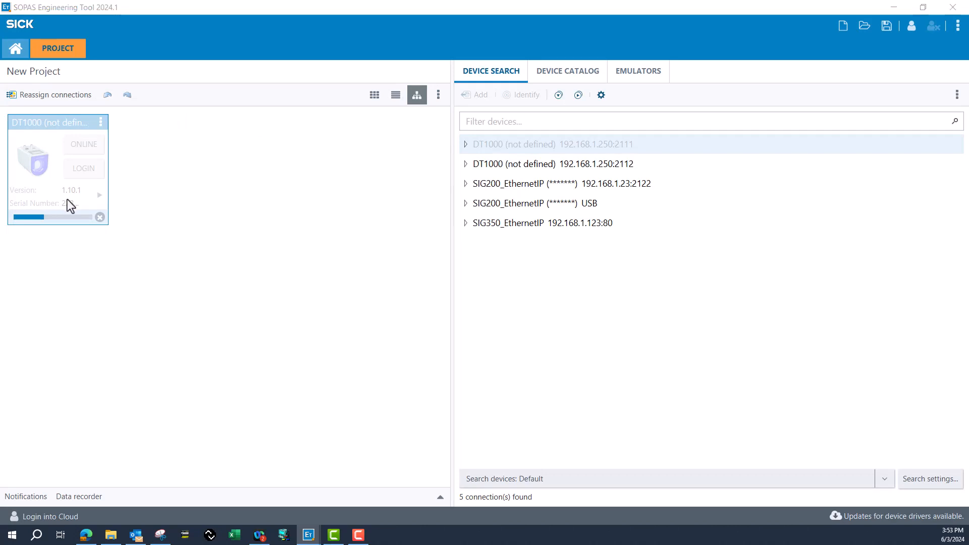
{"action": "mouse_move", "coordinate": [696, 7]}
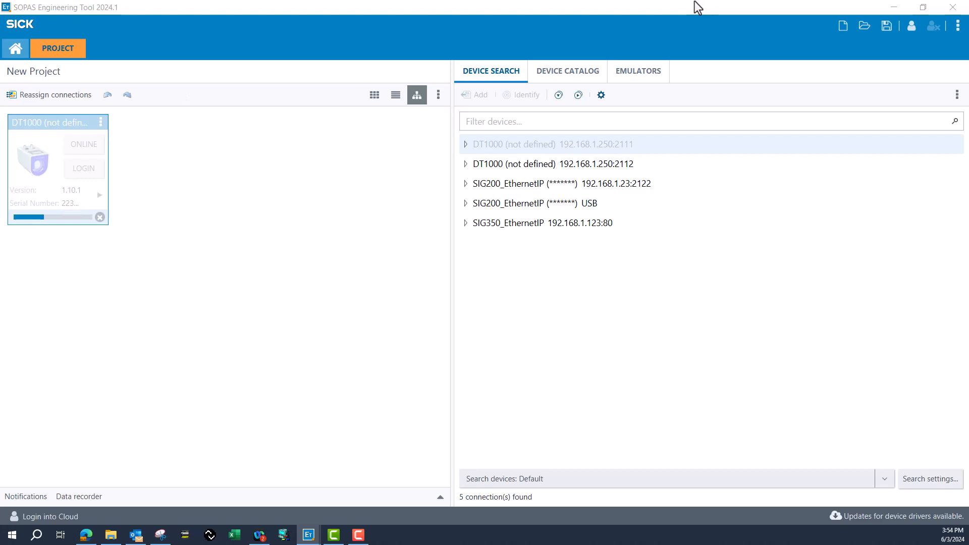
View the DT1000's EtherNet/IP address settings under Communication
{"action": "left_click", "coordinate": [83, 169]}
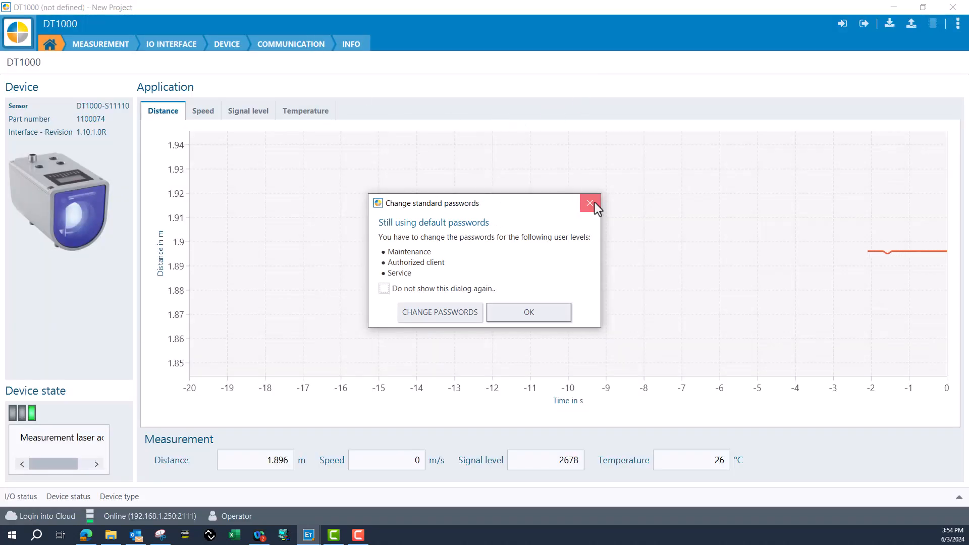
{"action": "left_click", "coordinate": [589, 203]}
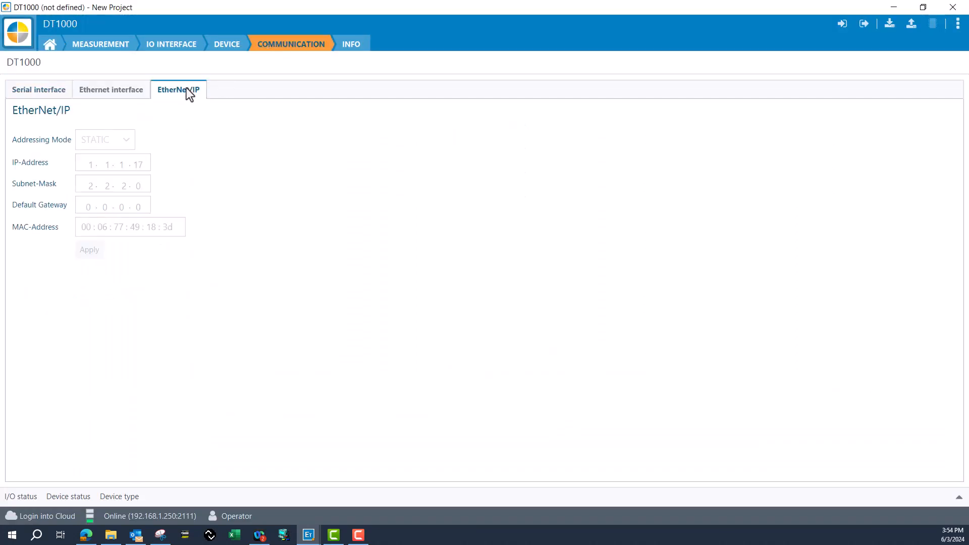
{"action": "mouse_move", "coordinate": [50, 160]}
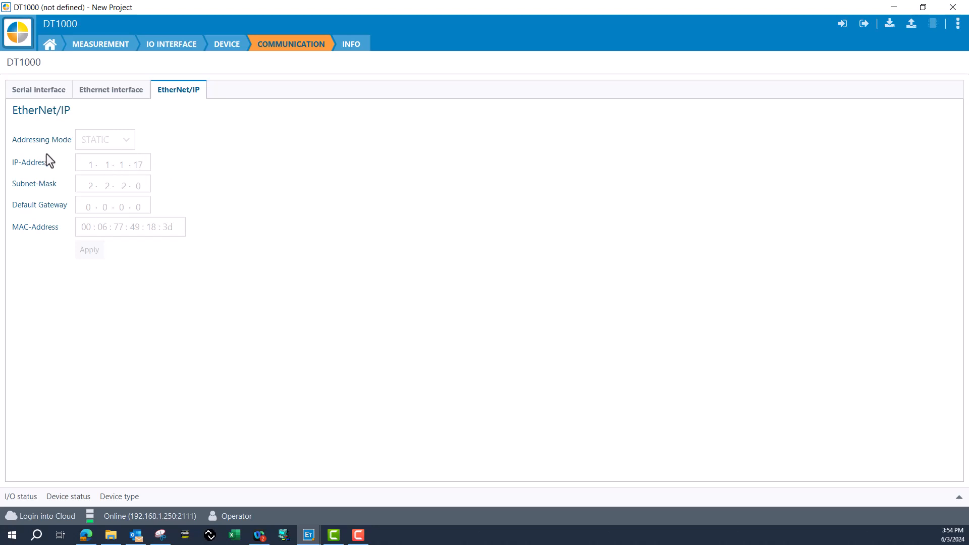
{"action": "mouse_move", "coordinate": [162, 180]}
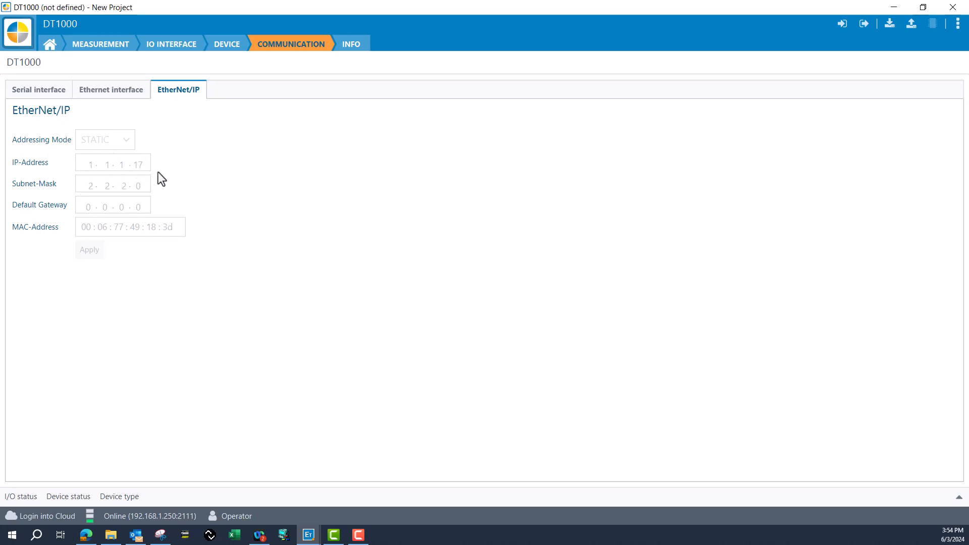
{"action": "mouse_move", "coordinate": [957, 8]}
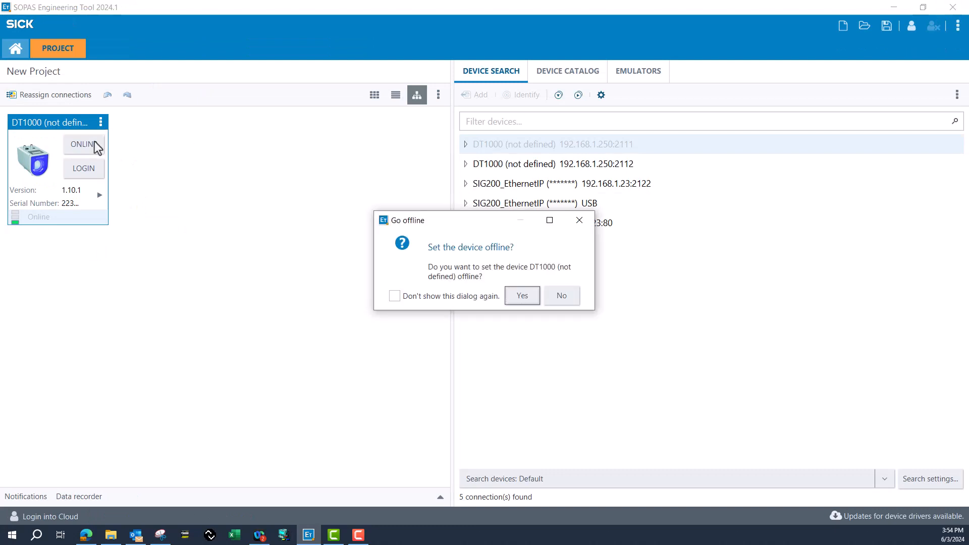
{"action": "mouse_move", "coordinate": [580, 249]}
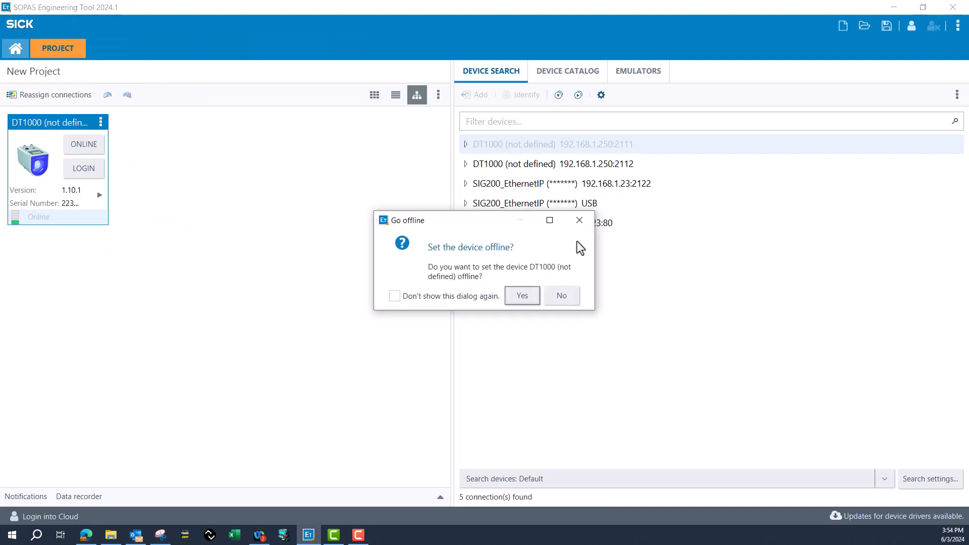
Decline going offline, view the live 1.896 m distance reading, and return to the project overview
{"action": "left_click", "coordinate": [521, 296]}
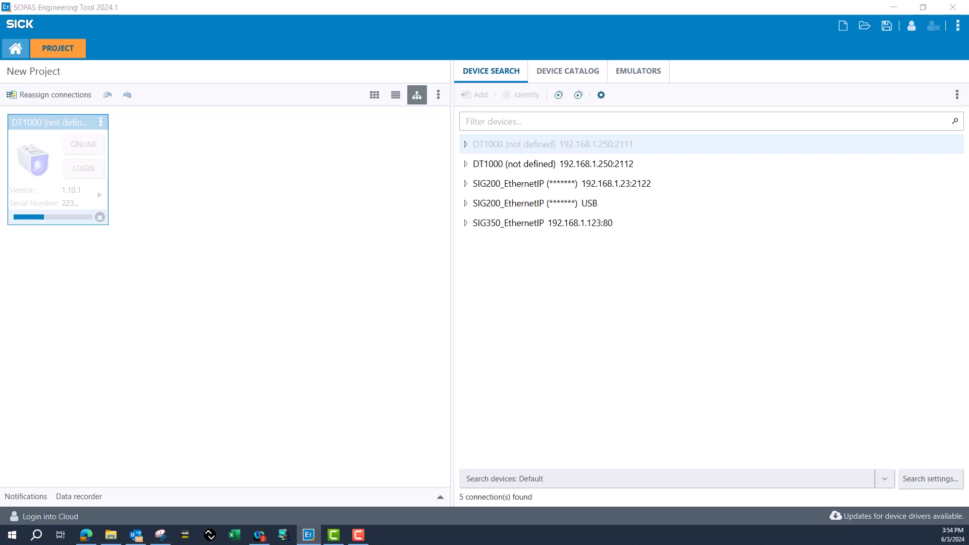
{"action": "mouse_move", "coordinate": [522, 6]}
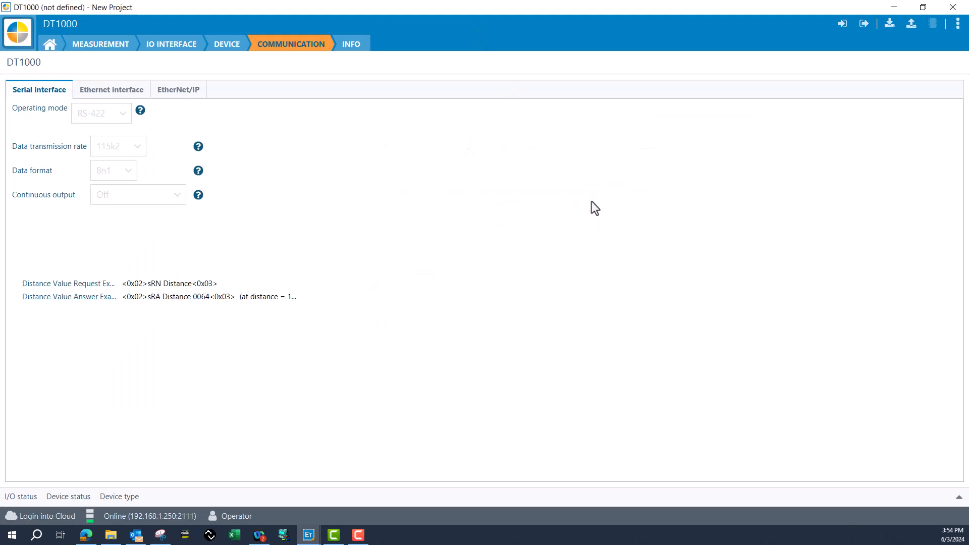
{"action": "left_click", "coordinate": [100, 43]}
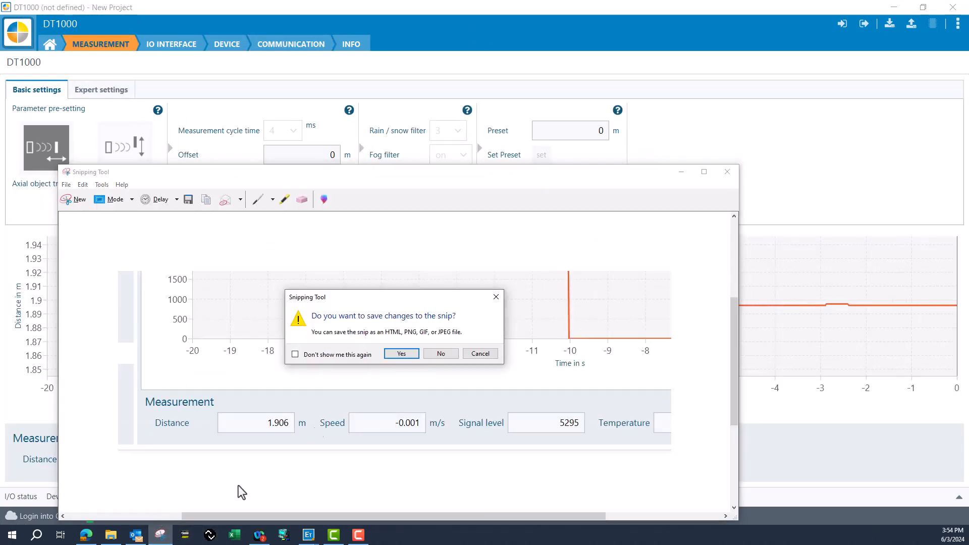
{"action": "left_click", "coordinate": [439, 354]}
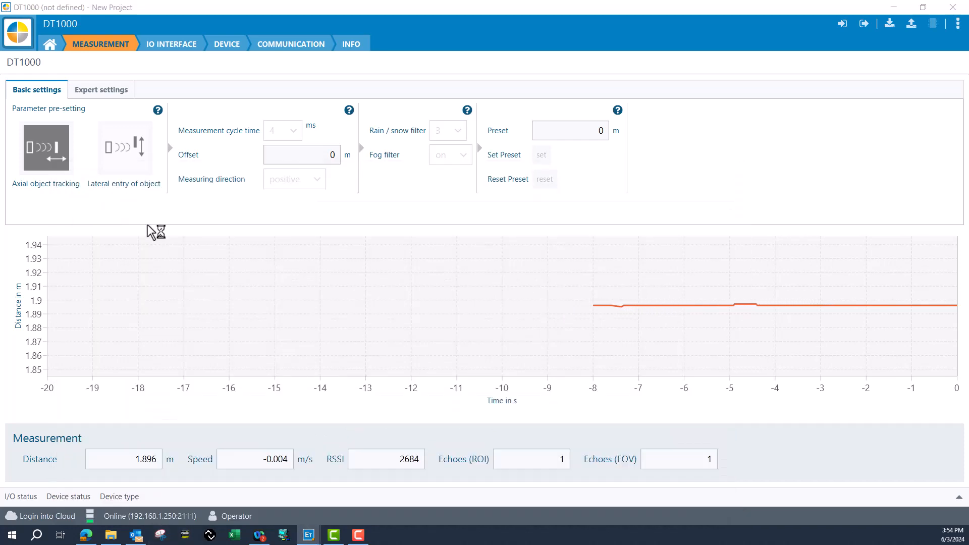
{"action": "mouse_move", "coordinate": [304, 220]}
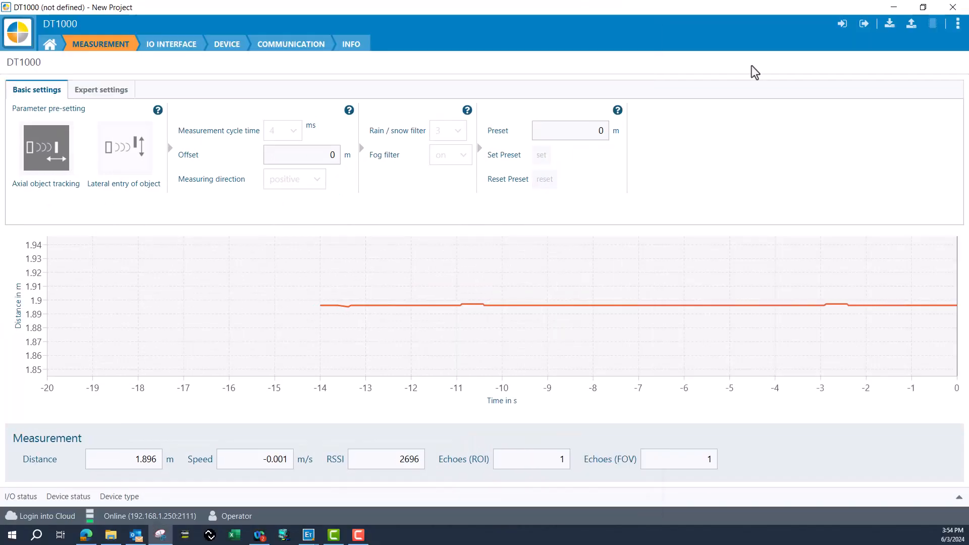
{"action": "left_click", "coordinate": [160, 535]}
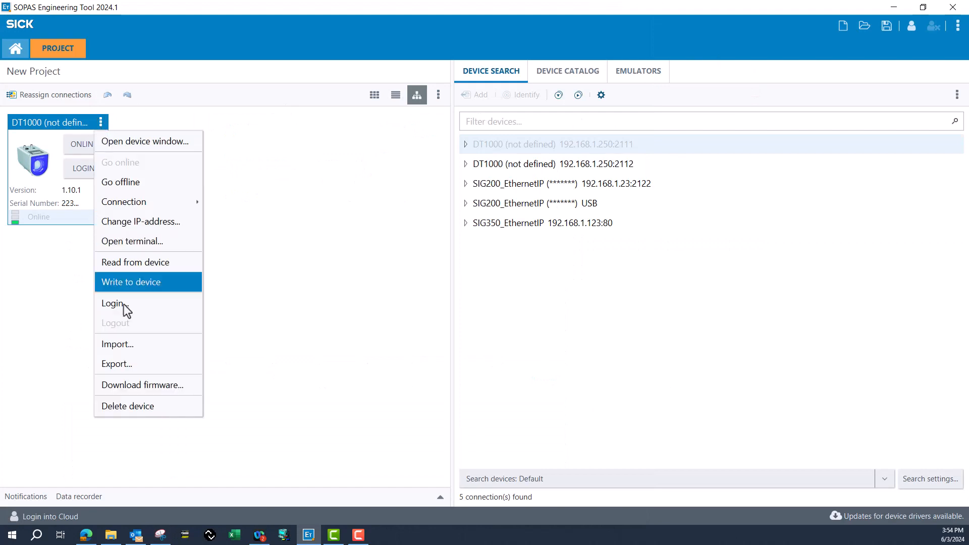
Take the DT1000 offline from the device menu and confirm the prompt
{"action": "left_click", "coordinate": [120, 182]}
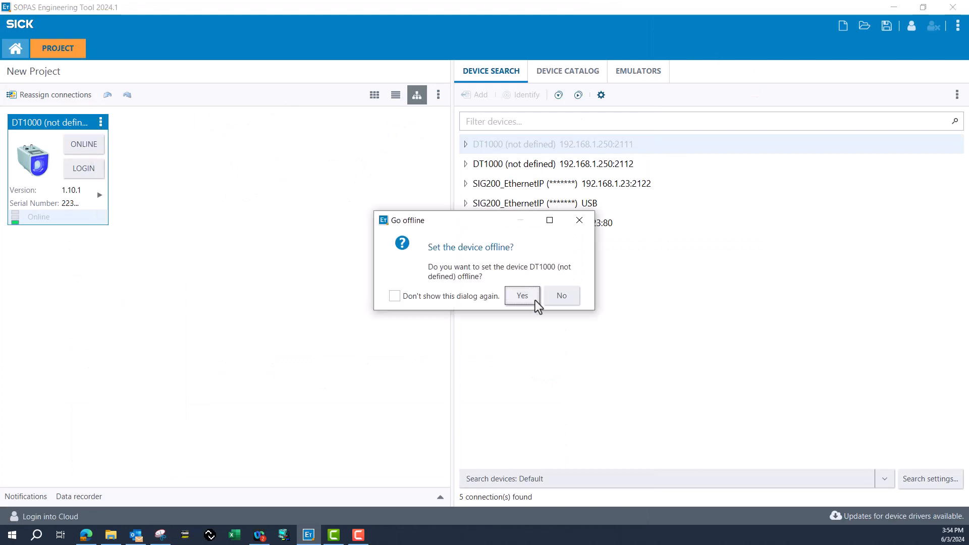
{"action": "left_click", "coordinate": [522, 296]}
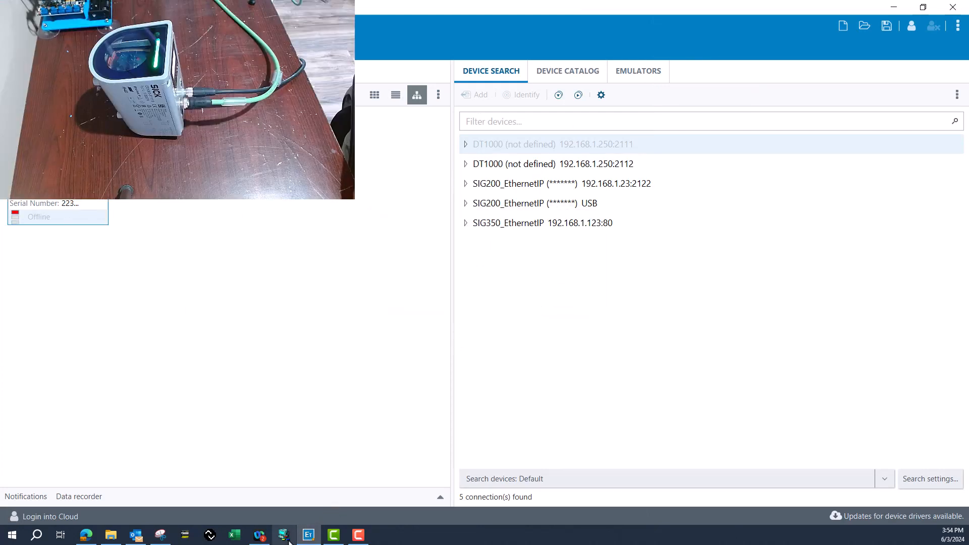
{"action": "mouse_move", "coordinate": [283, 535]}
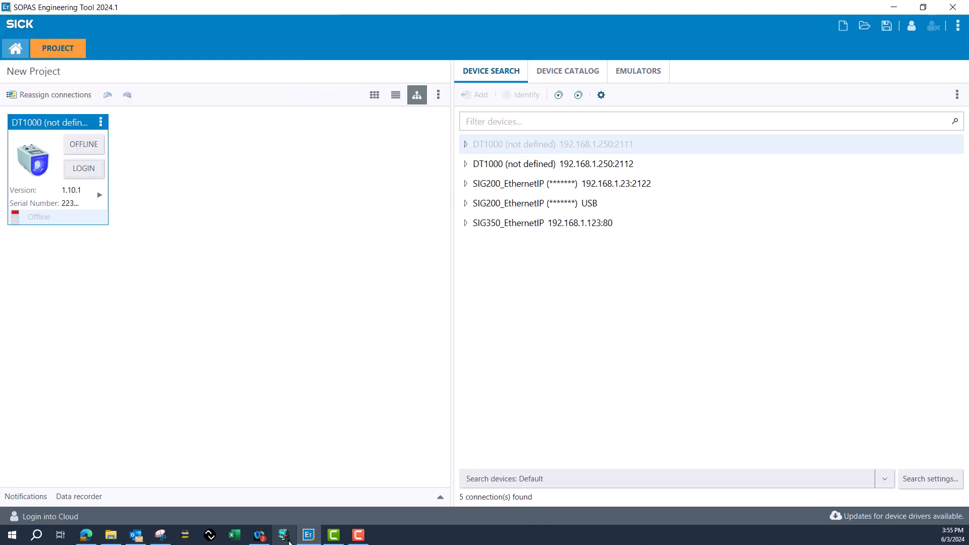
{"action": "mouse_move", "coordinate": [302, 533]}
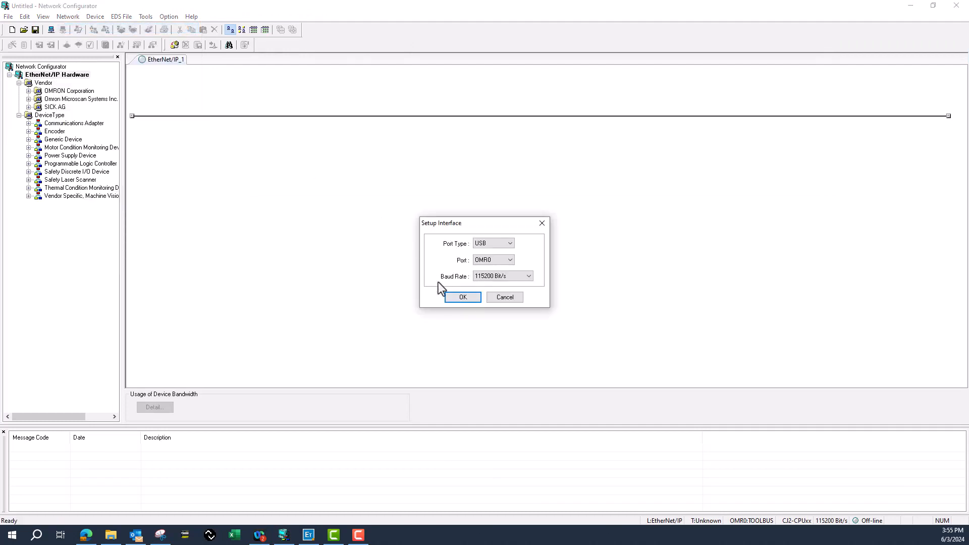
Go online over USB through the CJ2M-EIP21 unit's TCP:2 network port
{"action": "left_click", "coordinate": [462, 297]}
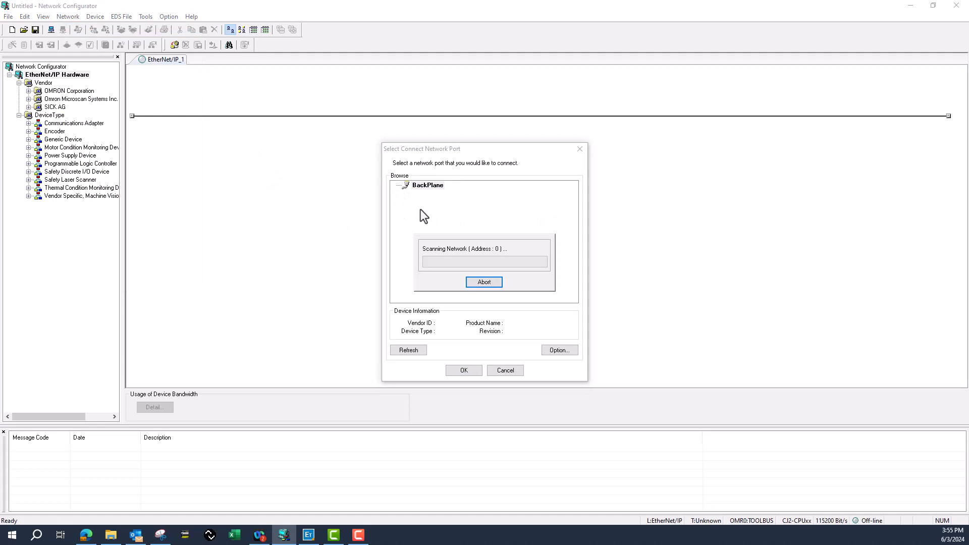
{"action": "left_click", "coordinate": [440, 202]}
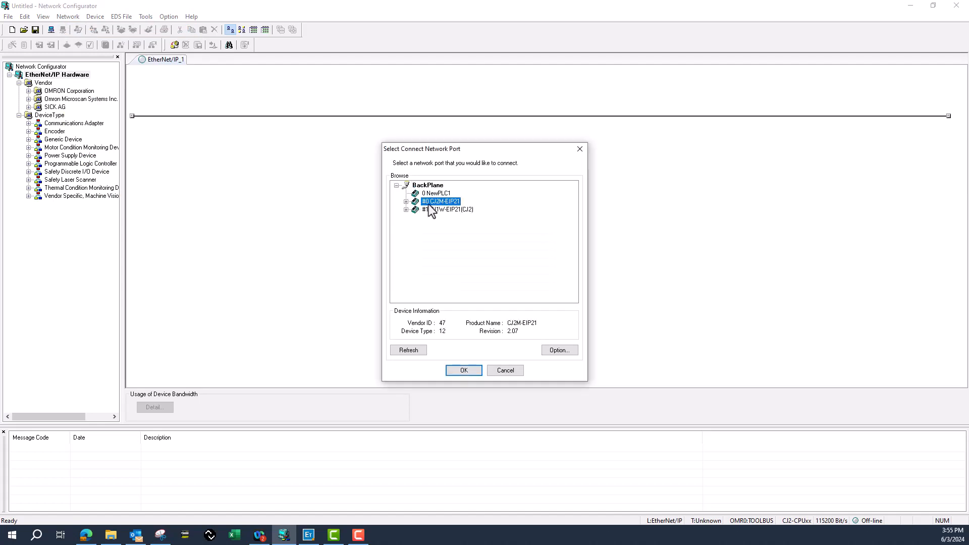
{"action": "left_click", "coordinate": [407, 202]}
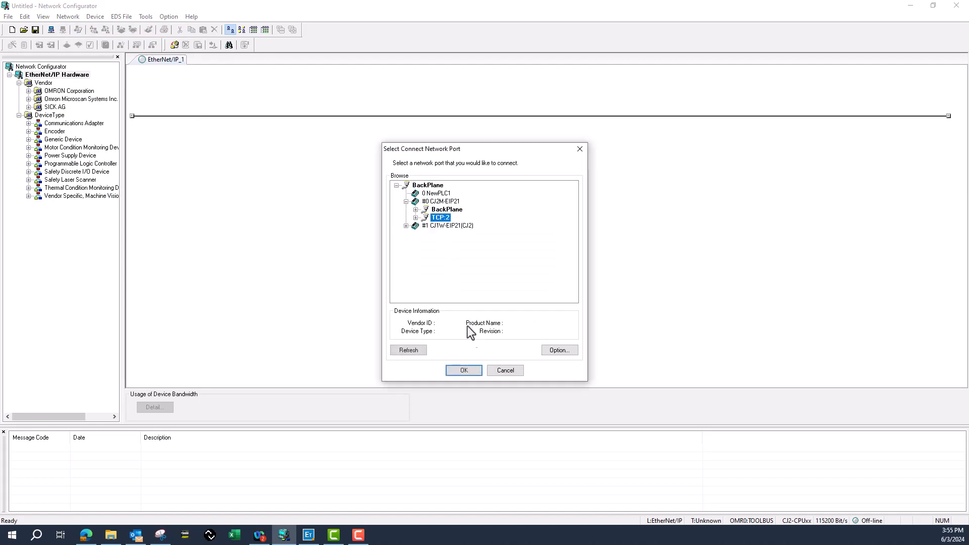
{"action": "left_click", "coordinate": [464, 370]}
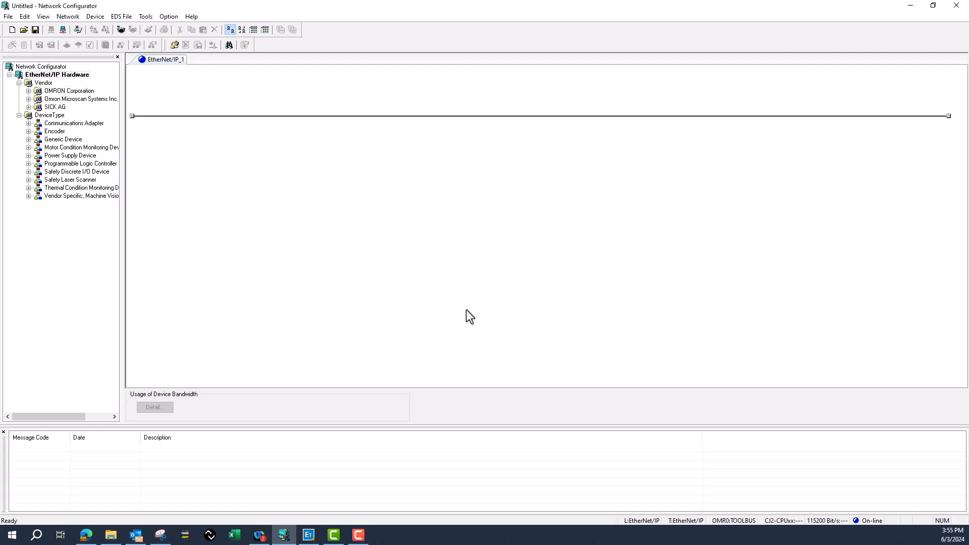
Start a Network Upload based on the current document
{"action": "left_click", "coordinate": [68, 16]}
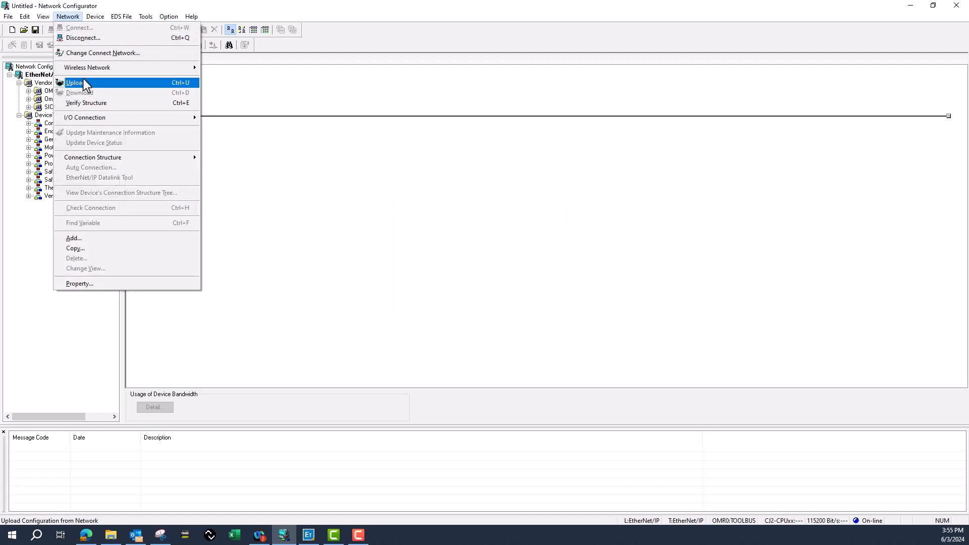
{"action": "left_click", "coordinate": [74, 82]}
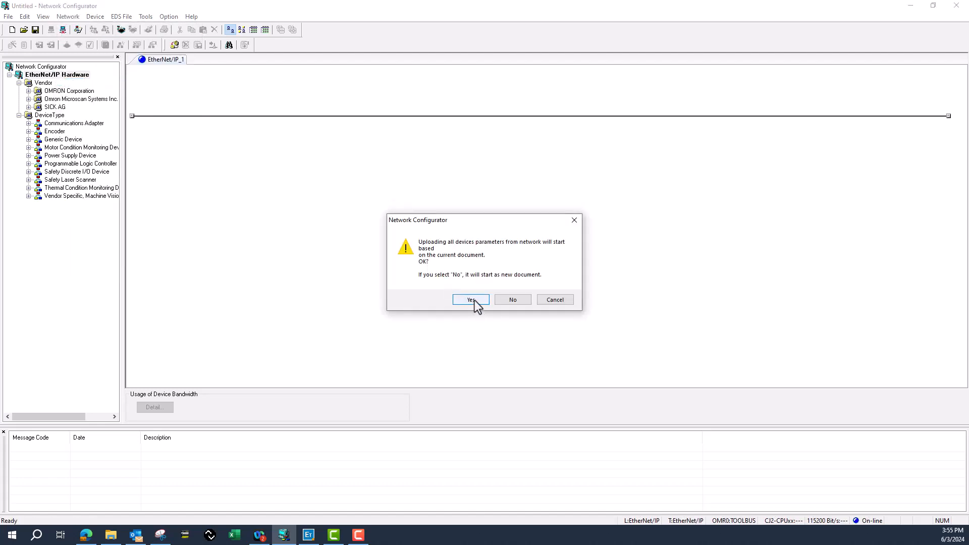
{"action": "left_click", "coordinate": [470, 299]}
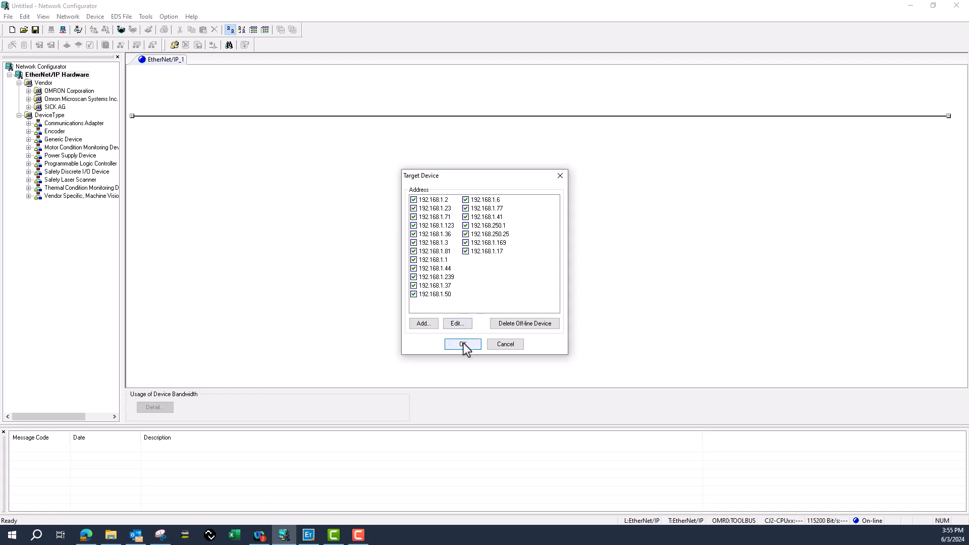
Start uploading parameters from all checked target devices
{"action": "left_click", "coordinate": [462, 344]}
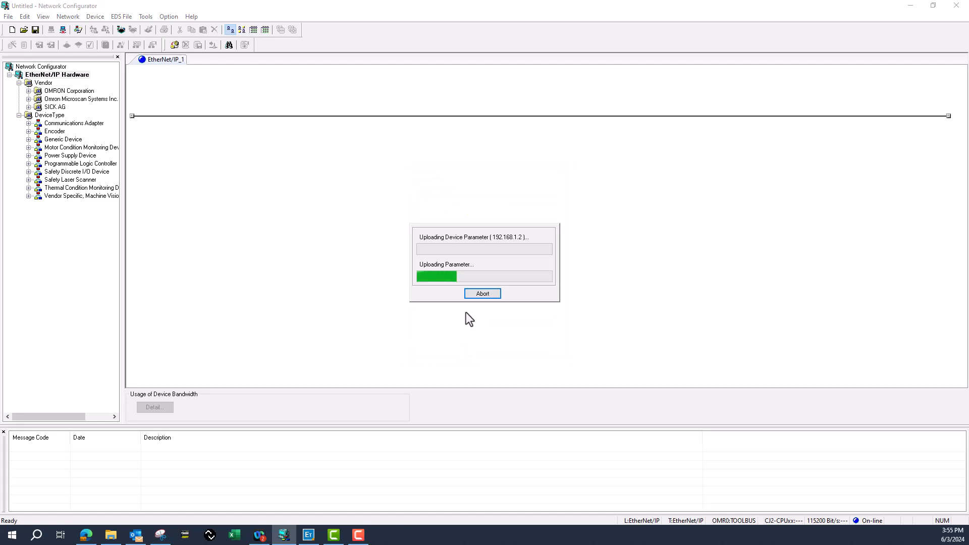
{"action": "mouse_move", "coordinate": [657, 290]}
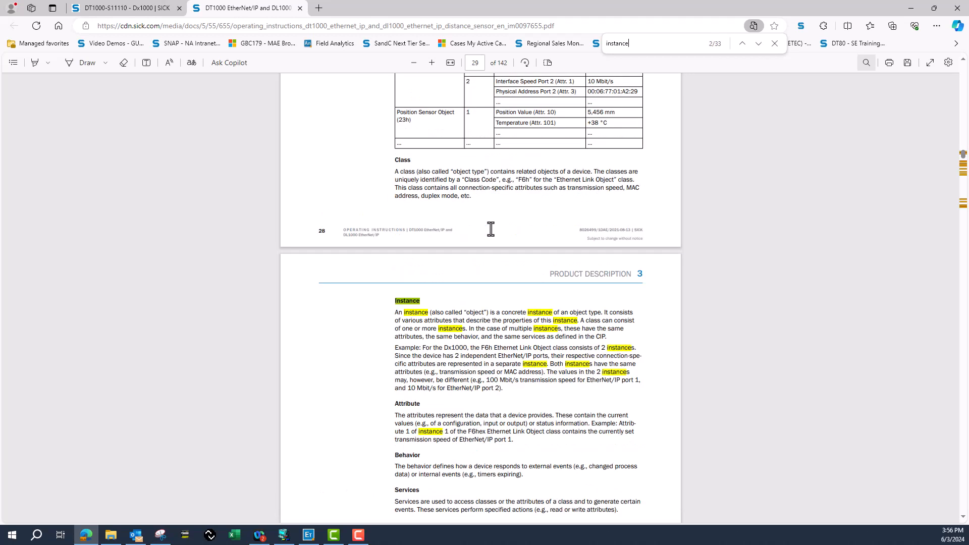
Step through the 'instance' search matches to the page 32 Assembly Object class (04h) tables
{"action": "scroll", "scroll_direction": "up", "scroll_amount": 3}
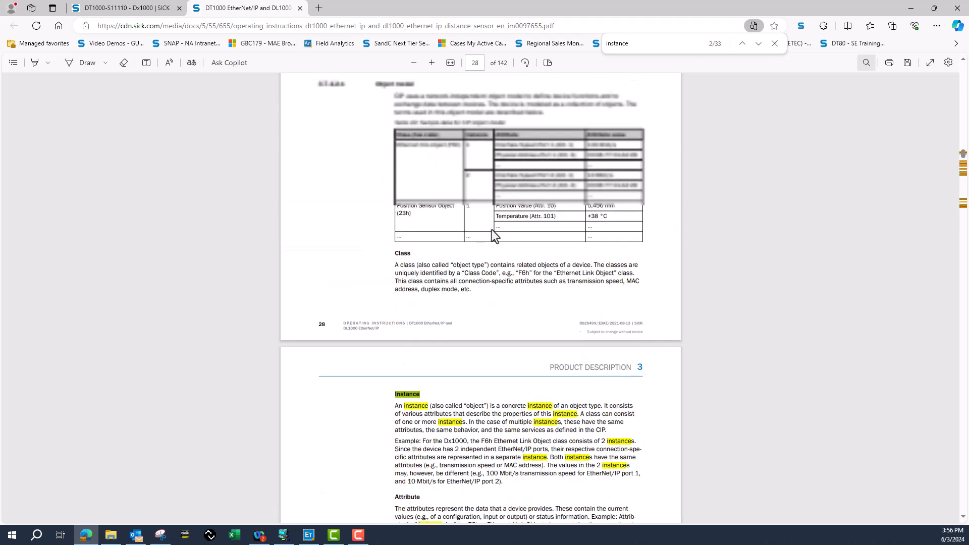
{"action": "scroll", "scroll_direction": "down", "scroll_amount": 3}
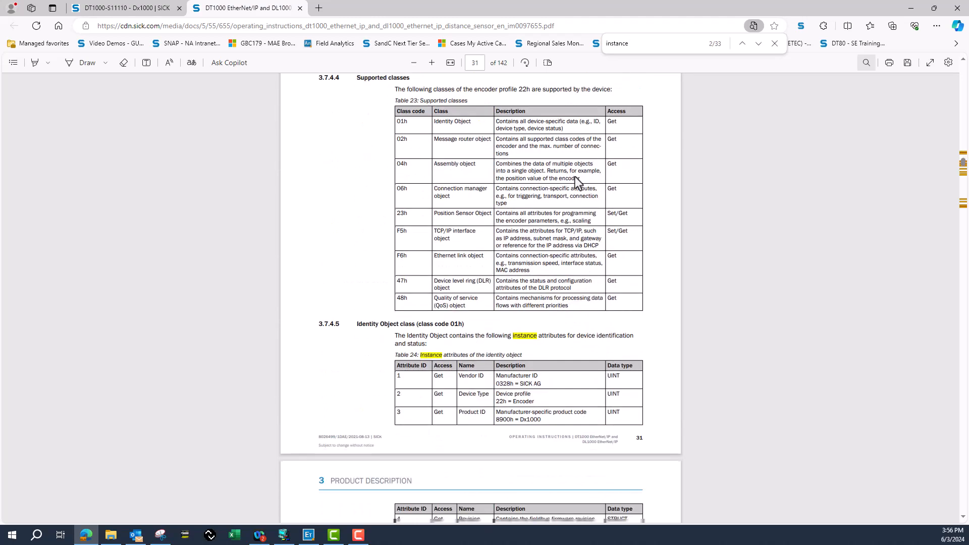
{"action": "scroll", "scroll_direction": "up", "scroll_amount": 3}
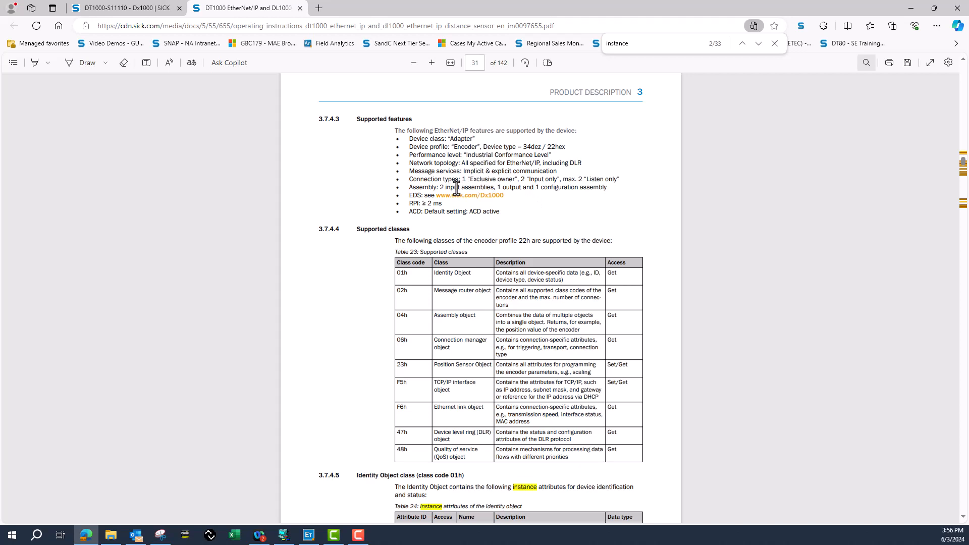
{"action": "mouse_move", "coordinate": [538, 180]}
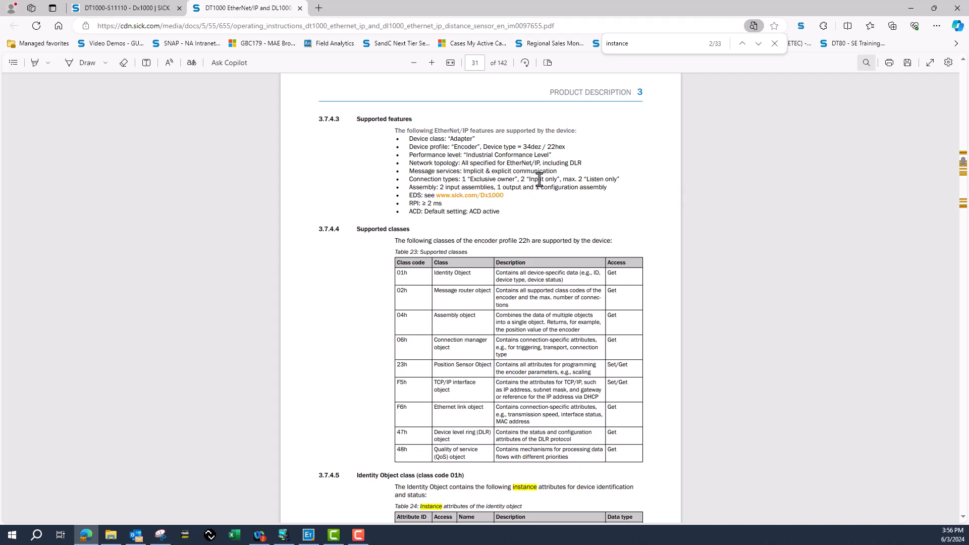
{"action": "scroll", "scroll_direction": "down", "scroll_amount": 3}
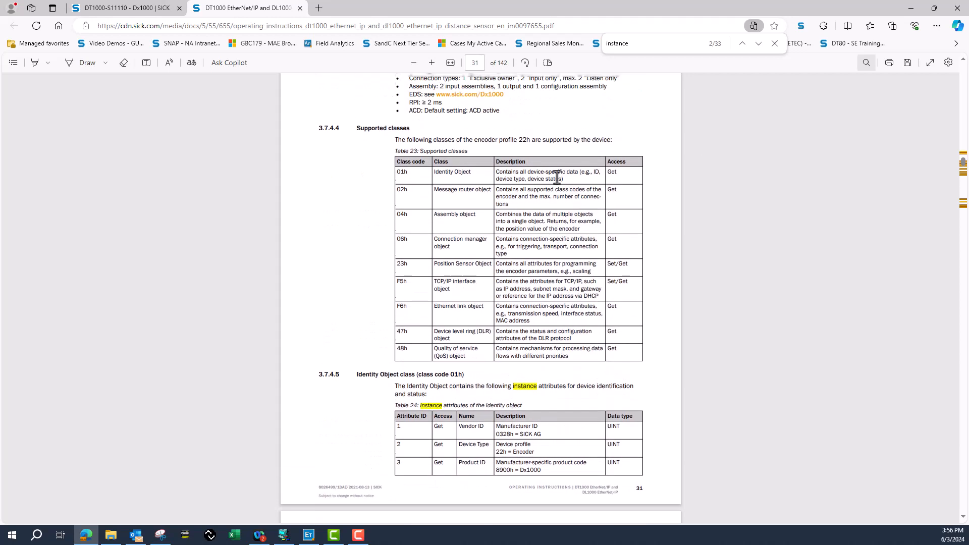
{"action": "left_click", "coordinate": [758, 44]}
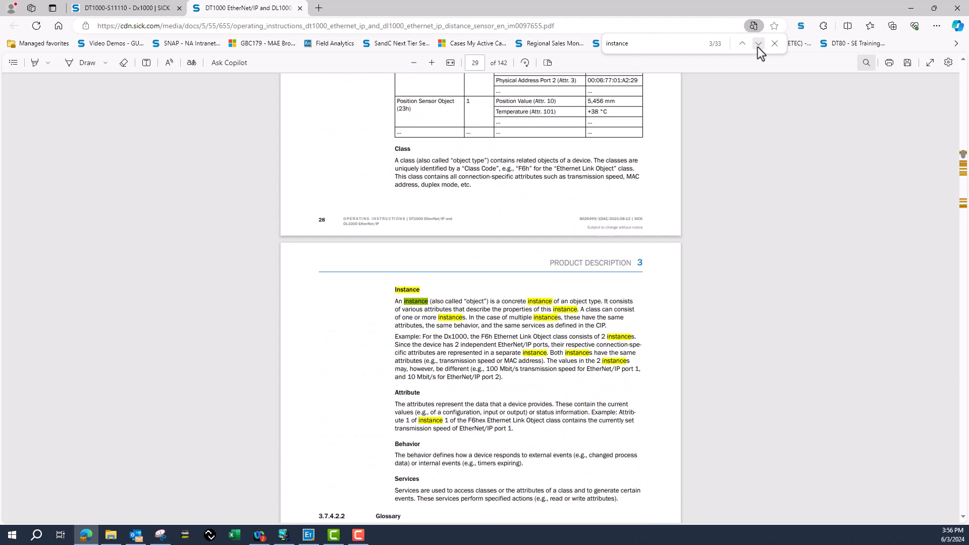
{"action": "left_click", "coordinate": [759, 43]}
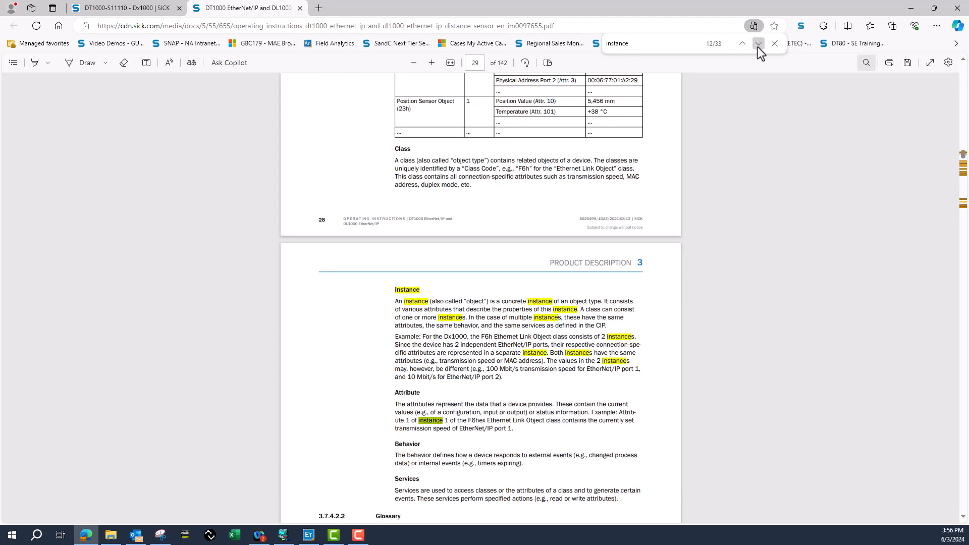
{"action": "left_click", "coordinate": [758, 43]}
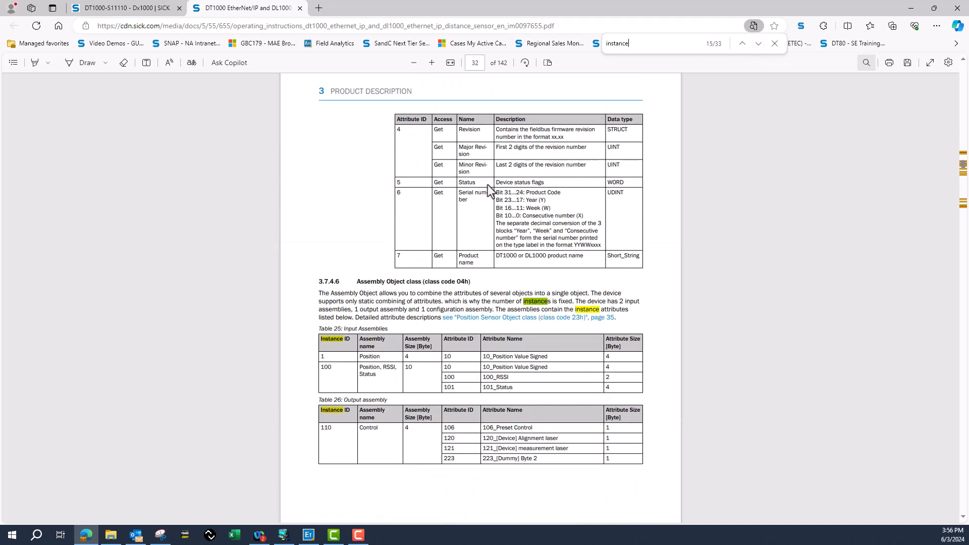
{"action": "mouse_move", "coordinate": [370, 360]}
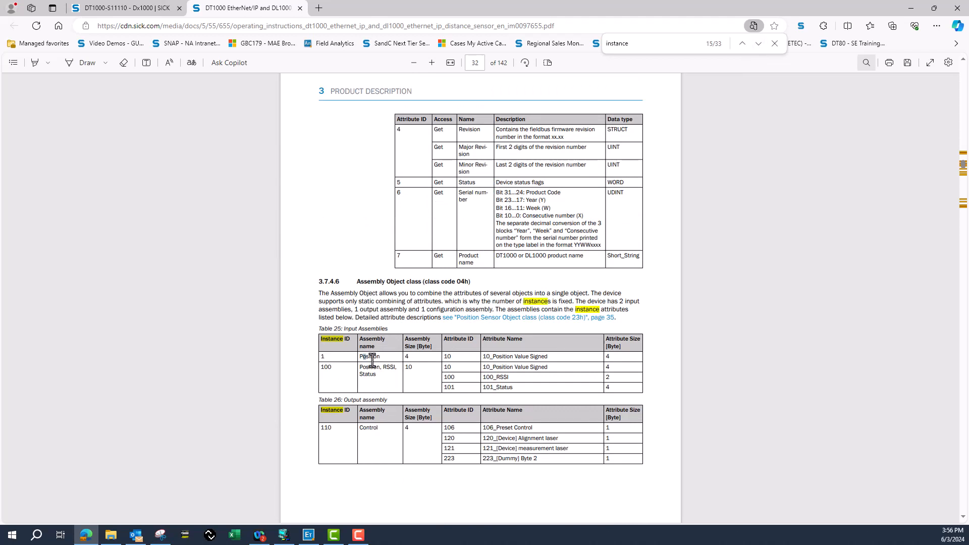
{"action": "mouse_move", "coordinate": [363, 357]}
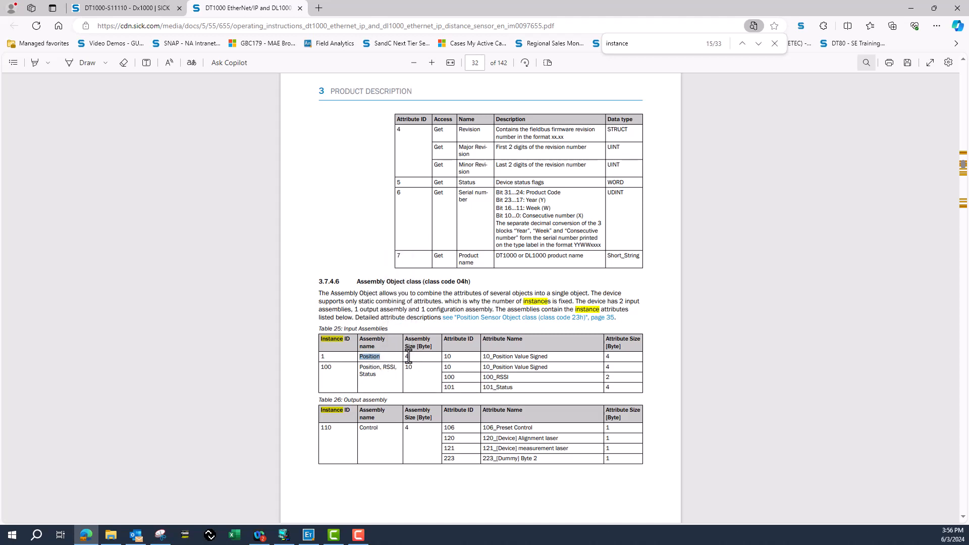
{"action": "mouse_move", "coordinate": [412, 445]}
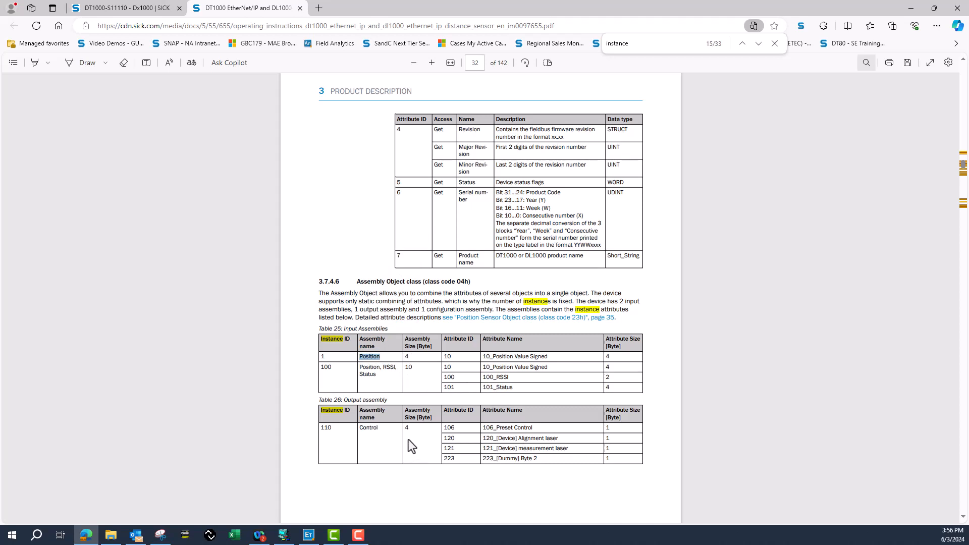
{"action": "mouse_move", "coordinate": [256, 471]}
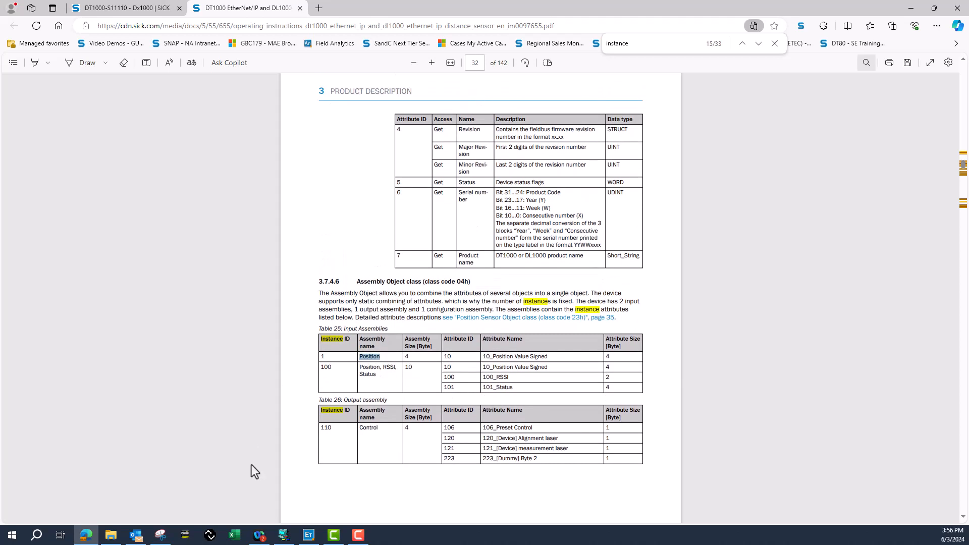
Let the parameter upload finish showing the DT1000 at 192.168.1.17, then dismiss the error device list
{"action": "left_click", "coordinate": [283, 535]}
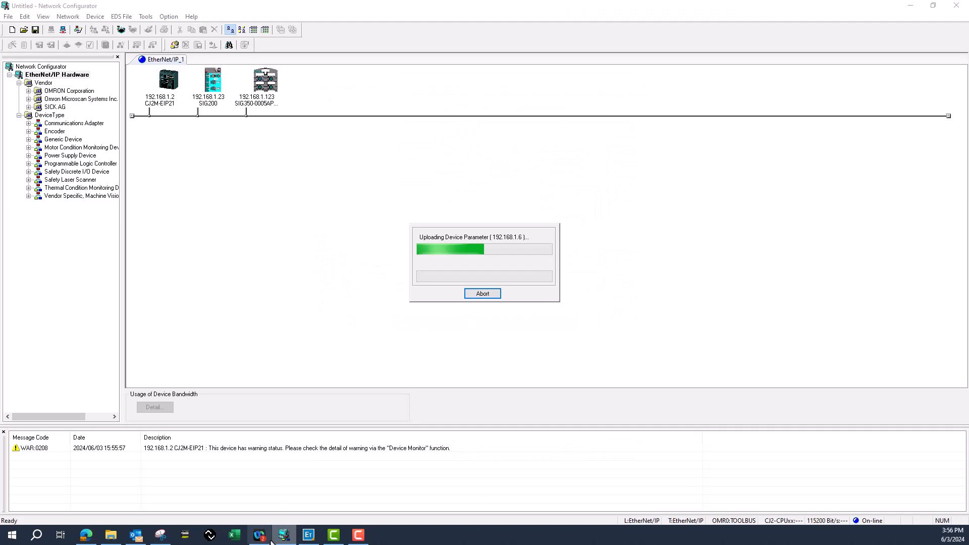
{"action": "mouse_move", "coordinate": [359, 364]}
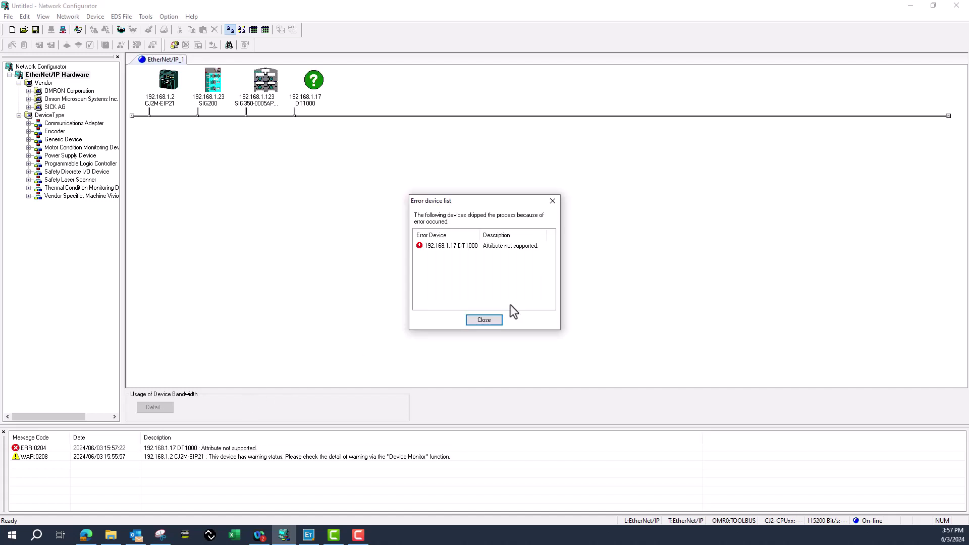
{"action": "left_click", "coordinate": [484, 320]}
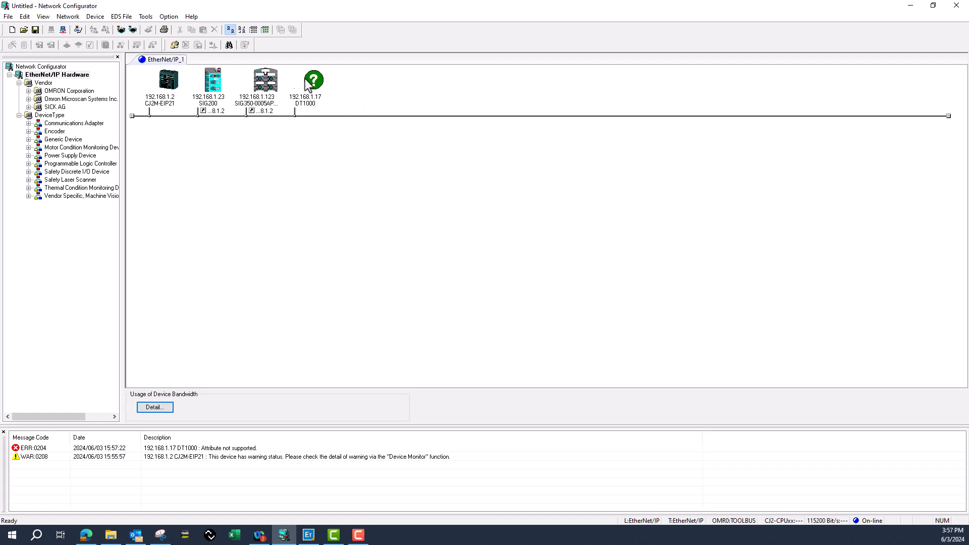
{"action": "mouse_move", "coordinate": [171, 97]}
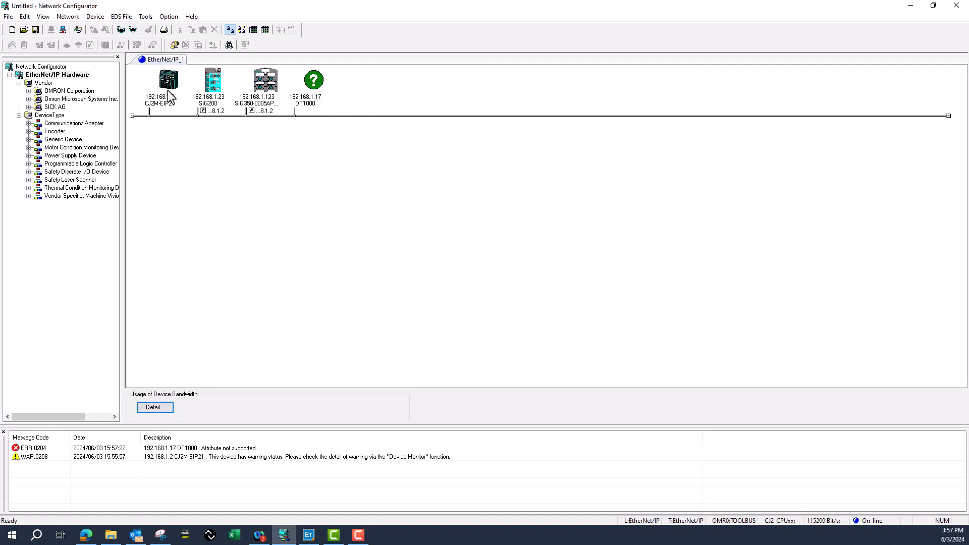
Register a DT1000 connection on the CJ2M-EIP21 with Input_1 and exclusive owner Position, and edit its input tag sets
{"action": "double_click", "coordinate": [167, 81]}
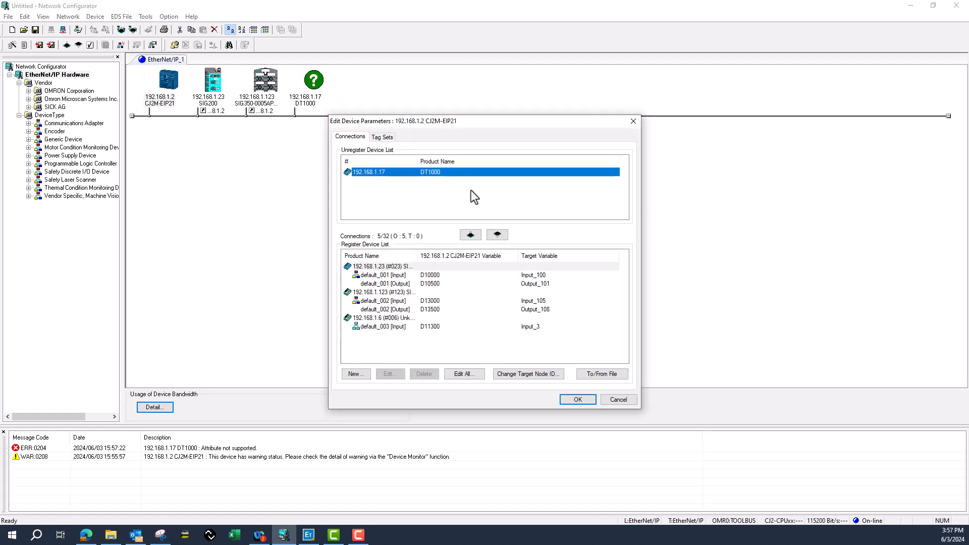
{"action": "left_click", "coordinate": [469, 234]}
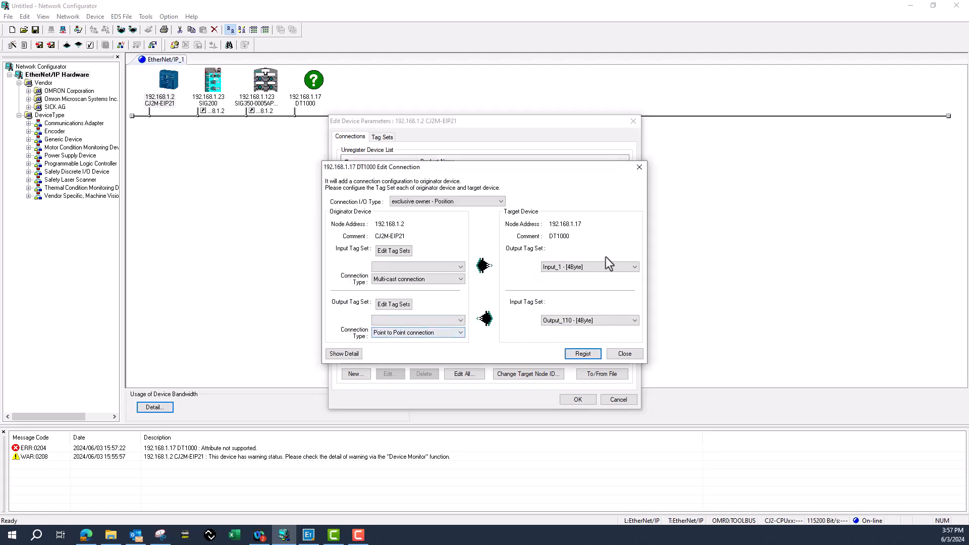
{"action": "left_click", "coordinate": [634, 267]}
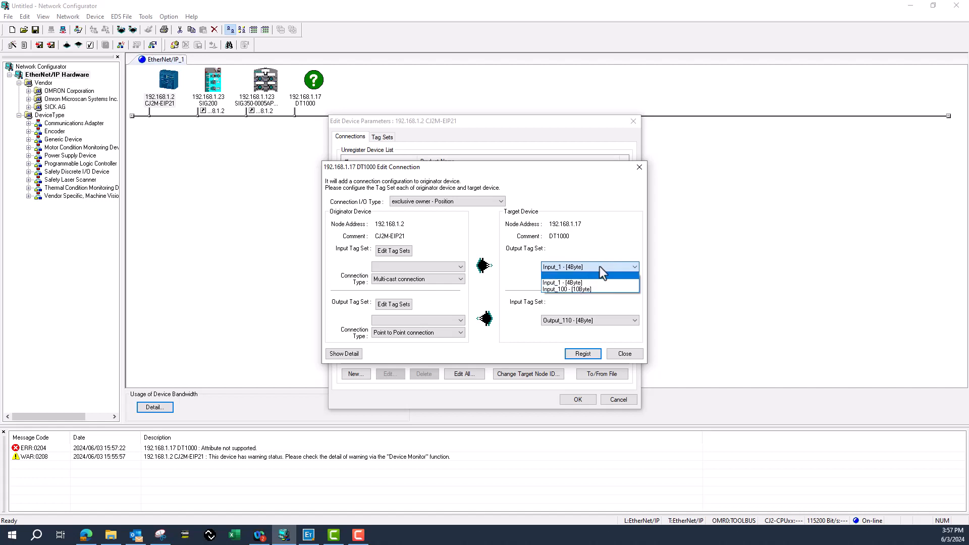
{"action": "left_click", "coordinate": [501, 201]}
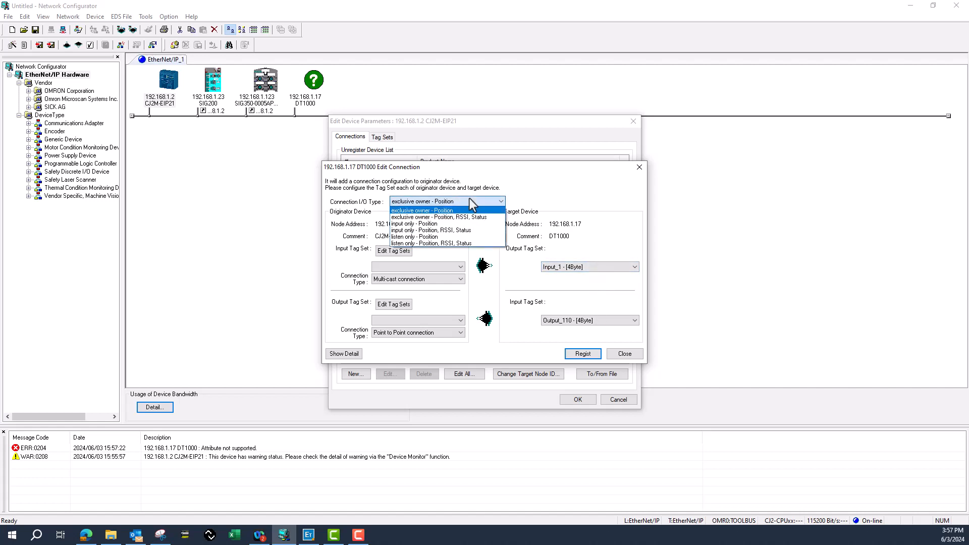
{"action": "left_click", "coordinate": [422, 210]}
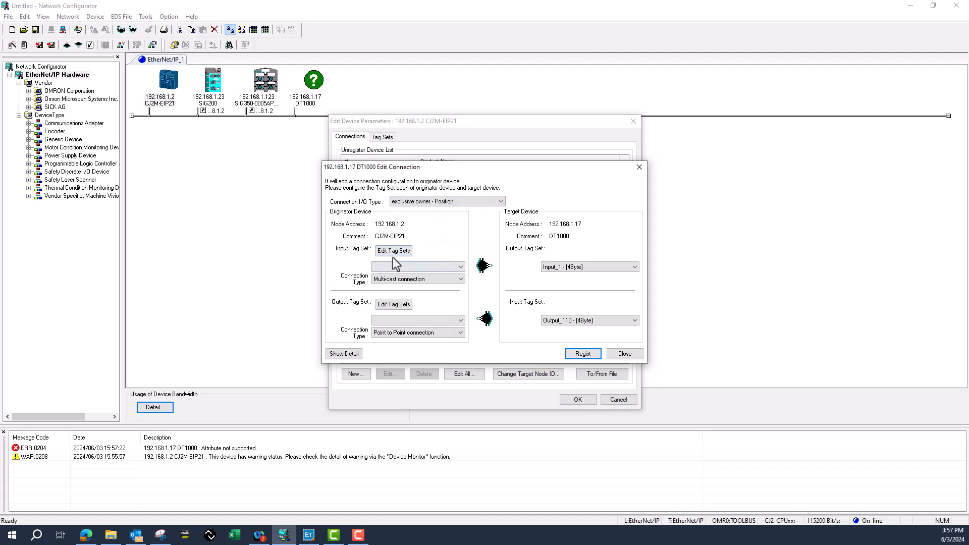
{"action": "left_click", "coordinate": [393, 250]}
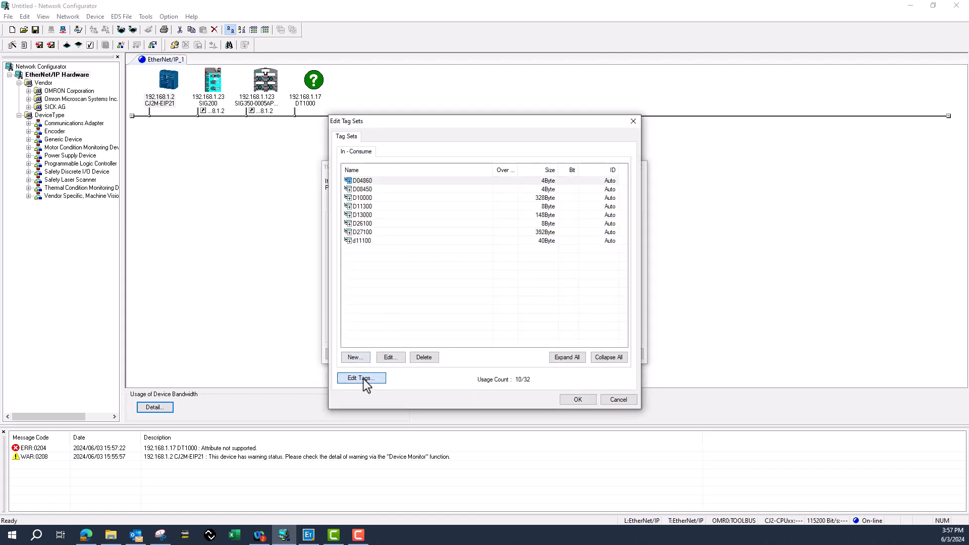
Add a new 4-byte input tag named 1715, register it, and select it as the input tag set
{"action": "left_click", "coordinate": [362, 378]}
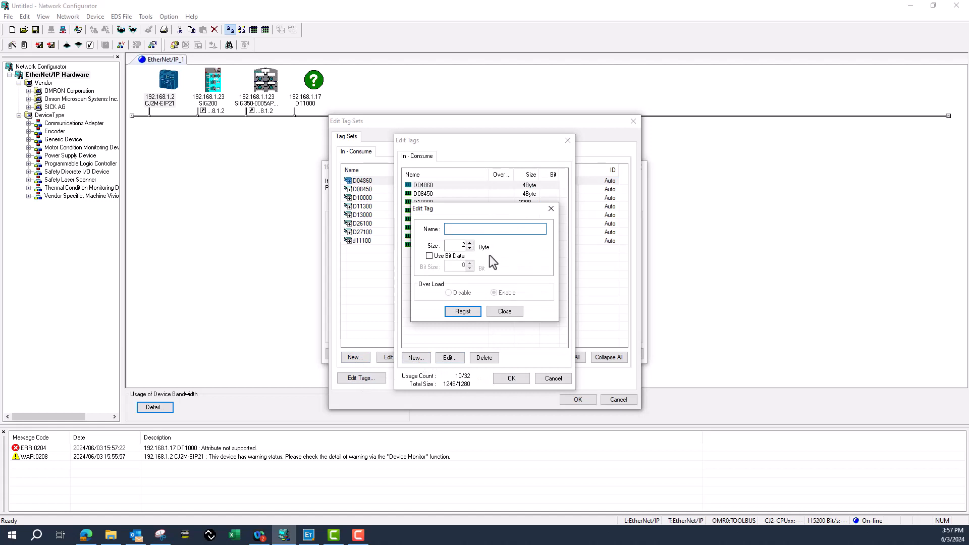
{"action": "type", "text": "17"}
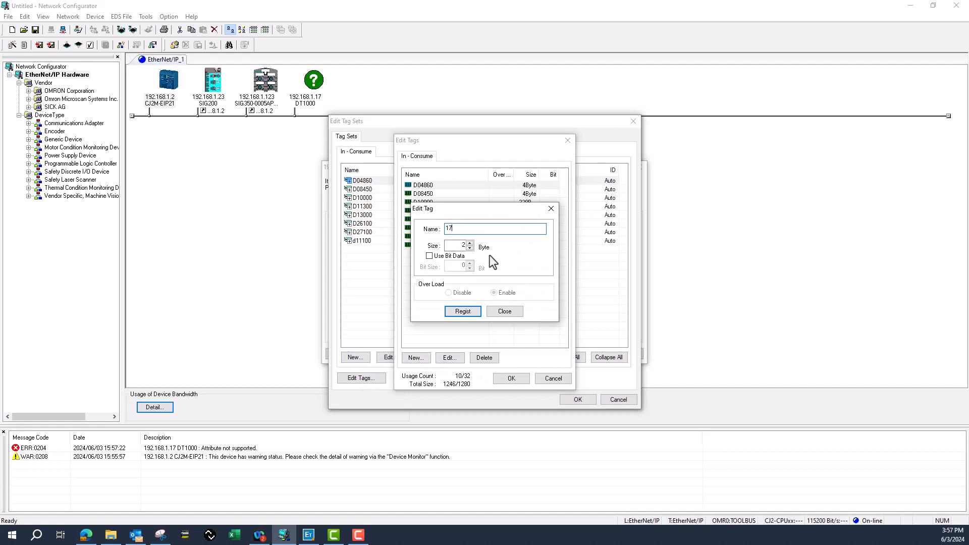
{"action": "type", "text": "15"}
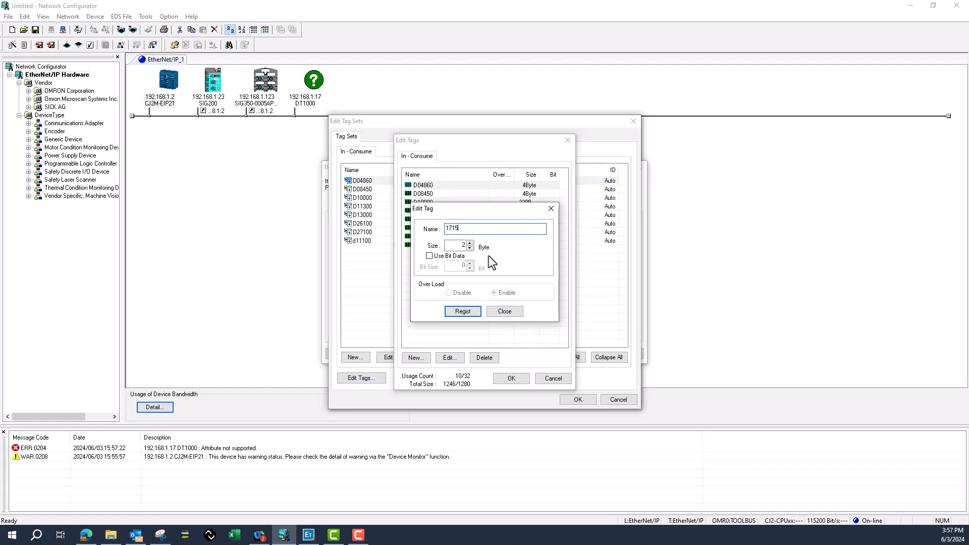
{"action": "left_click", "coordinate": [470, 243]}
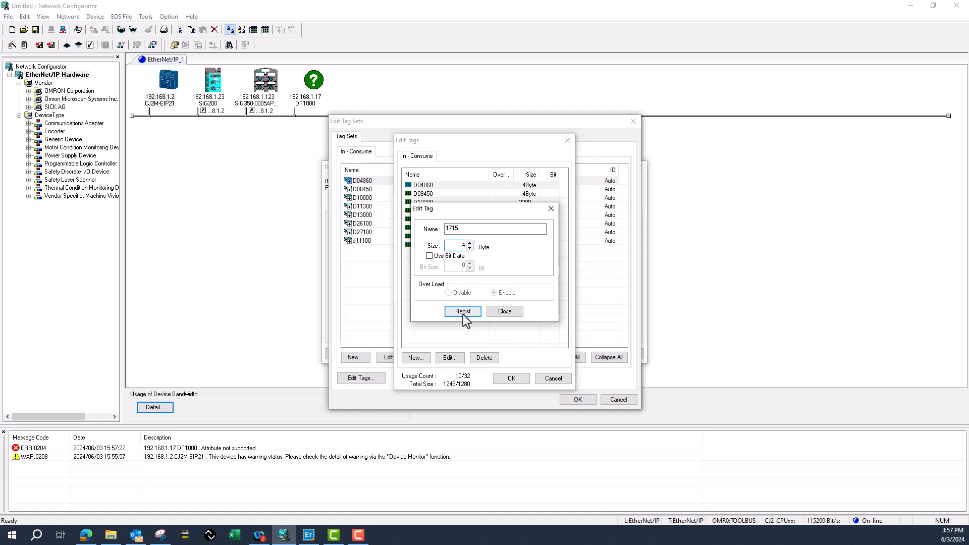
{"action": "left_click", "coordinate": [461, 311]}
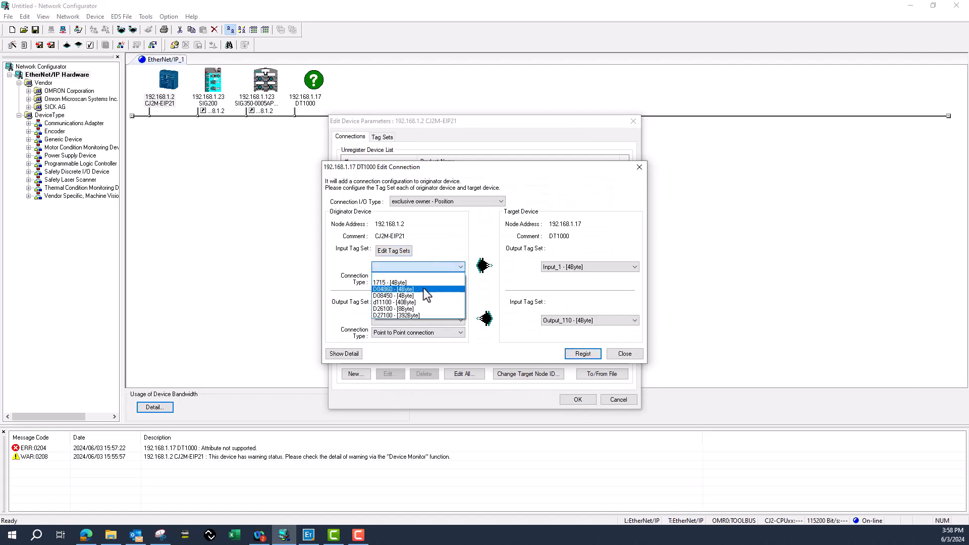
{"action": "left_click", "coordinate": [390, 266]}
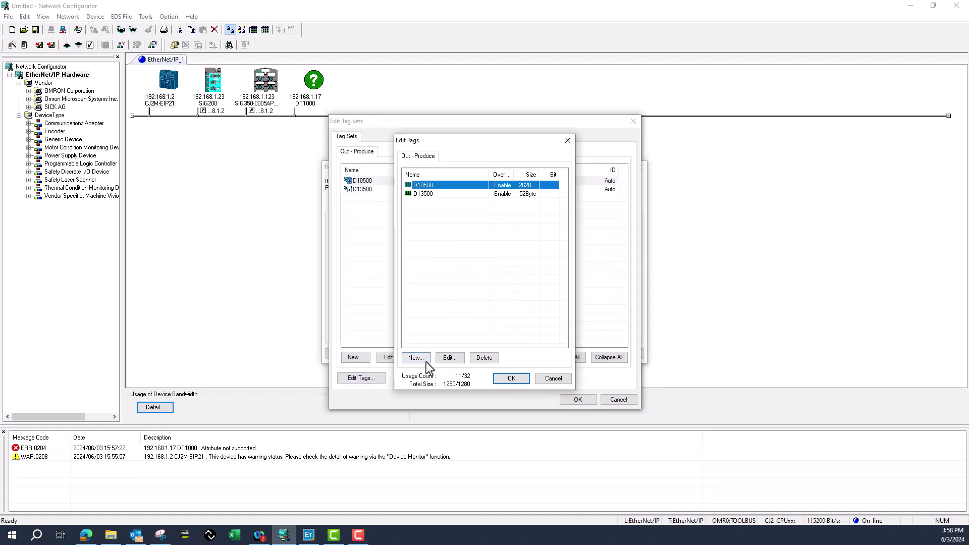
Begin a new output tag entry, trying addresses 17 and 19 before backing out
{"action": "left_click", "coordinate": [415, 358]}
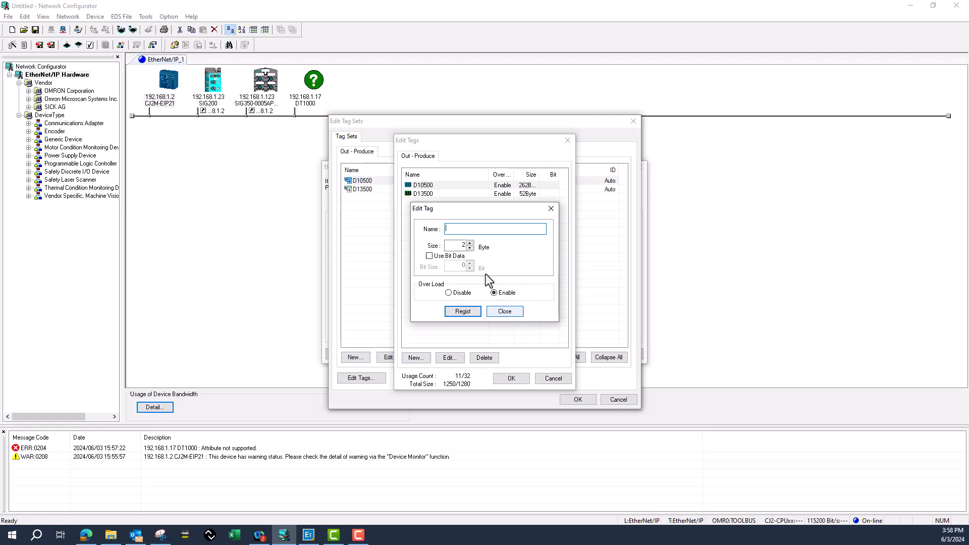
{"action": "type", "text": "17"}
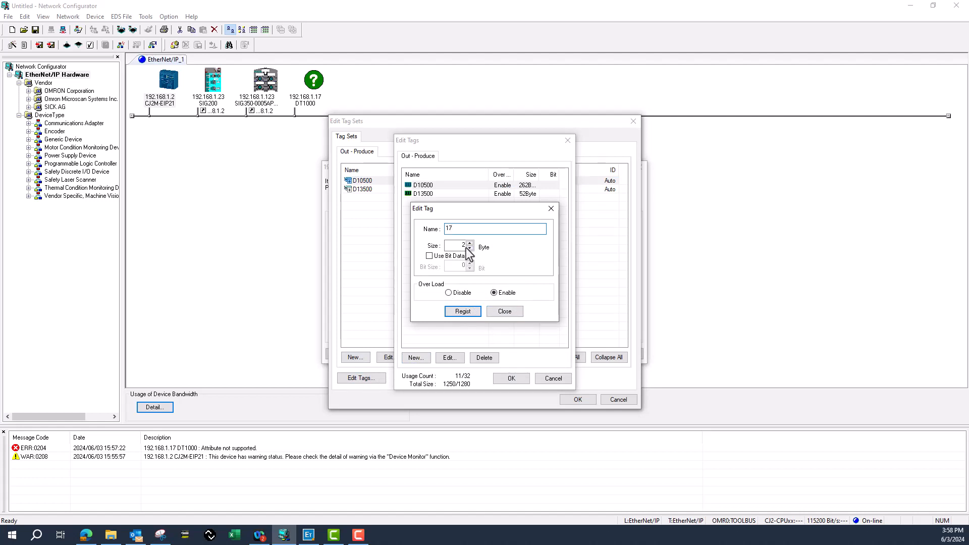
{"action": "type", "text": "19"}
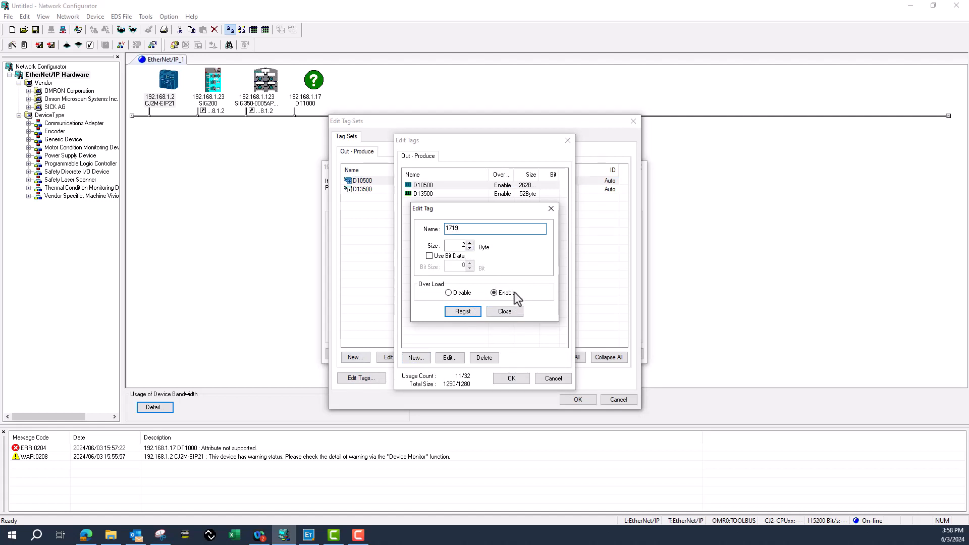
{"action": "left_click", "coordinate": [505, 311]}
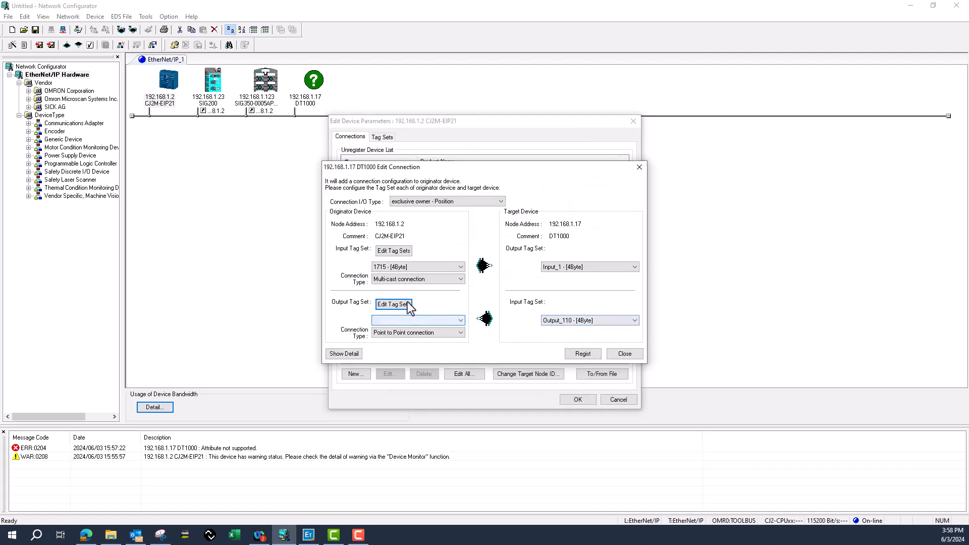
Register output tag D1719 with size 4 bytes and confirm the updated tag list
{"action": "left_click", "coordinate": [393, 304]}
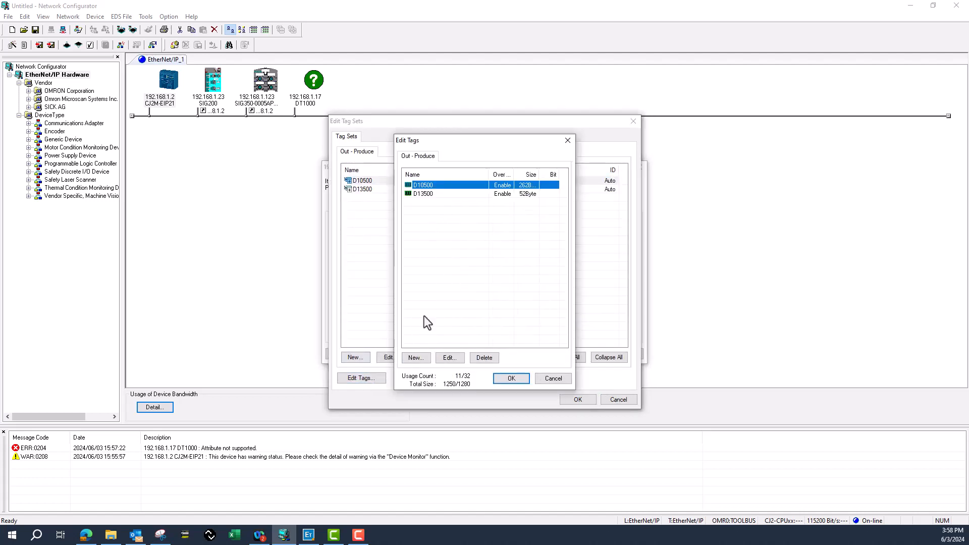
{"action": "left_click", "coordinate": [415, 357]}
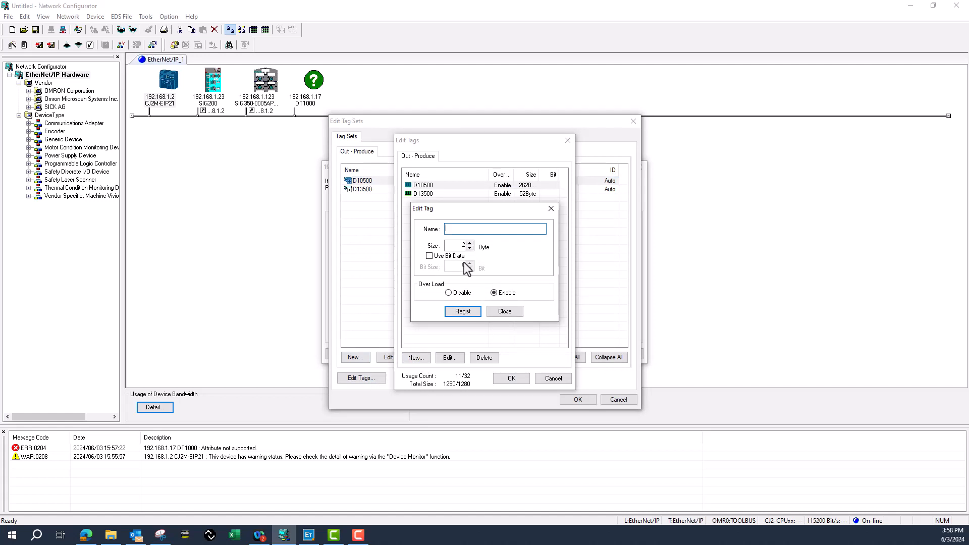
{"action": "type", "text": "d1719"}
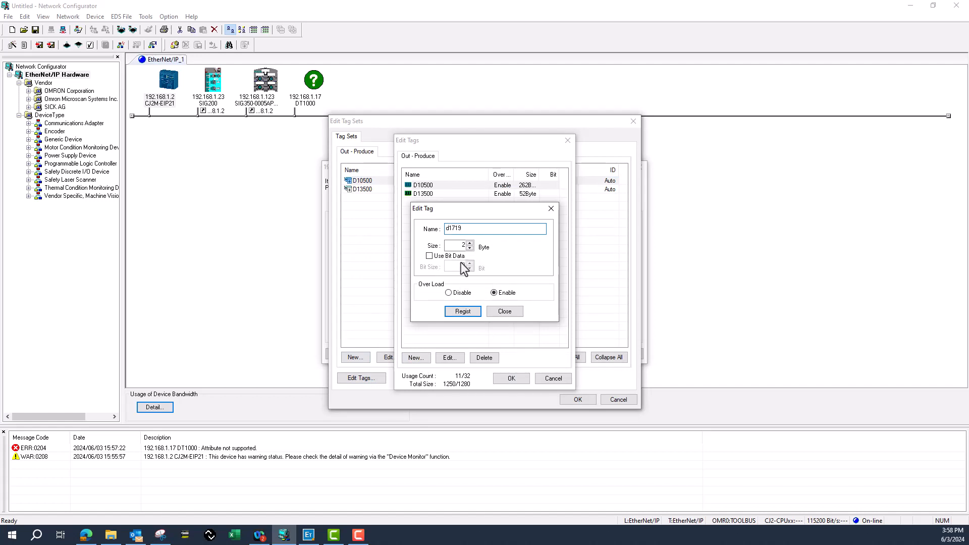
{"action": "left_click", "coordinate": [467, 242]}
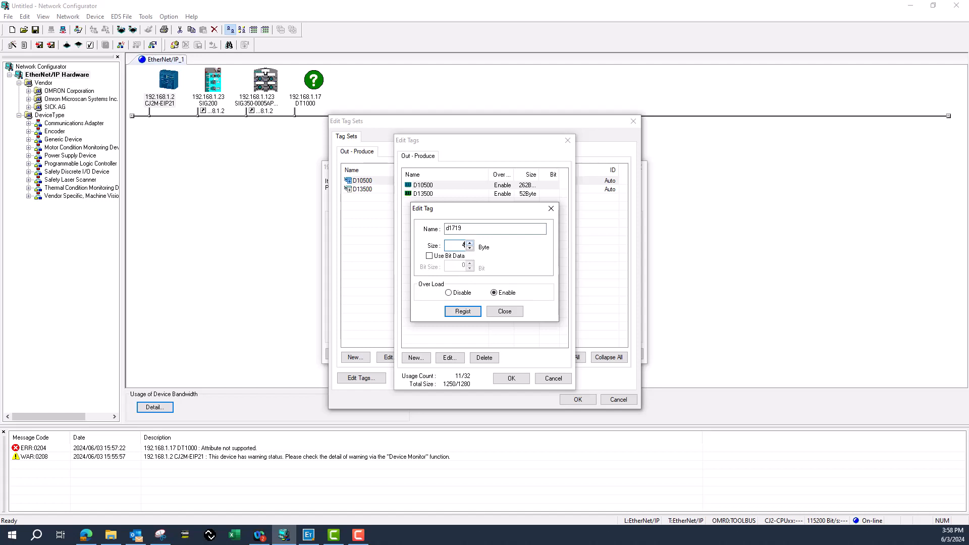
{"action": "left_click", "coordinate": [462, 311]}
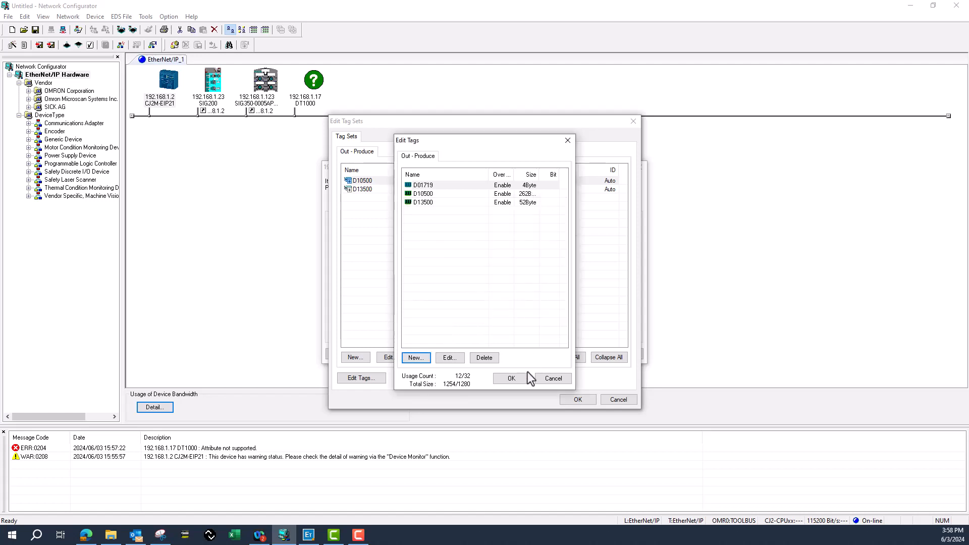
{"action": "left_click", "coordinate": [509, 377]}
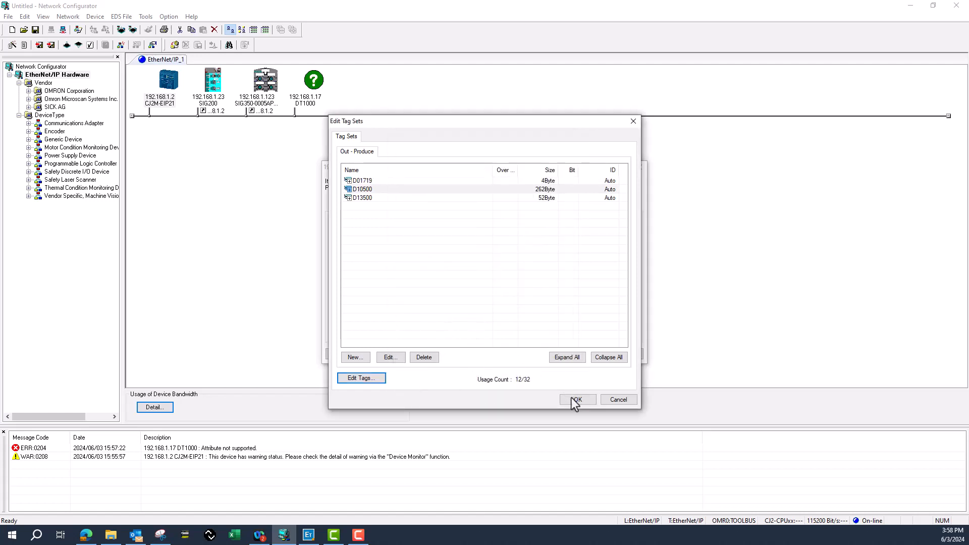
Confirm the tag sets so the connection list shows D01719 mapped to DT1000's output
{"action": "left_click", "coordinate": [577, 400]}
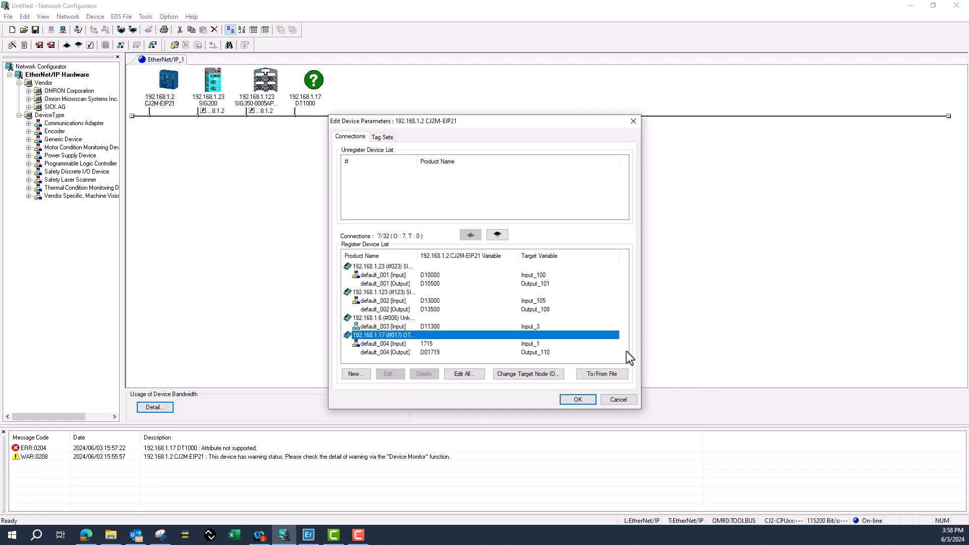
{"action": "mouse_move", "coordinate": [417, 459]}
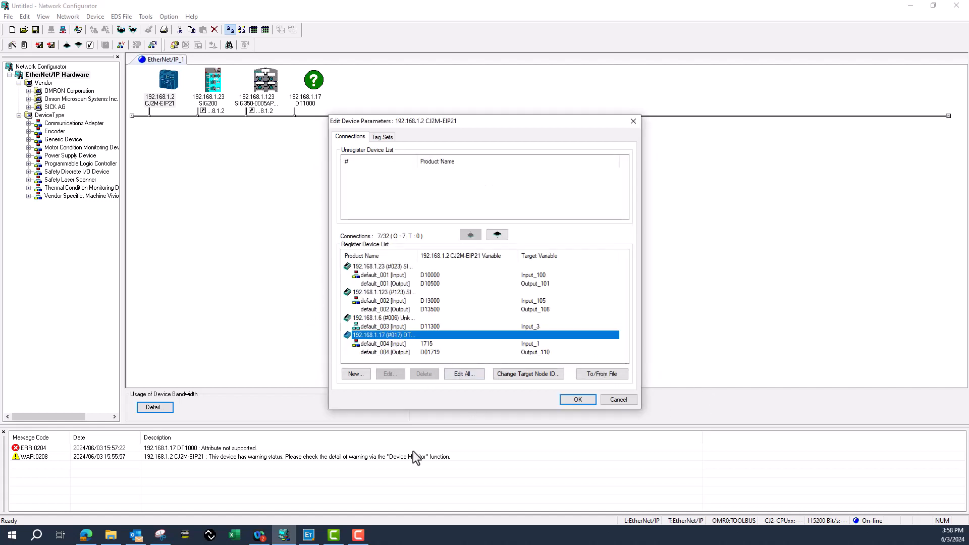
{"action": "mouse_move", "coordinate": [233, 535]}
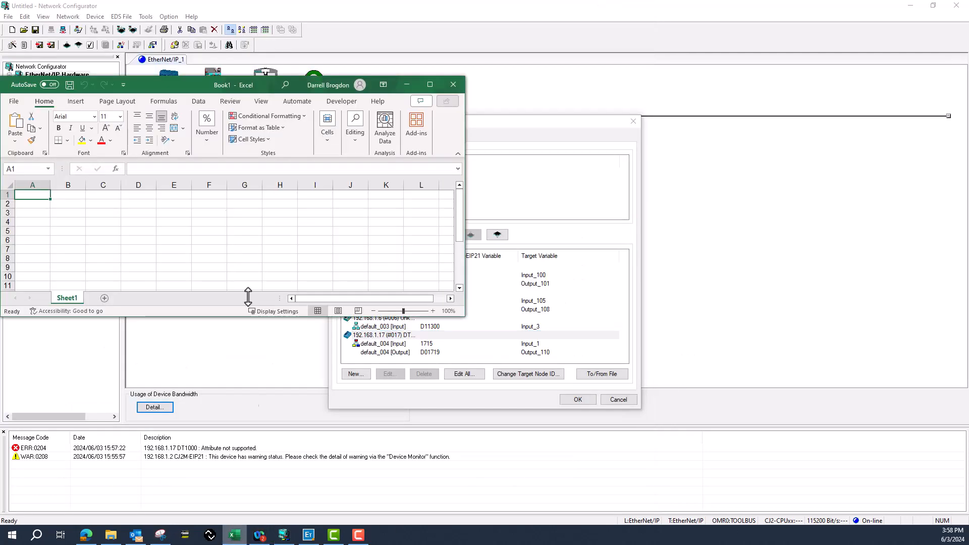
Snip and circle the DT1000 connection rows, then bring up a DT1000 connection window
{"action": "left_click", "coordinate": [430, 85]}
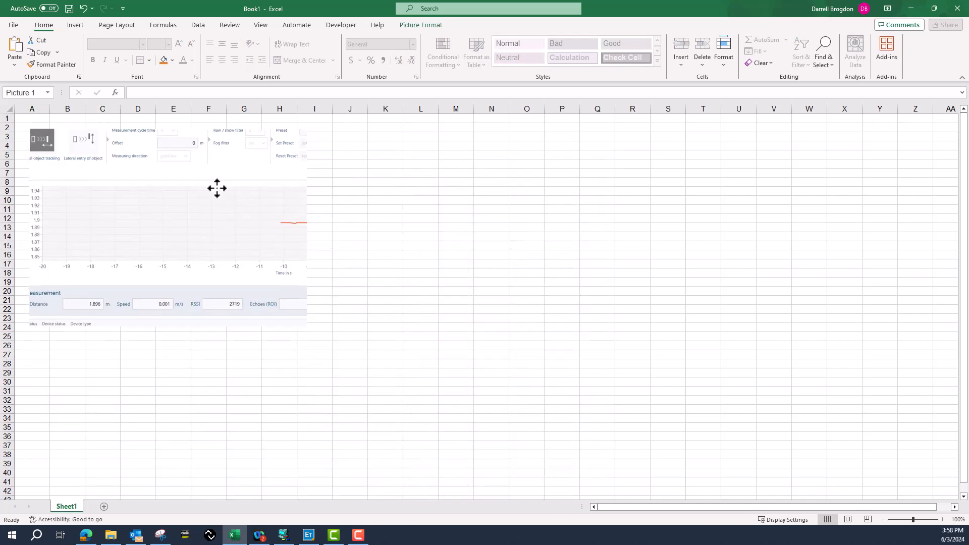
{"action": "left_click", "coordinate": [282, 535]}
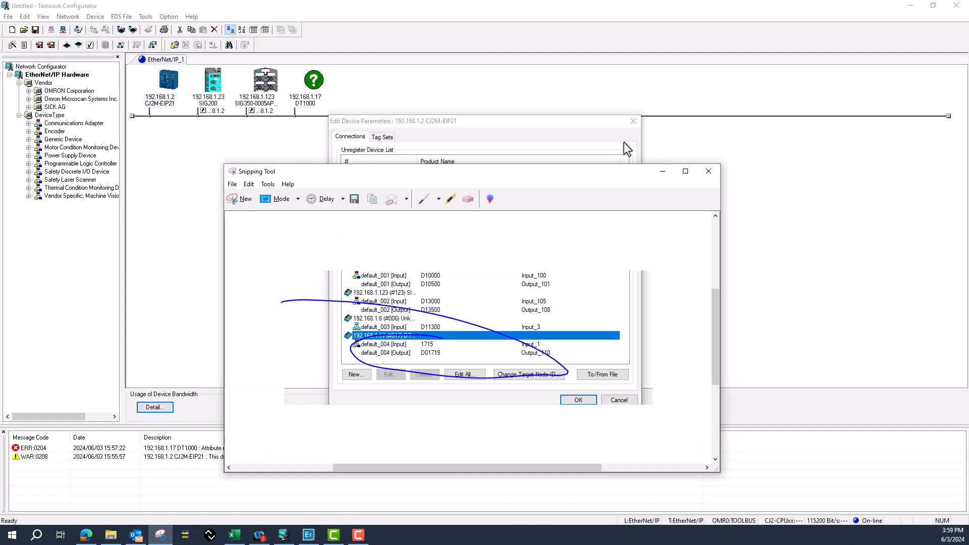
{"action": "left_click", "coordinate": [708, 171]}
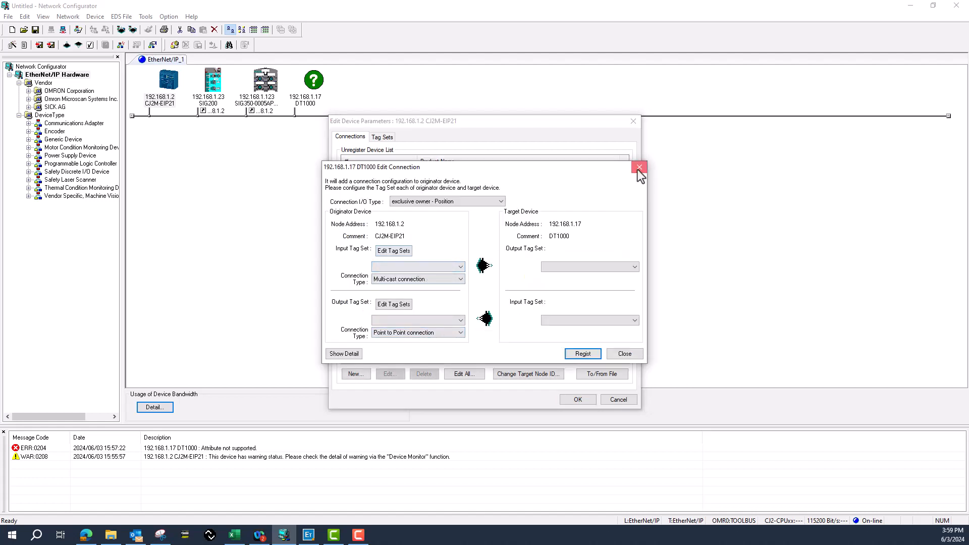
Rename the 1715 input tag set to d1715 in the DT1000 connection's input tag sets
{"action": "left_click", "coordinate": [581, 353]}
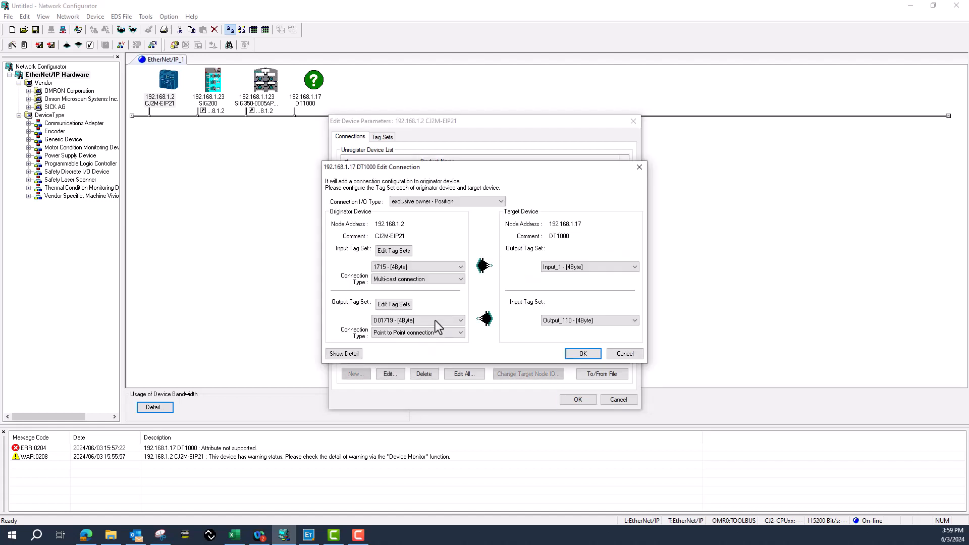
{"action": "left_click", "coordinate": [393, 250]}
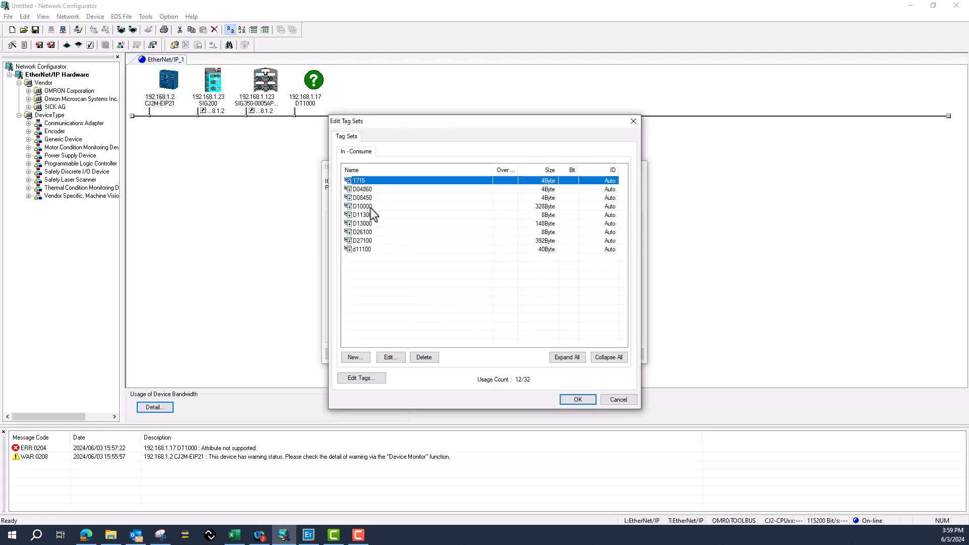
{"action": "left_click", "coordinate": [389, 357]}
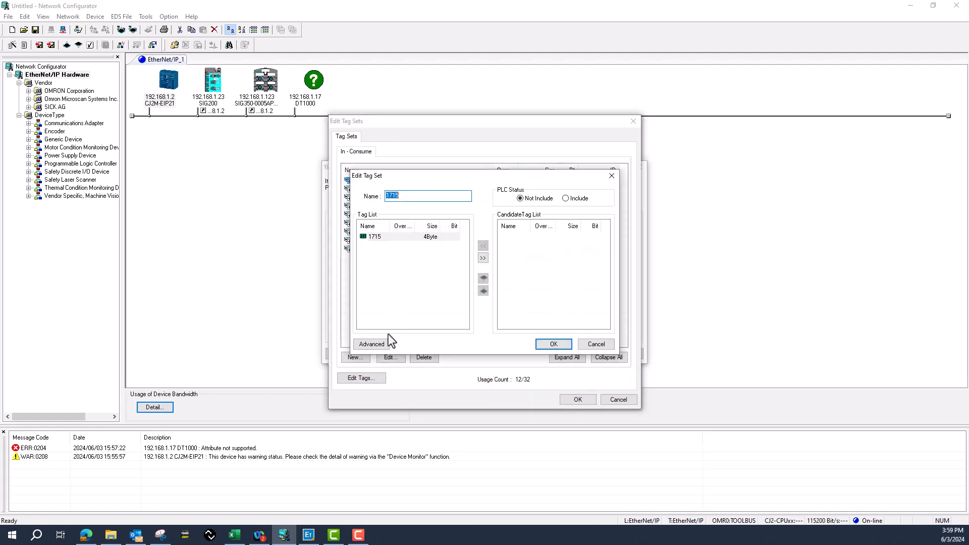
{"action": "type", "text": "d1715"}
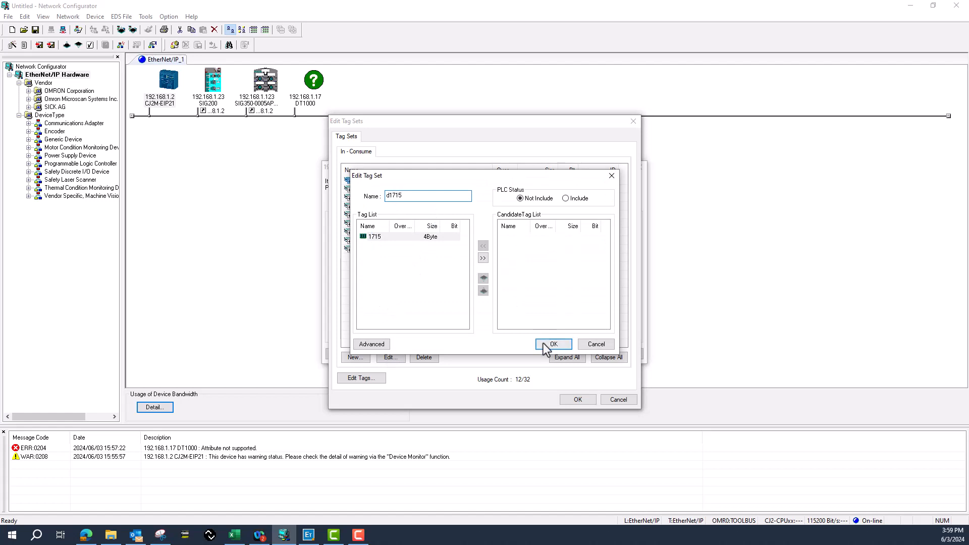
{"action": "left_click", "coordinate": [552, 343]}
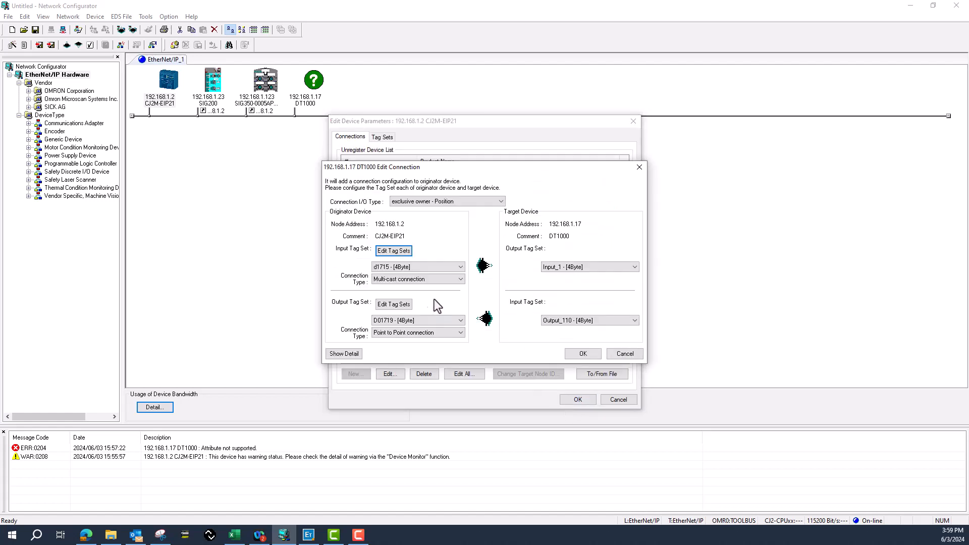
{"action": "mouse_move", "coordinate": [414, 351]}
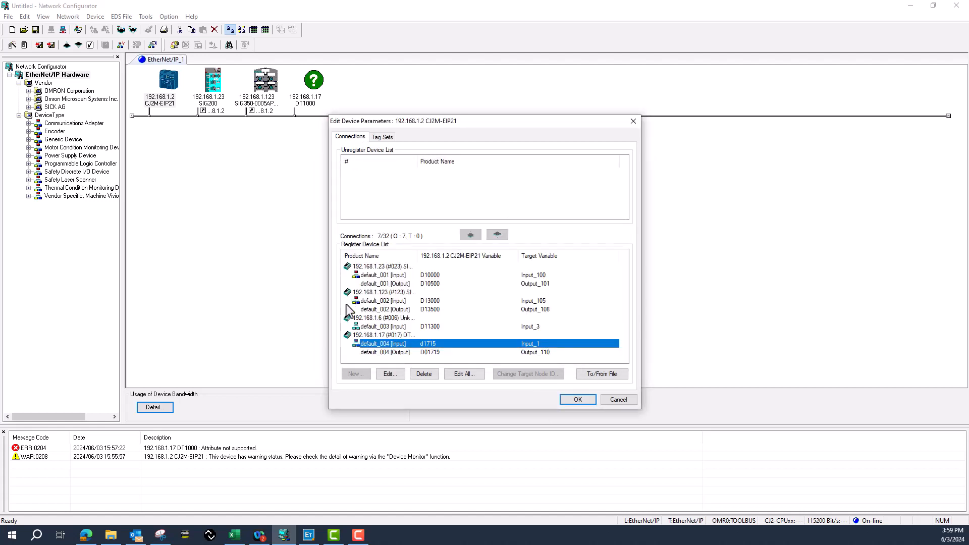
Re-edit the tag set as D1715 and apply the DT1000 connection mapping D1715 to Input_1
{"action": "left_click", "coordinate": [390, 374]}
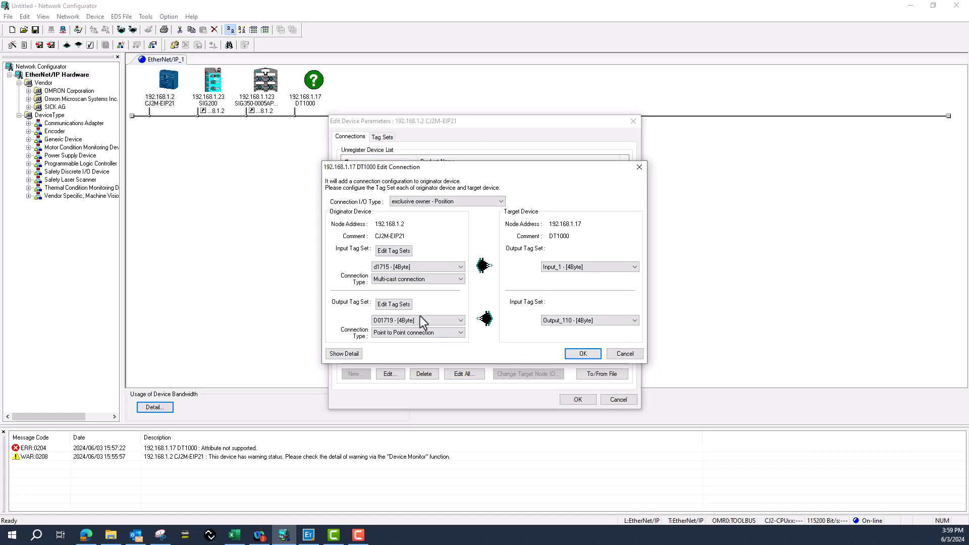
{"action": "left_click", "coordinate": [393, 304]}
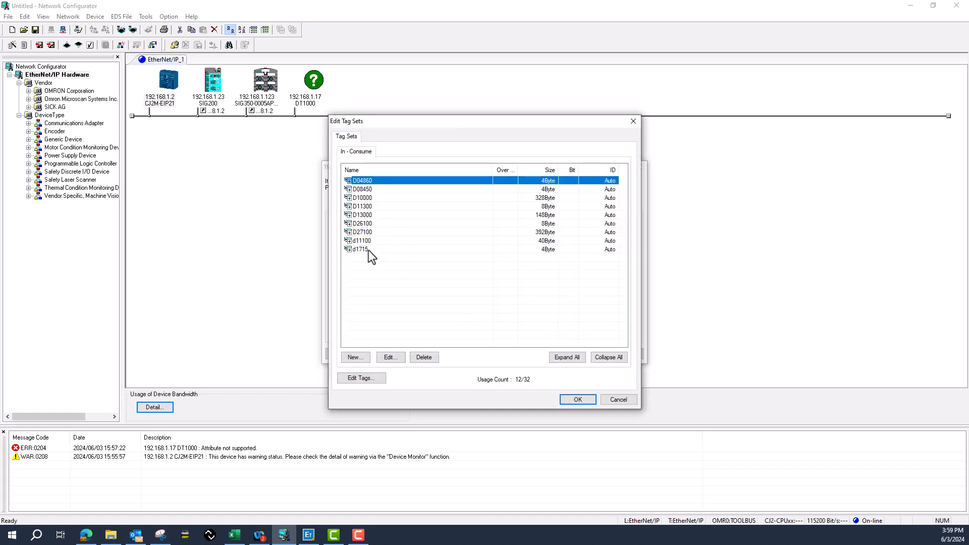
{"action": "left_click", "coordinate": [390, 357]}
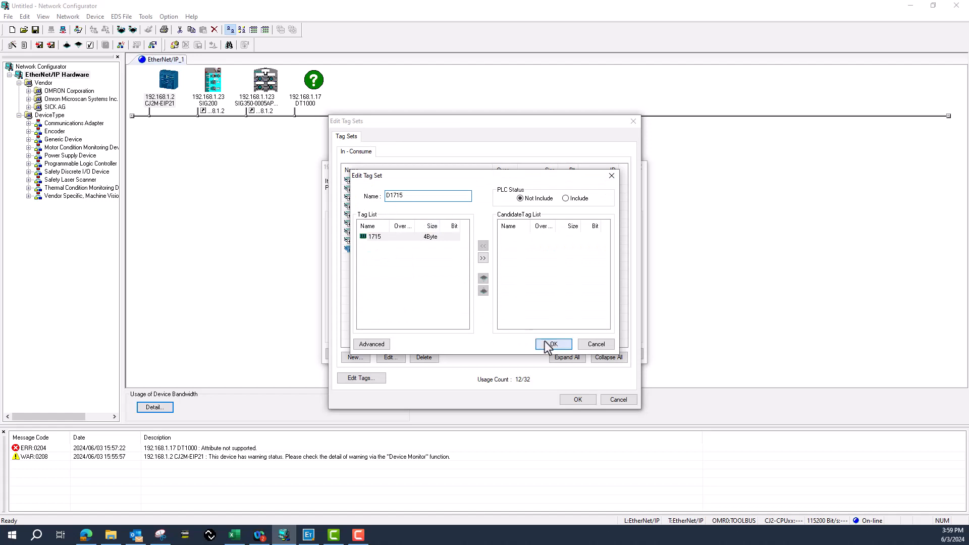
{"action": "left_click", "coordinate": [551, 344]}
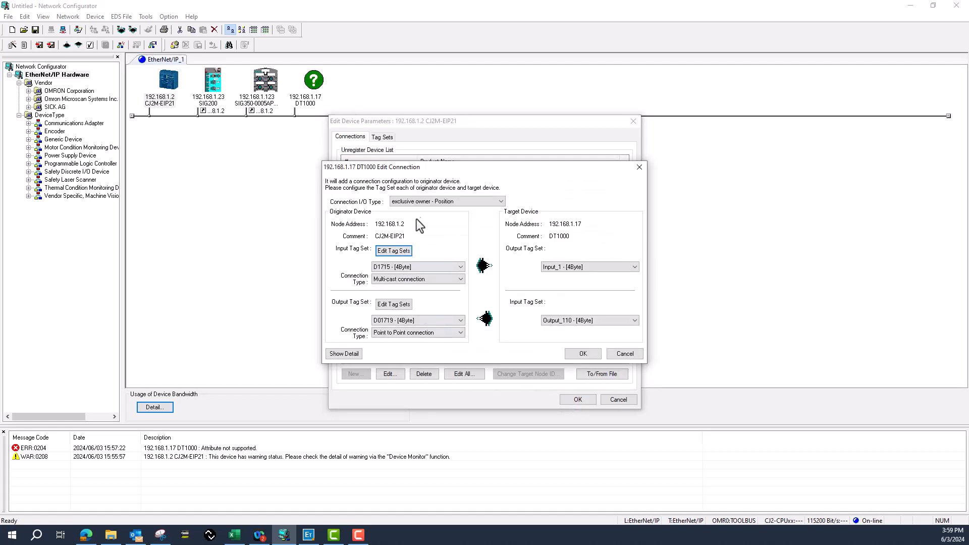
{"action": "left_click", "coordinate": [582, 353]}
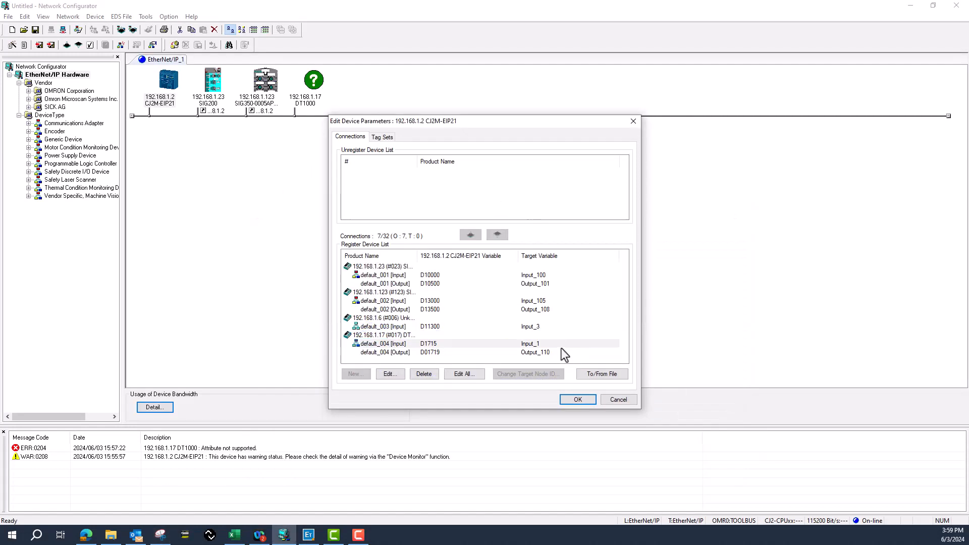
Accept the device parameters and download to all devices, allowing the PLC switch to Program mode
{"action": "left_click", "coordinate": [576, 400]}
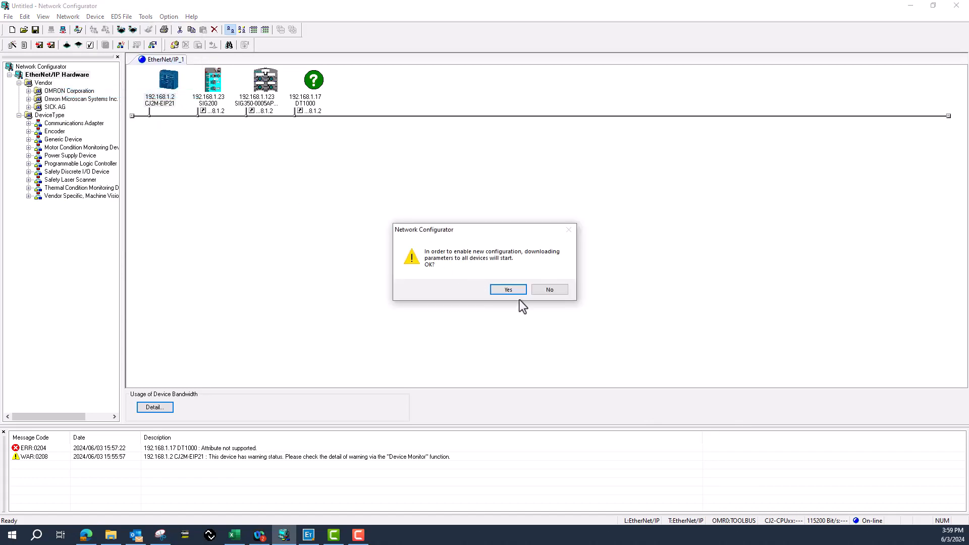
{"action": "left_click", "coordinate": [508, 290]}
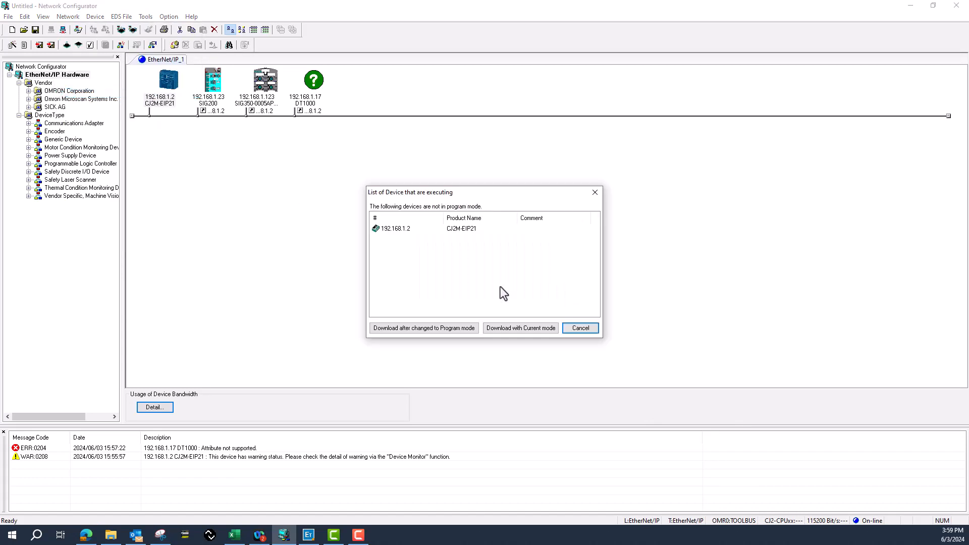
{"action": "mouse_move", "coordinate": [521, 327]}
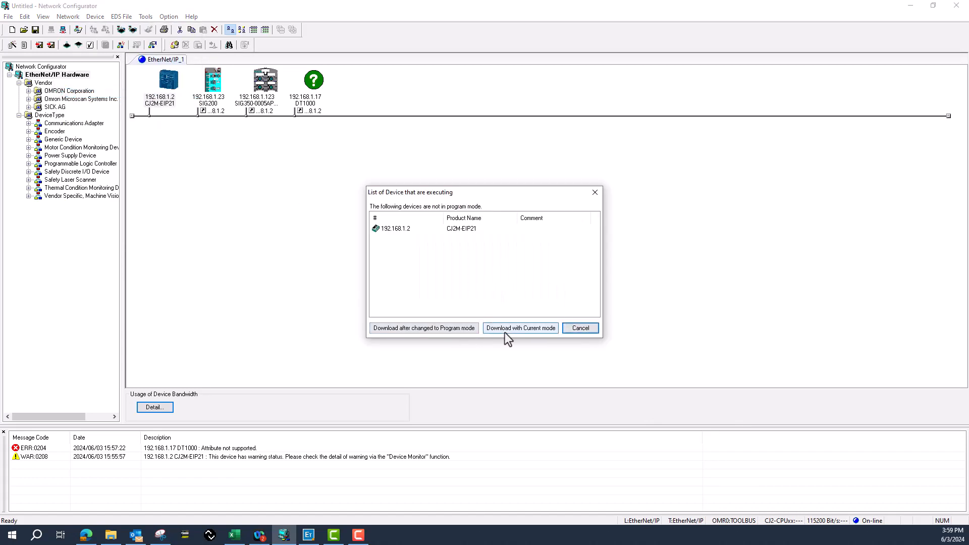
{"action": "left_click", "coordinate": [424, 327]}
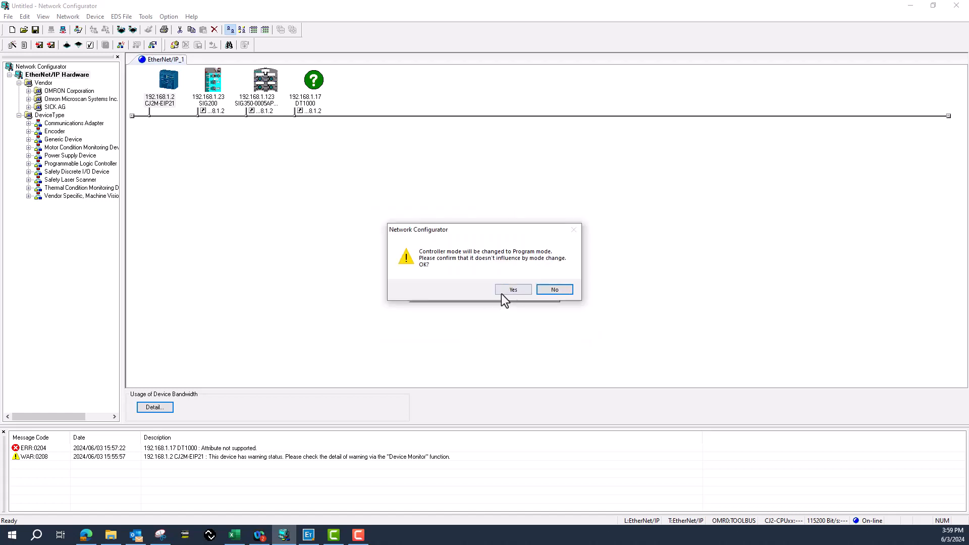
{"action": "left_click", "coordinate": [512, 290]}
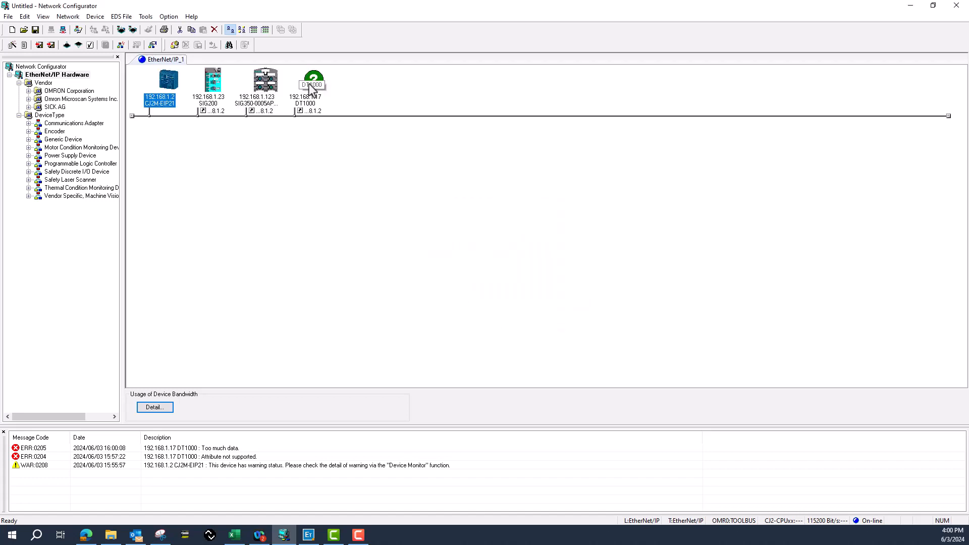
Monitor the CJ2M-EIP21 node status from its context menu, then close the device monitor
{"action": "right_click", "coordinate": [159, 93]}
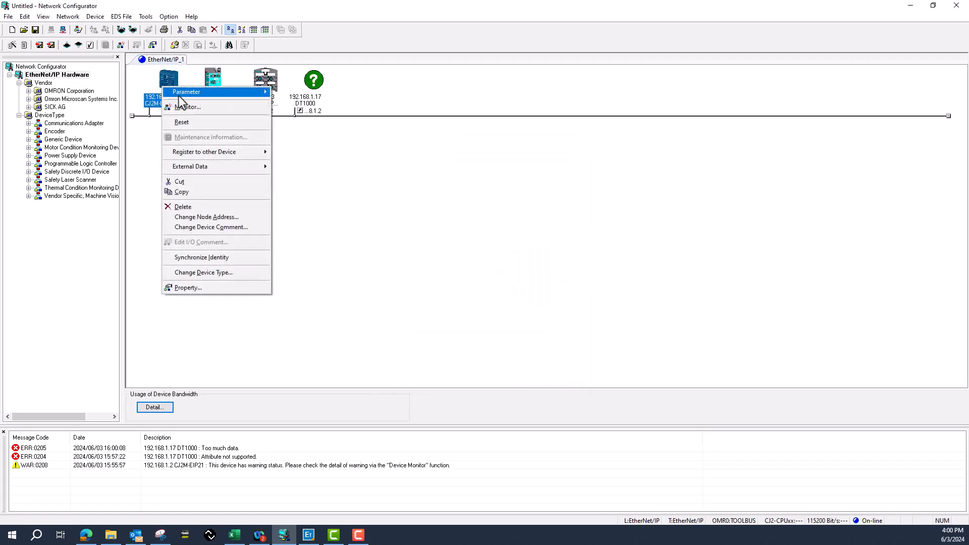
{"action": "left_click", "coordinate": [188, 106]}
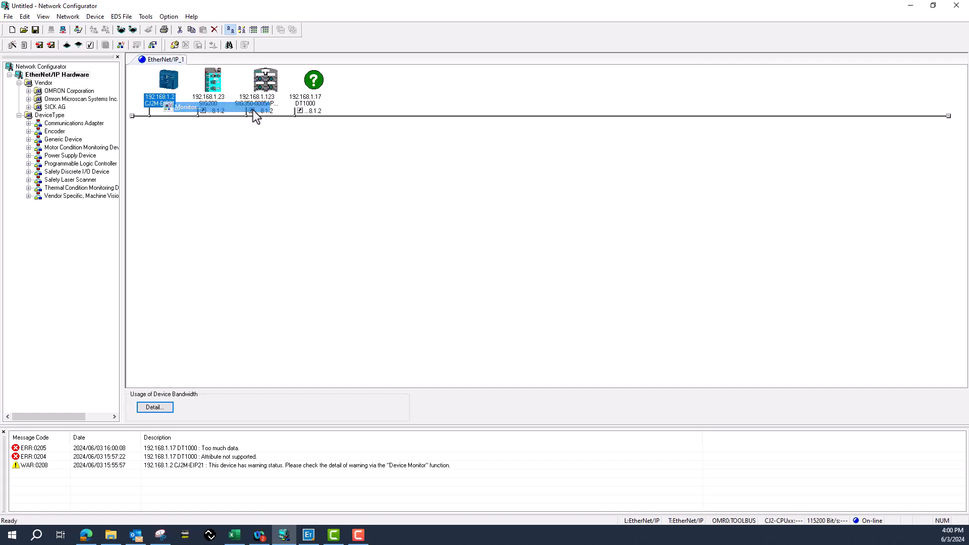
{"action": "double_click", "coordinate": [160, 81]}
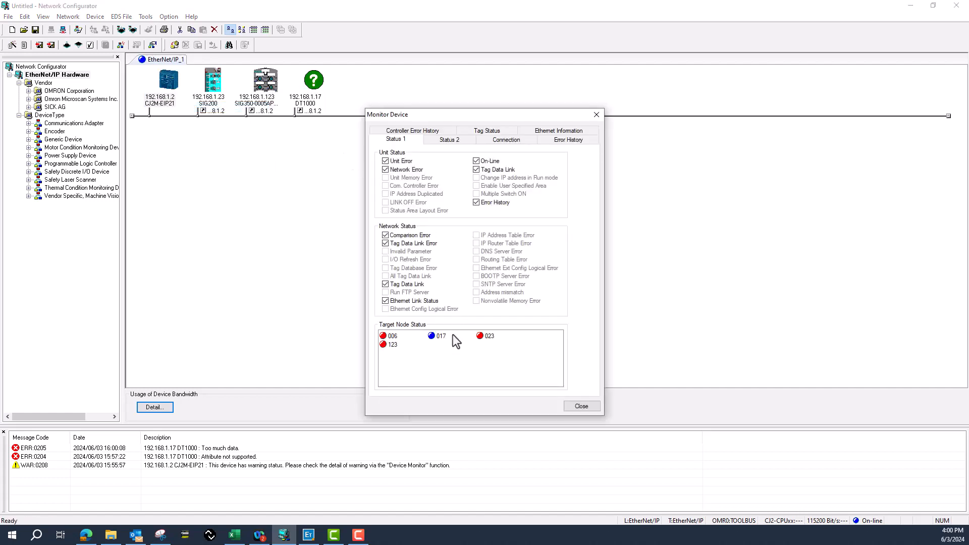
{"action": "mouse_move", "coordinate": [431, 347]}
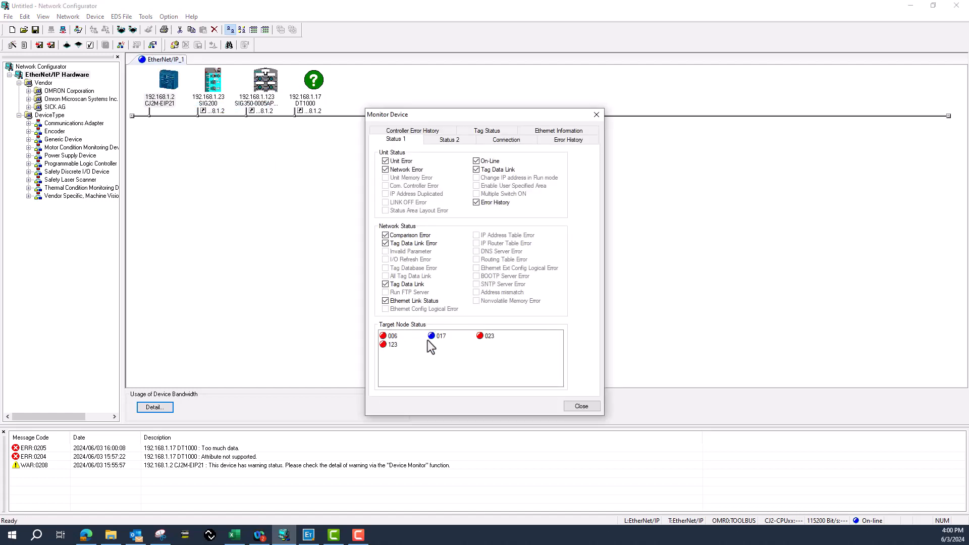
{"action": "mouse_move", "coordinate": [582, 406]}
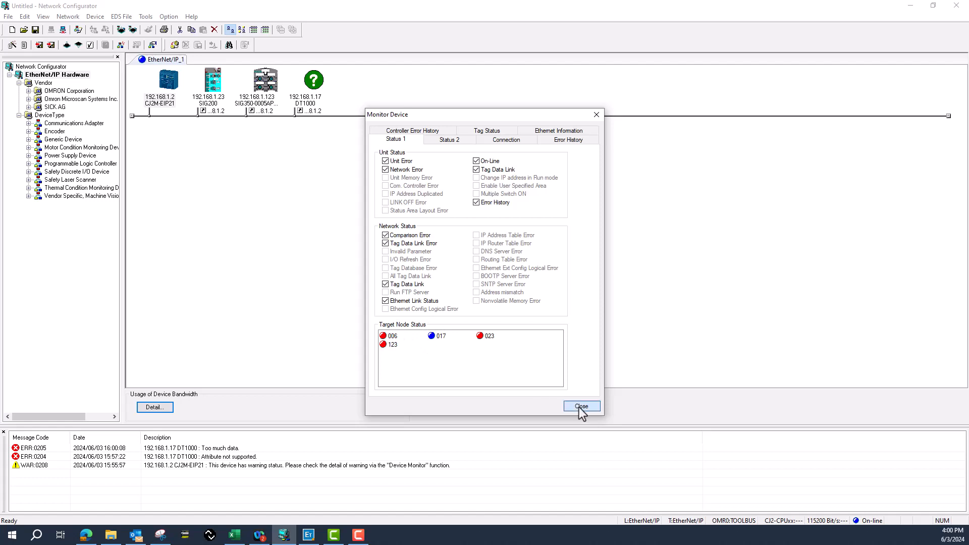
{"action": "left_click", "coordinate": [580, 406]}
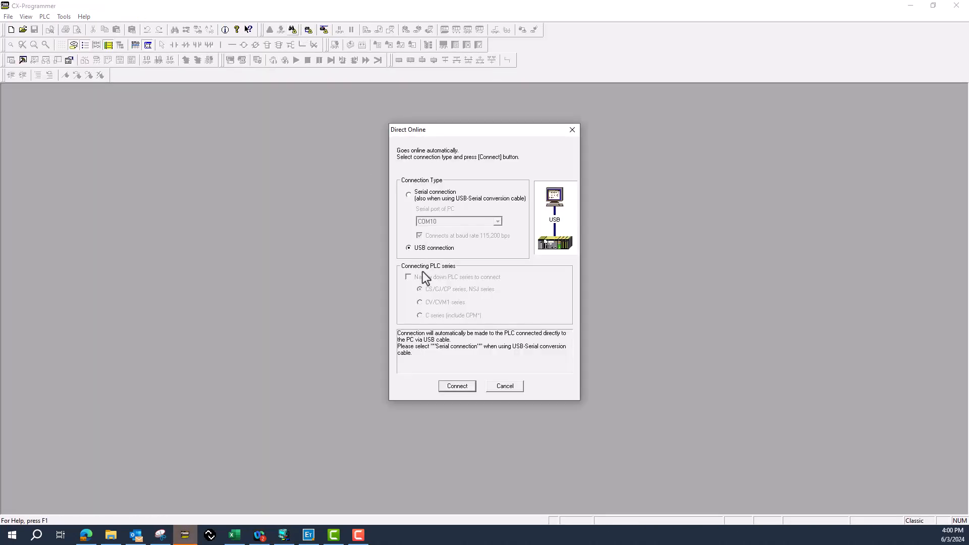
Connect over USB, agree to transfer and upload the PLC program, then switch to the DT1000 manual
{"action": "left_click", "coordinate": [456, 386]}
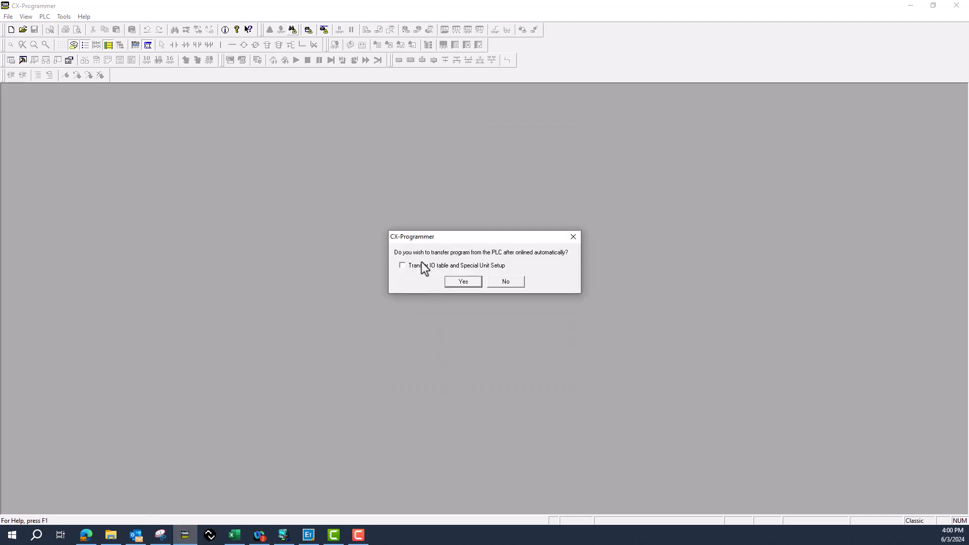
{"action": "left_click", "coordinate": [462, 282]}
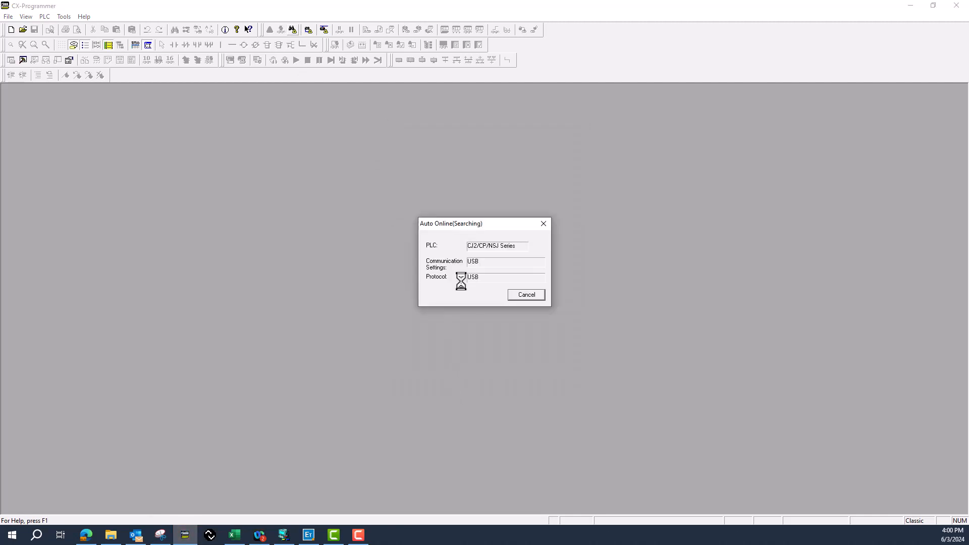
{"action": "mouse_move", "coordinate": [481, 289]}
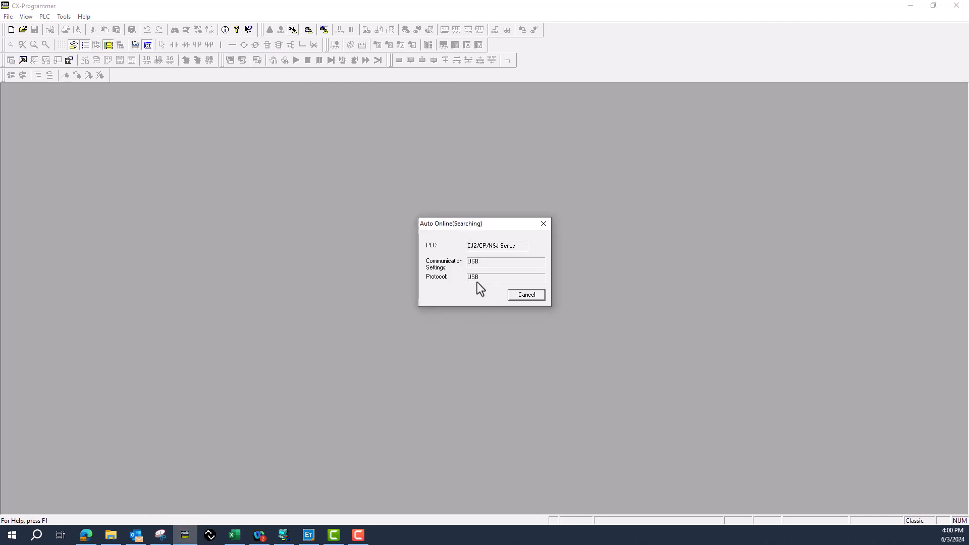
{"action": "left_click", "coordinate": [525, 295]}
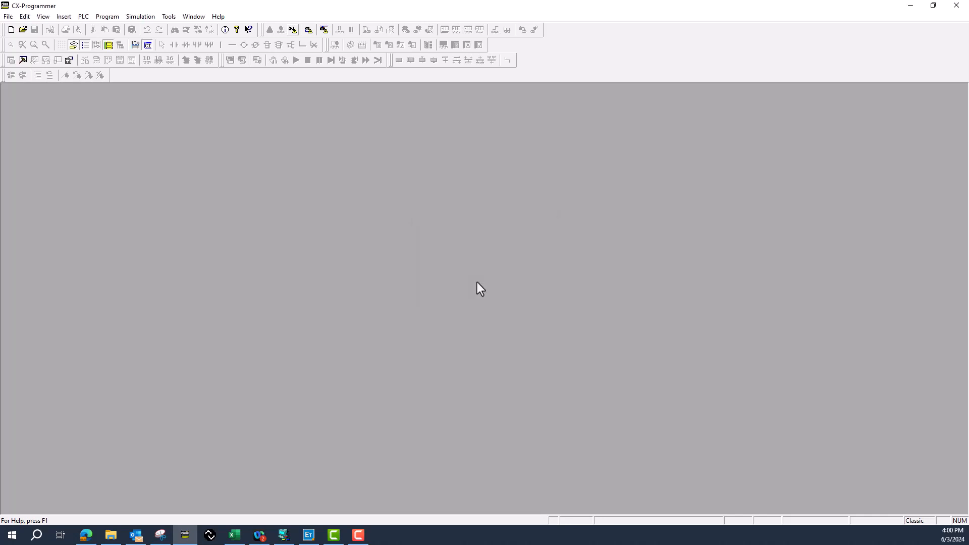
{"action": "left_click", "coordinate": [11, 30]}
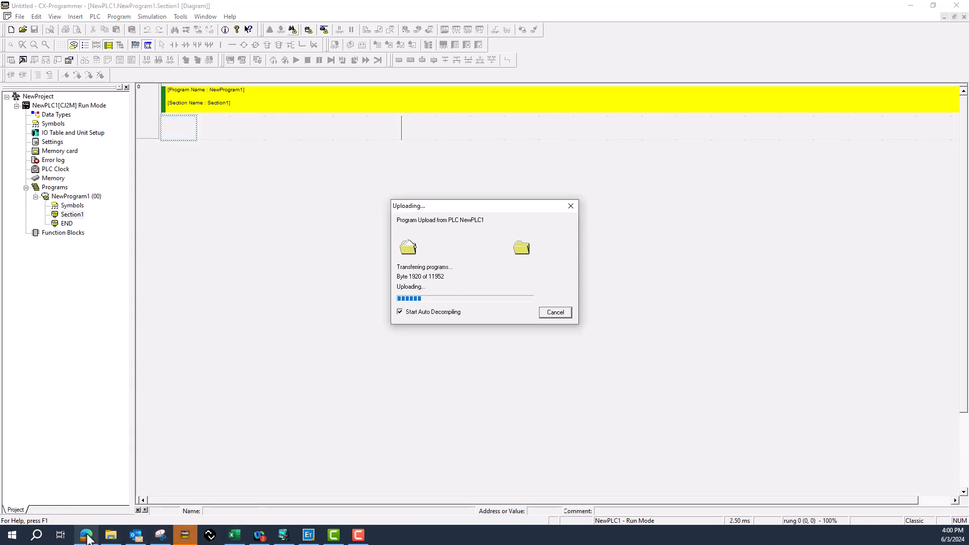
{"action": "left_click", "coordinate": [86, 535]}
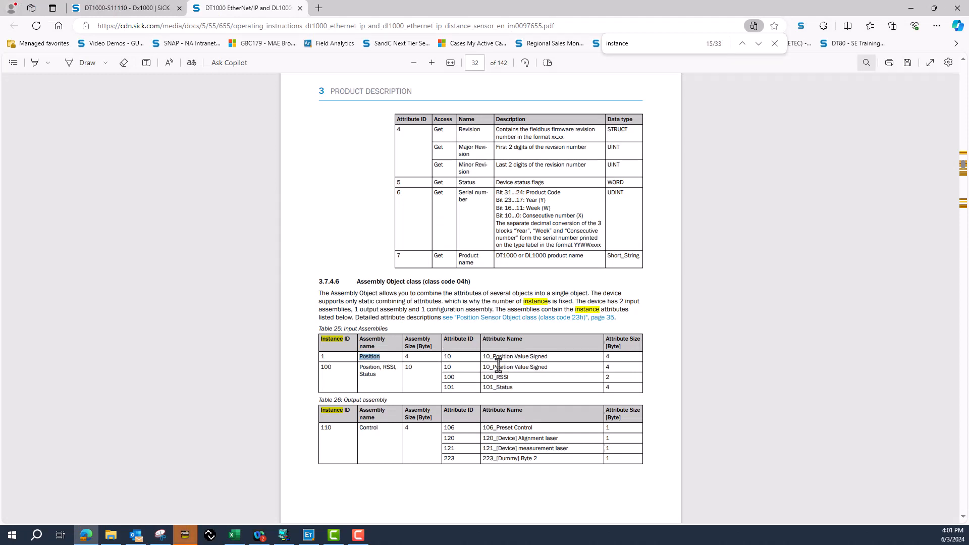
{"action": "mouse_move", "coordinate": [491, 361]}
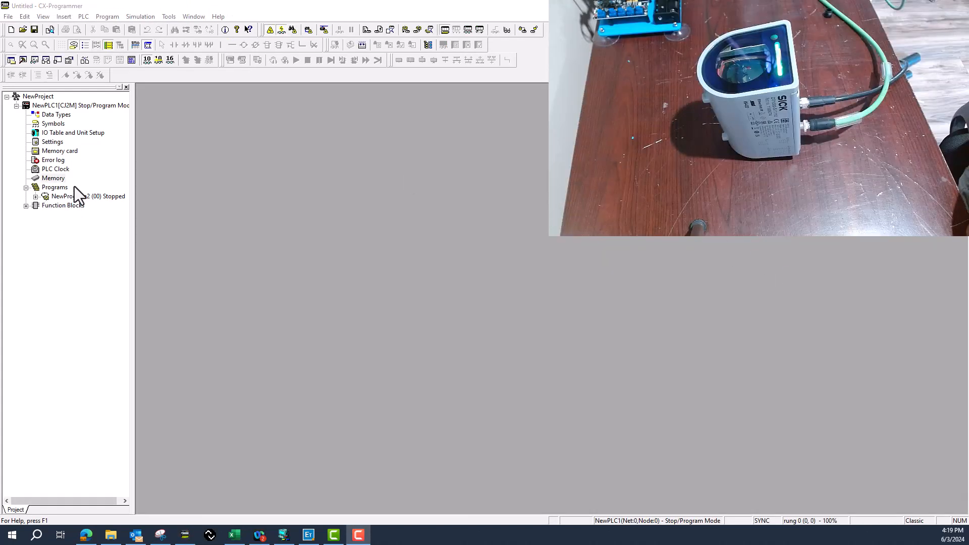
{"action": "double_click", "coordinate": [53, 177]}
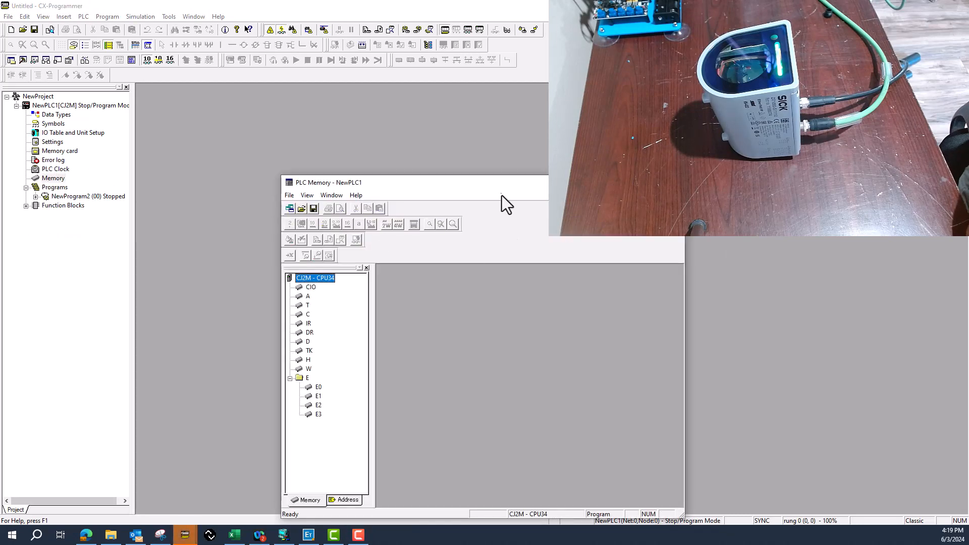
{"action": "left_click_drag", "start_coordinate": [327, 183], "coordinate": [327, 78]}
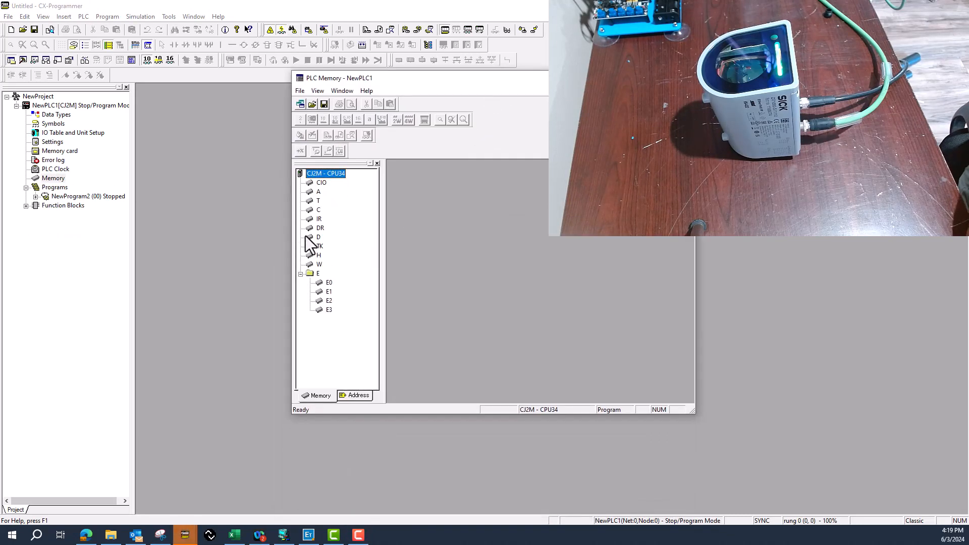
{"action": "double_click", "coordinate": [318, 237]}
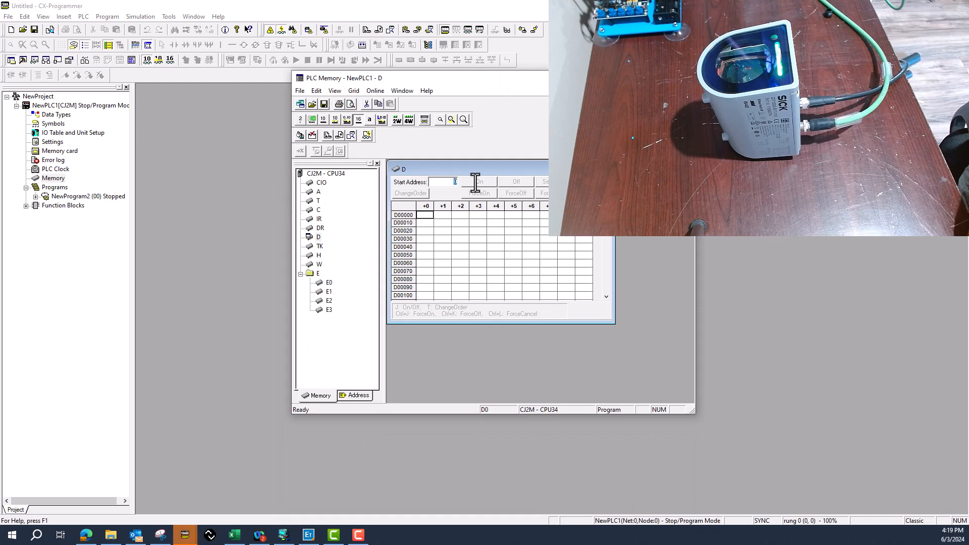
{"action": "mouse_move", "coordinate": [256, 533]}
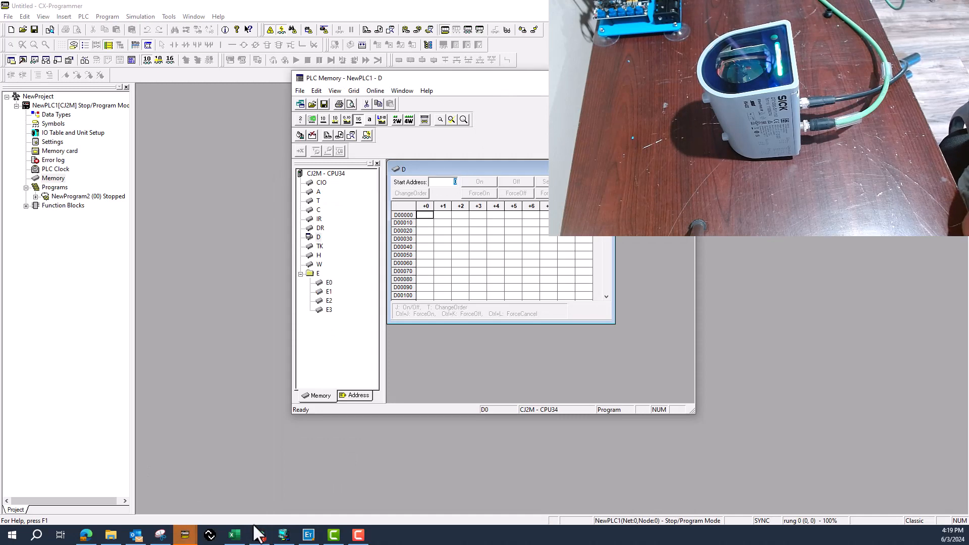
{"action": "left_click", "coordinate": [233, 535]}
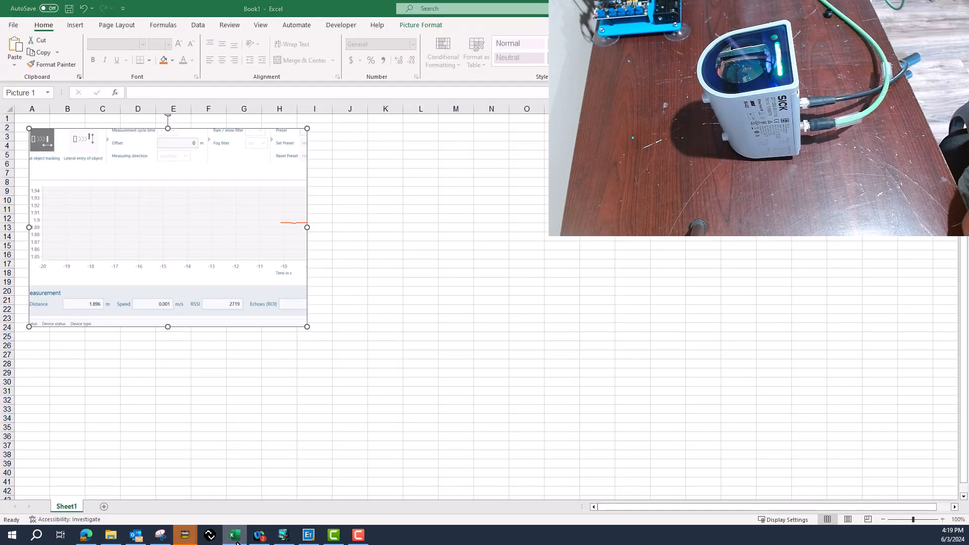
{"action": "left_click", "coordinate": [159, 535]}
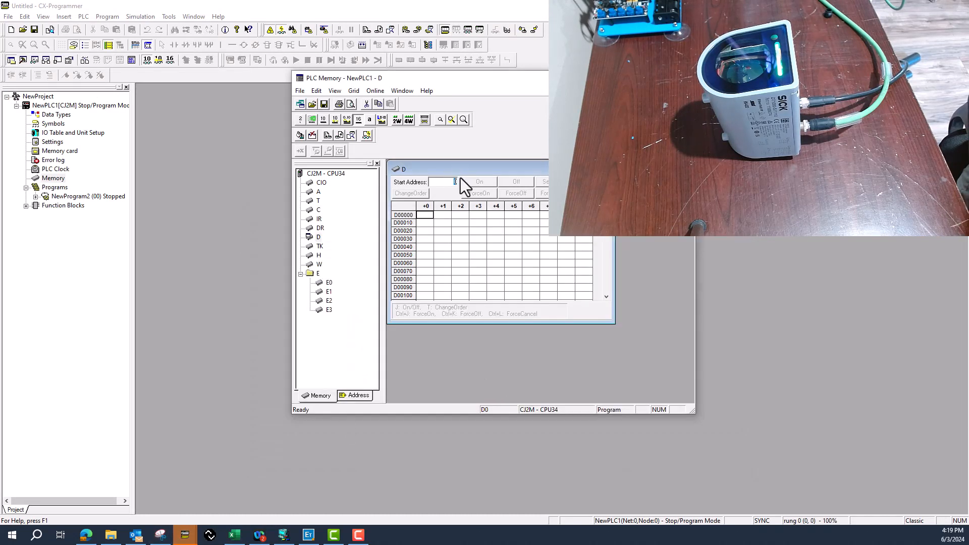
{"action": "type", "text": "1715"}
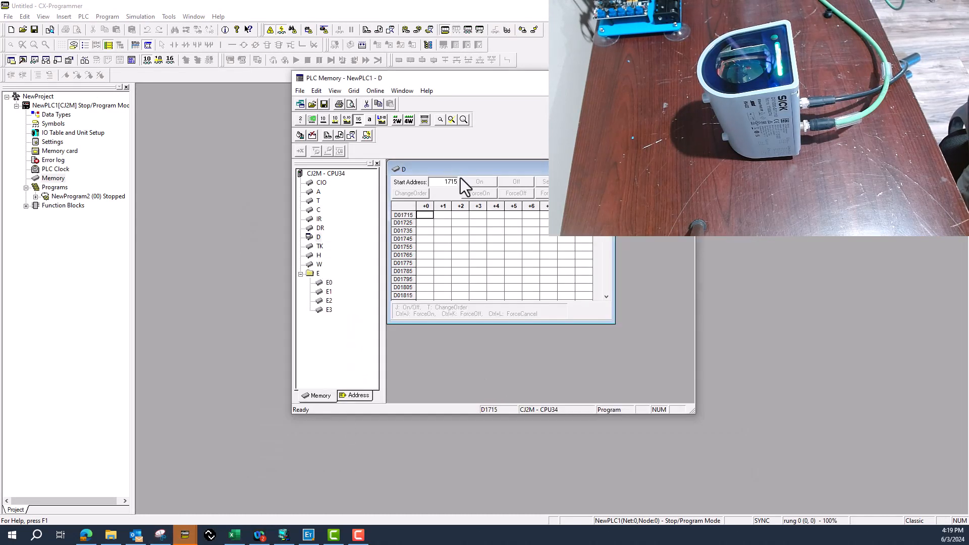
{"action": "left_click", "coordinate": [374, 90]}
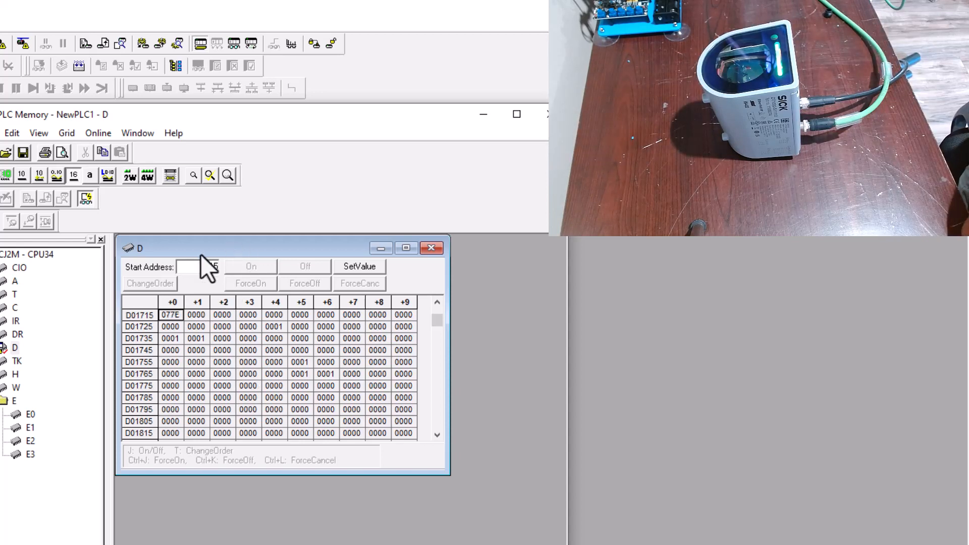
{"action": "left_click", "coordinate": [431, 247]}
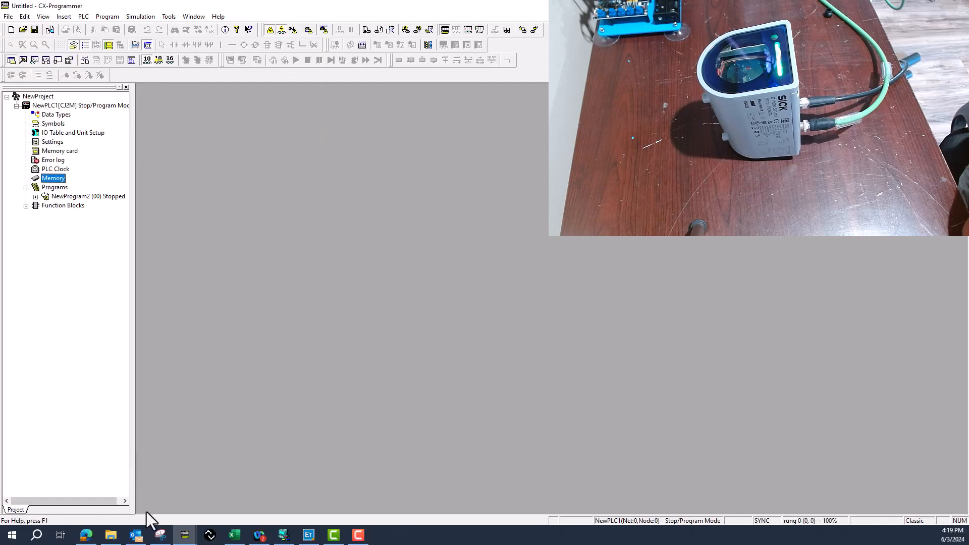
{"action": "mouse_move", "coordinate": [111, 534]}
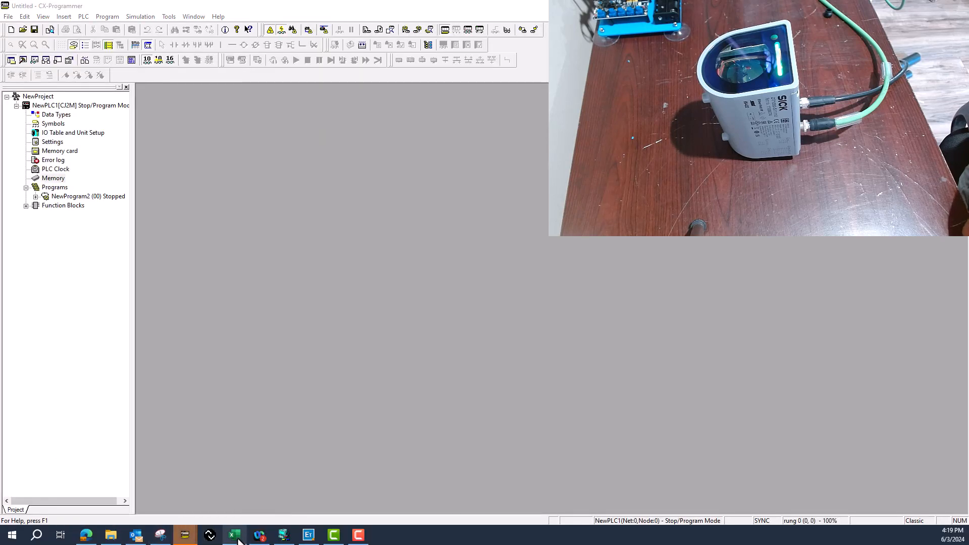
Bring up the Watch window via View > Windows to monitor D1715 as a signed double-length decimal
{"action": "left_click", "coordinate": [233, 535]}
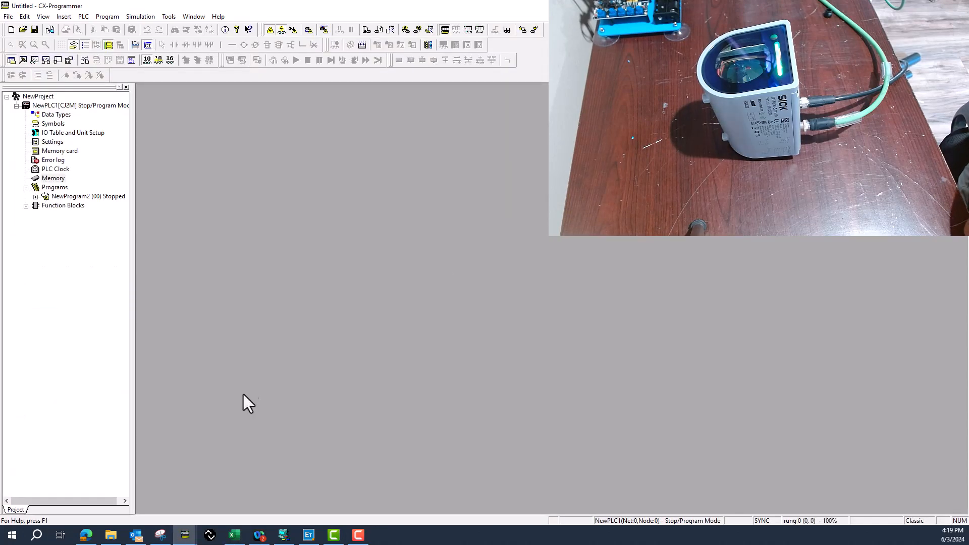
{"action": "left_click", "coordinate": [43, 16]}
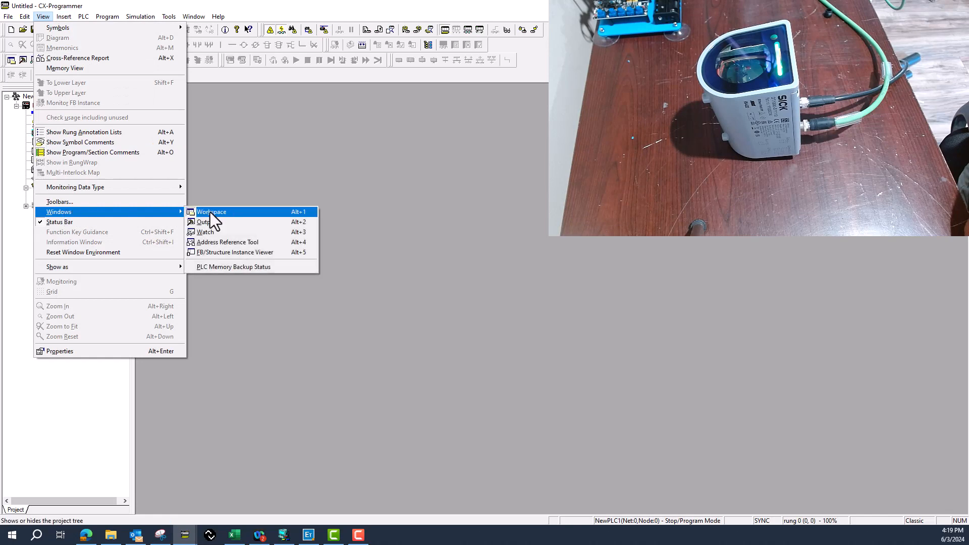
{"action": "left_click", "coordinate": [206, 232]}
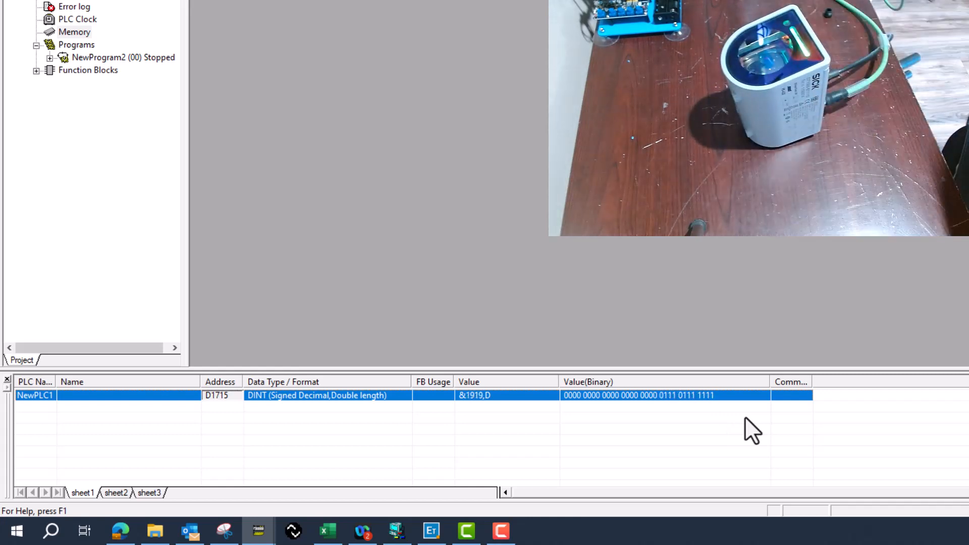
{"action": "mouse_move", "coordinate": [123, 448]}
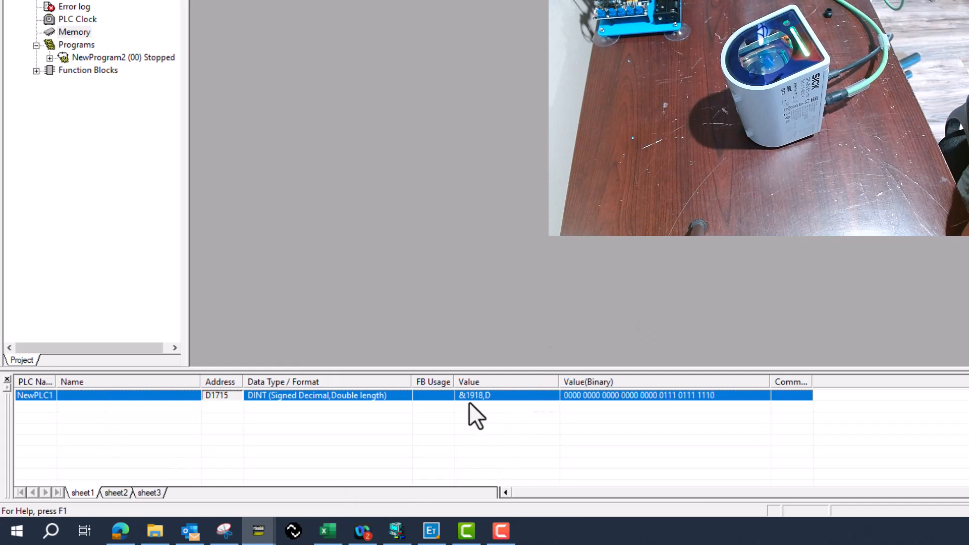
{"action": "mouse_move", "coordinate": [689, 426]}
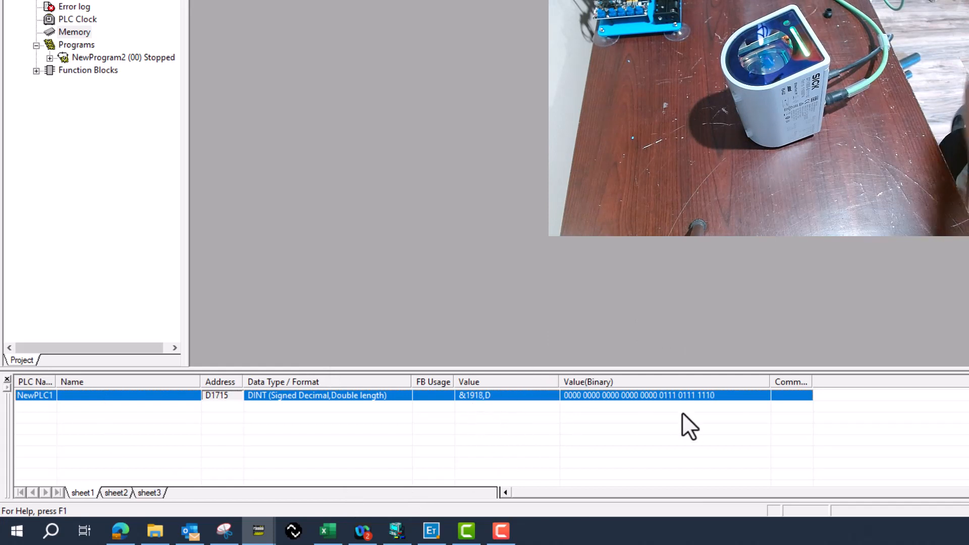